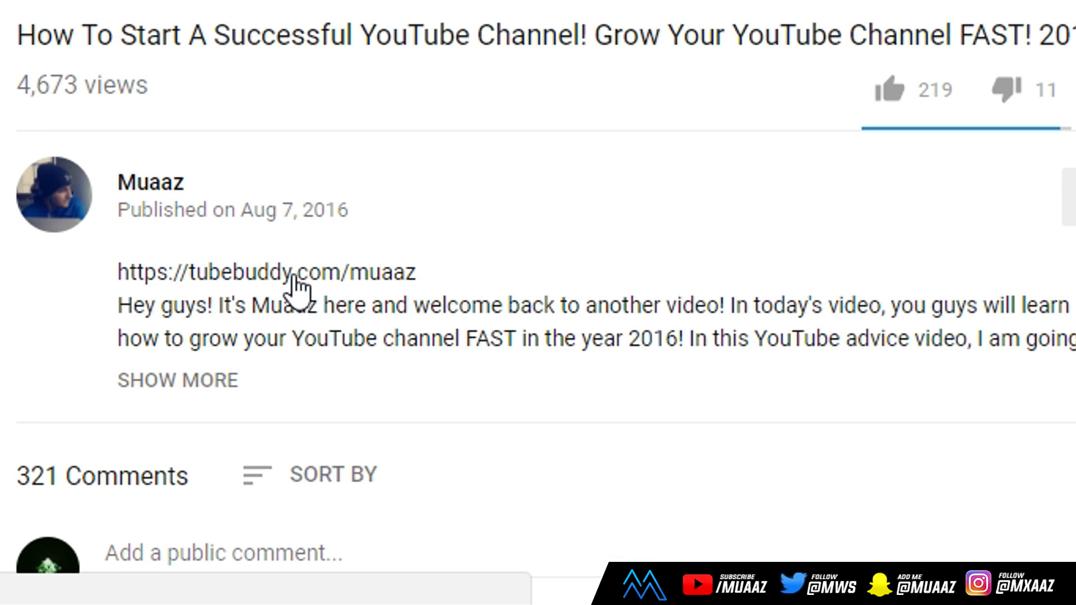
- Install the TubeBuddy for YouTube extension from the Chrome Web Store via tubebuddy.com
click(288, 272)
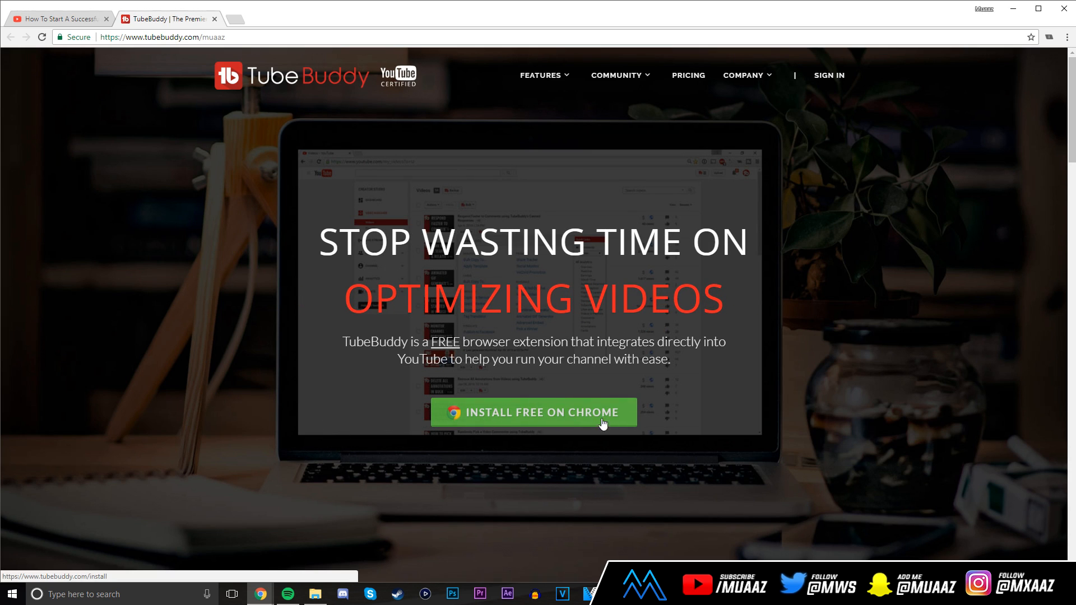
click(539, 412)
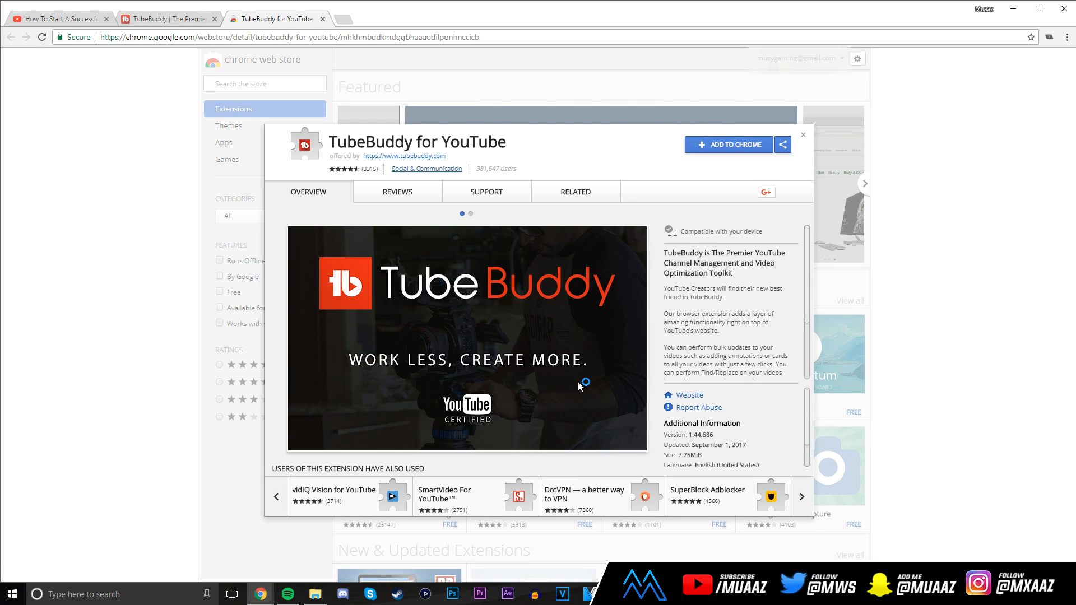
click(728, 143)
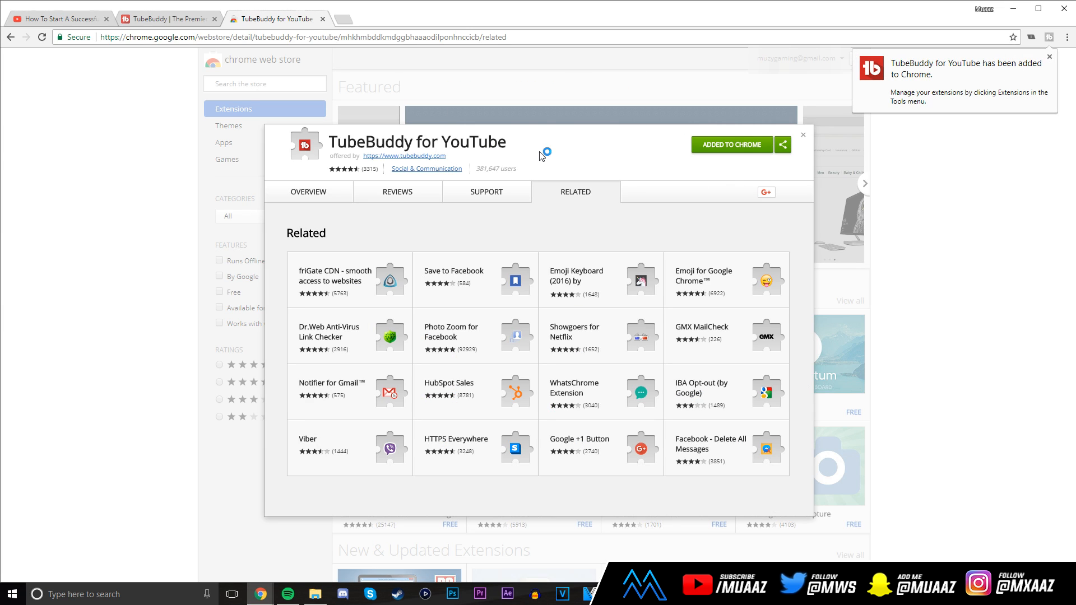
mouse_move(619, 143)
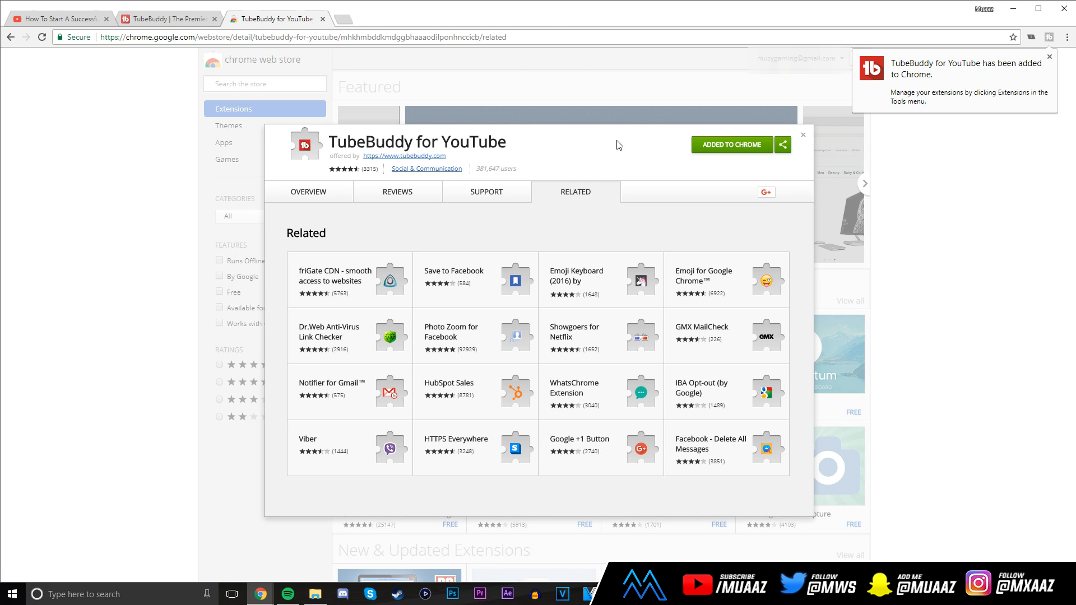
- Sign TubeBuddy in with YouTube using the Google account and allow it channel access
click(285, 45)
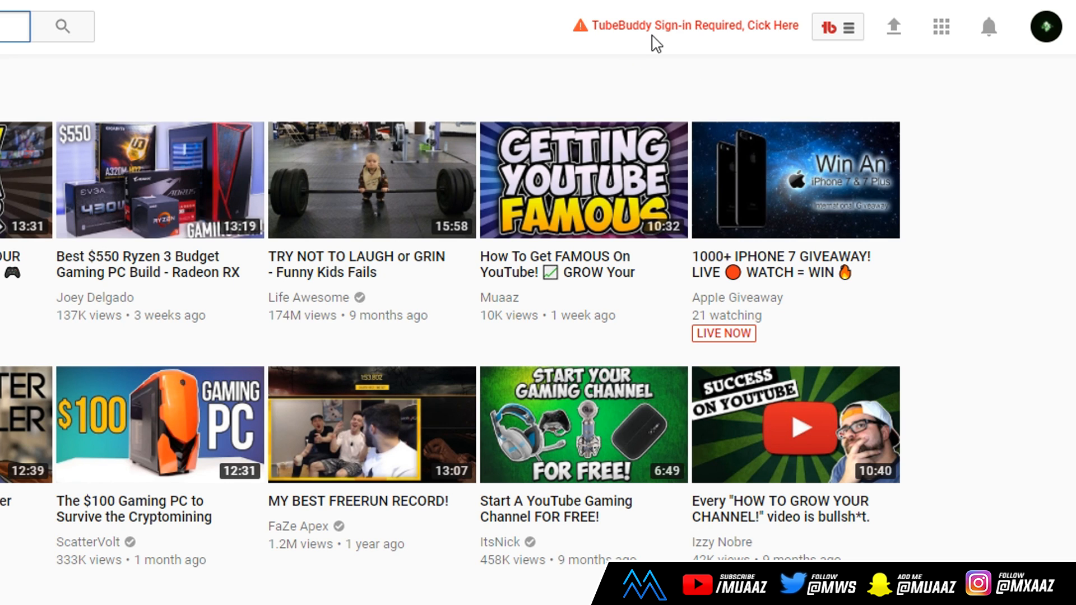
click(837, 27)
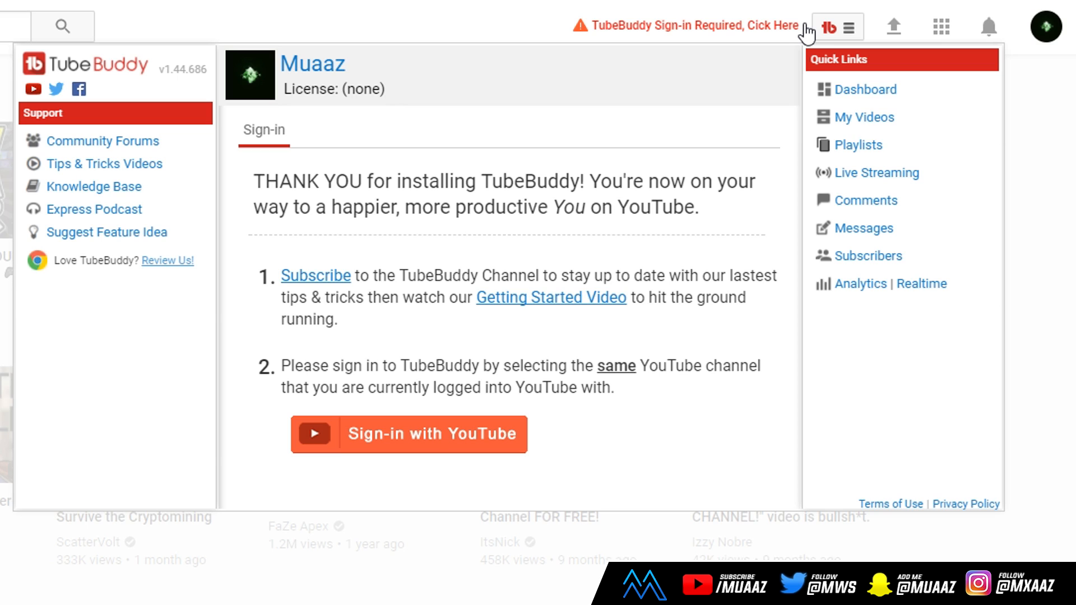
click(407, 435)
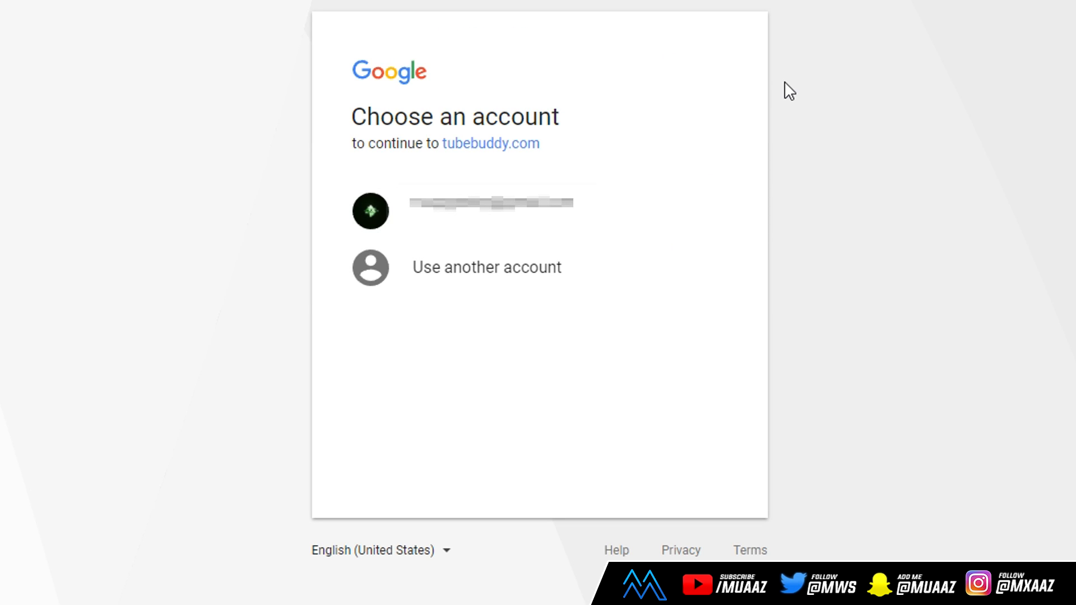
mouse_move(684, 63)
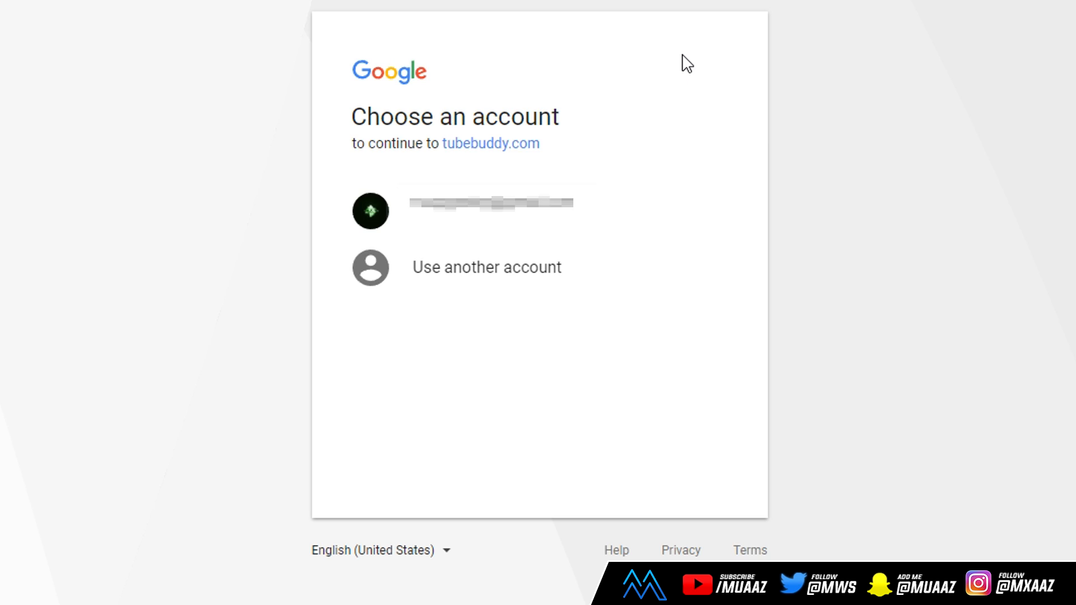
mouse_move(652, 224)
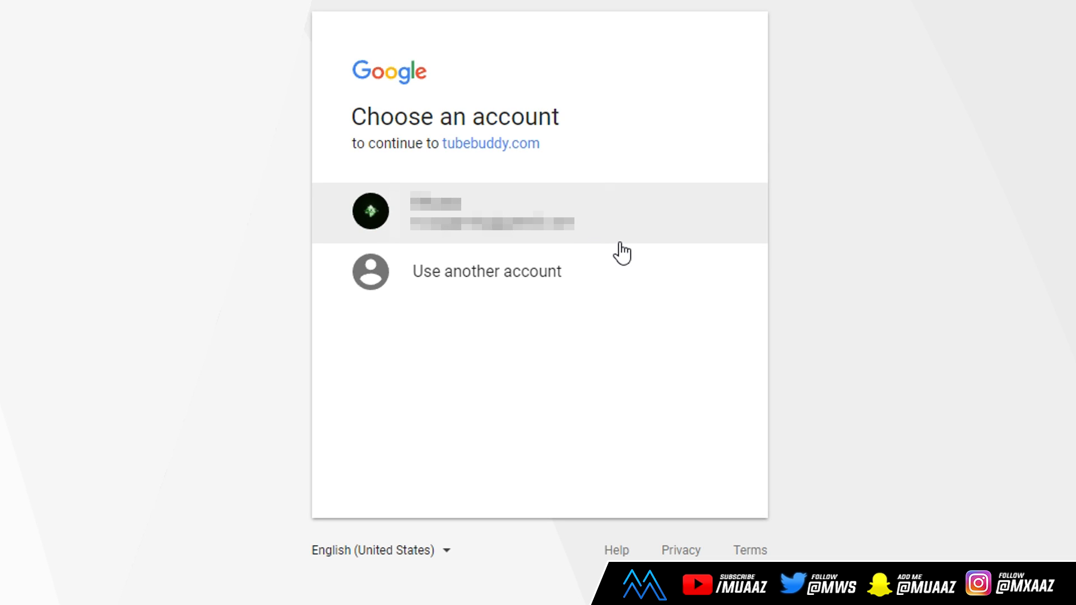
mouse_move(633, 233)
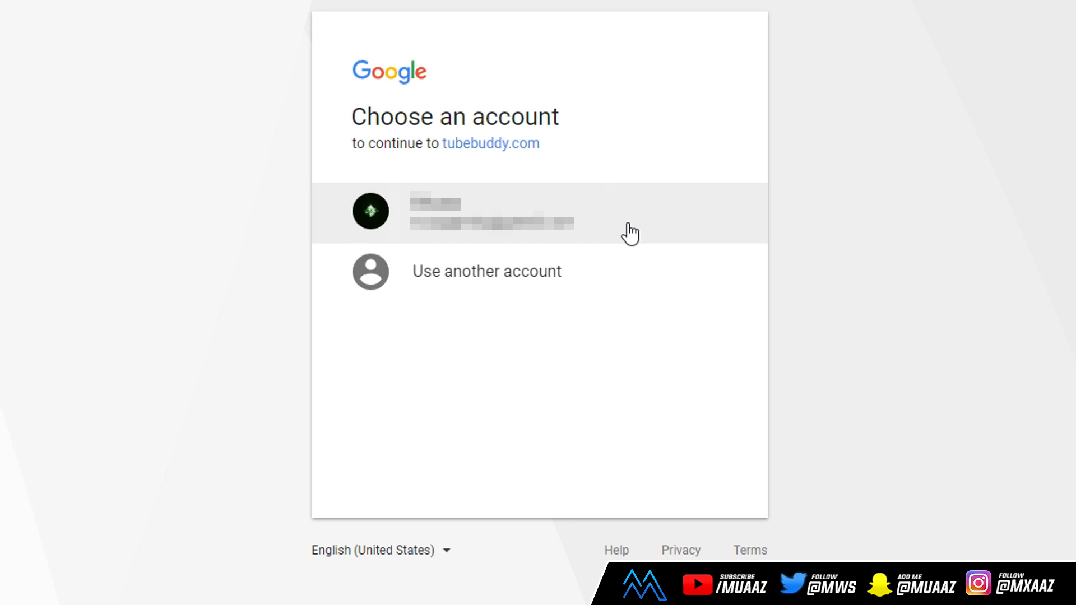
click(491, 220)
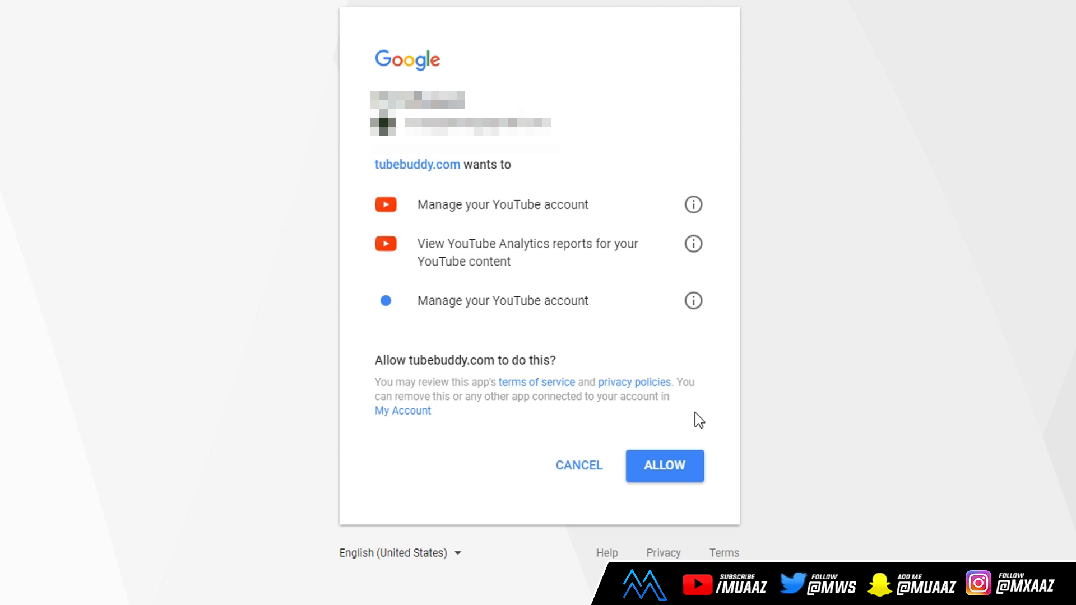
click(664, 466)
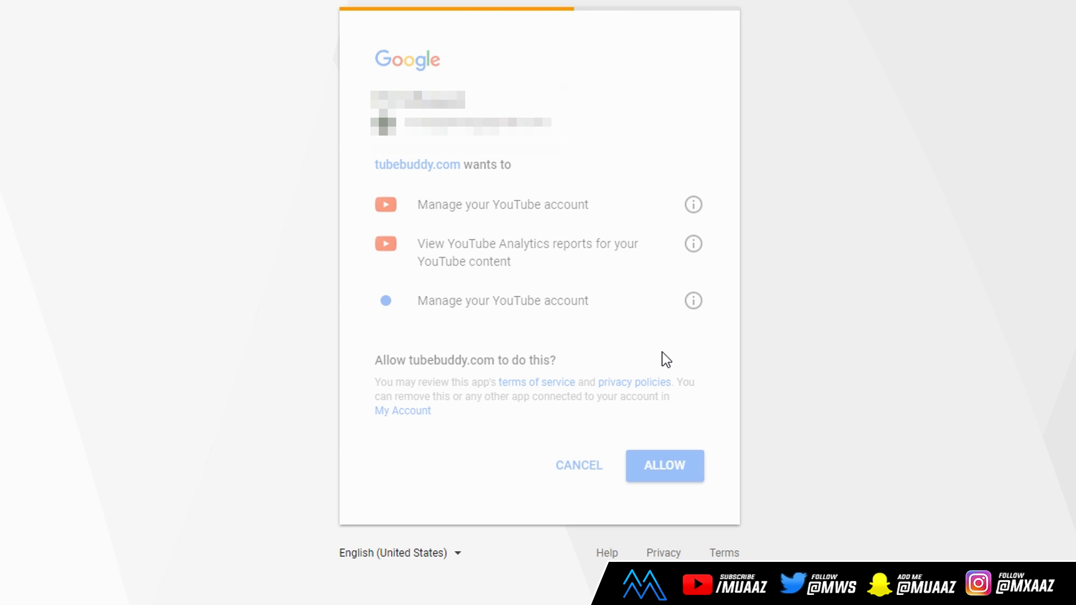
click(664, 465)
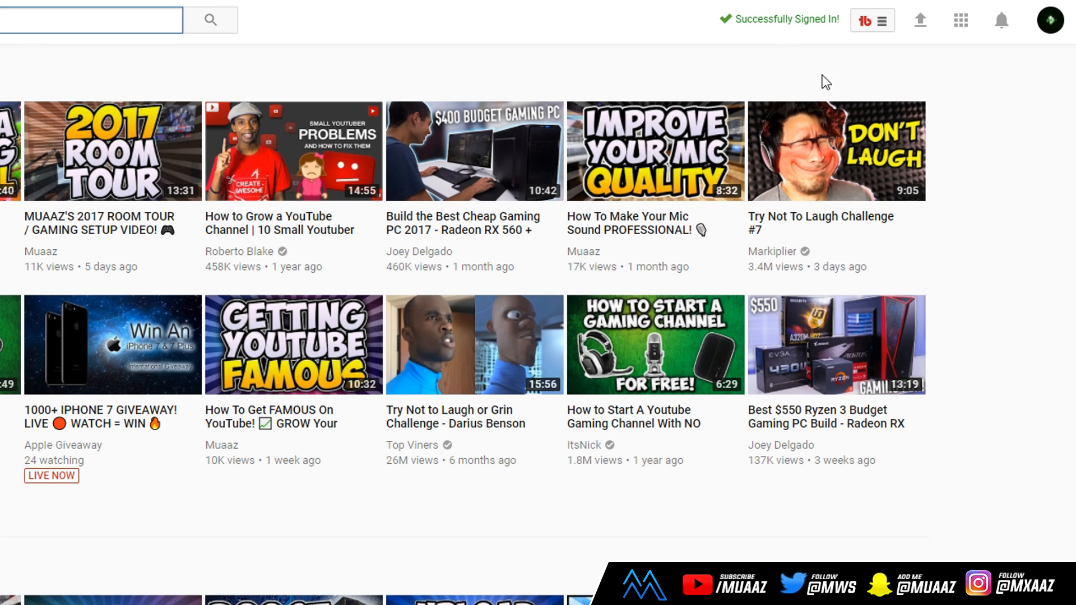
- Link the YouTube channel from TubeBuddy Account Home and reach the free-trial questionnaire
click(872, 20)
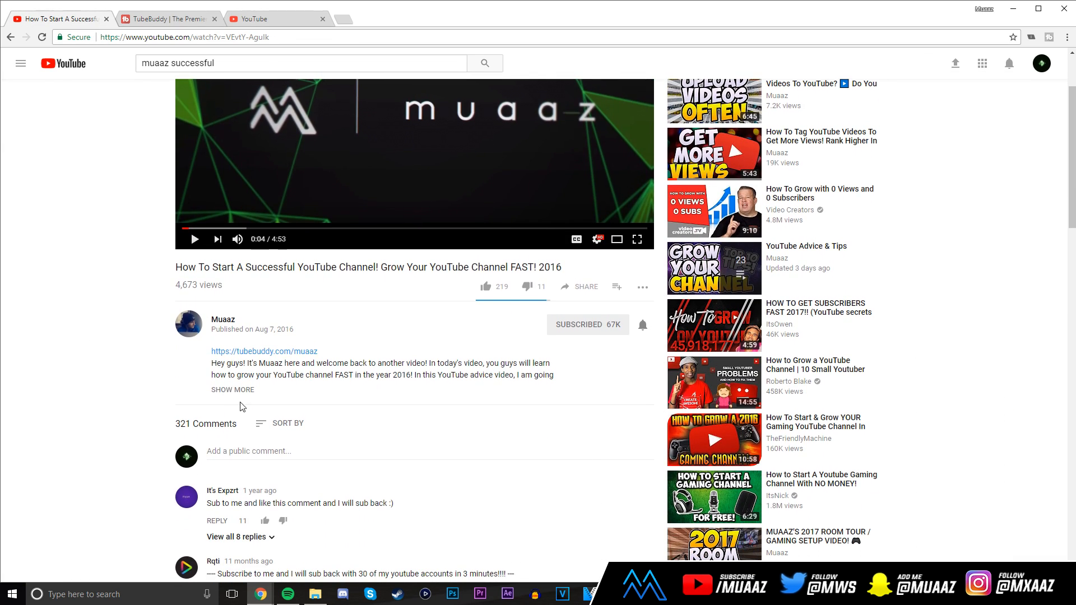
click(232, 390)
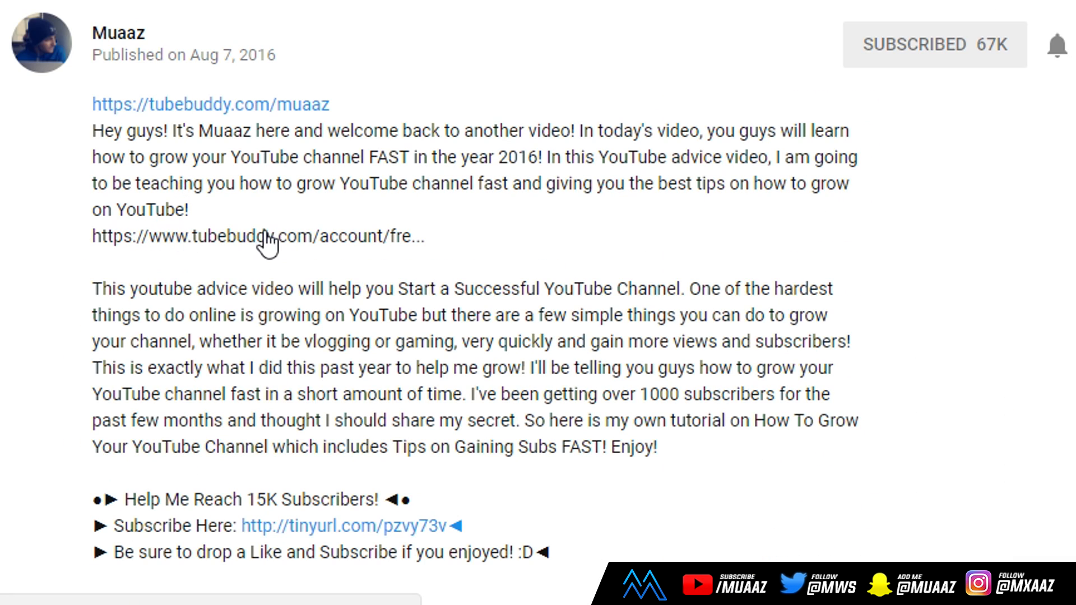
mouse_move(233, 262)
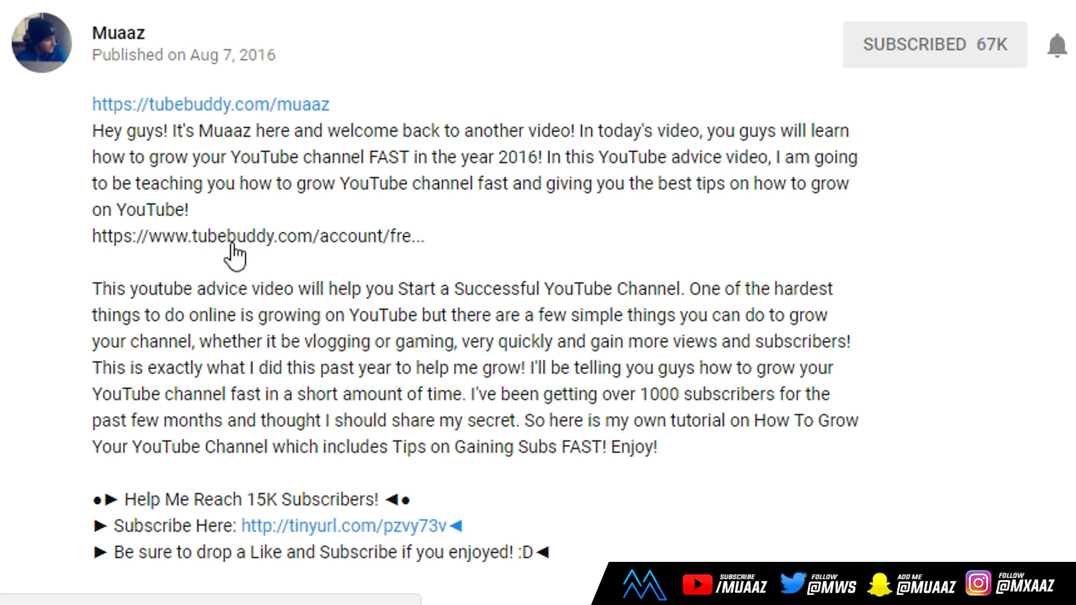
click(239, 236)
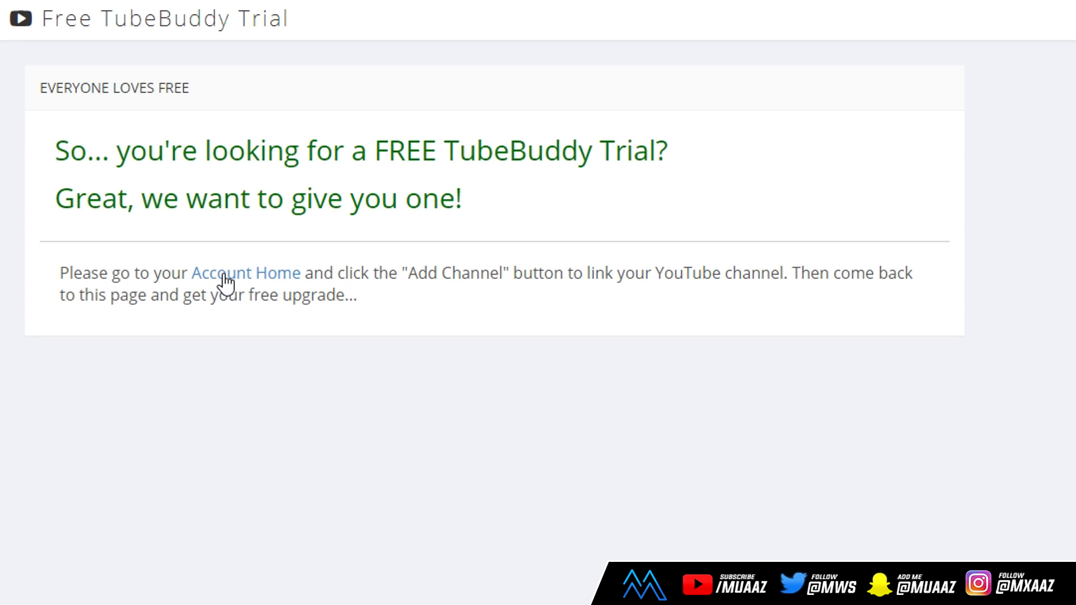
click(244, 272)
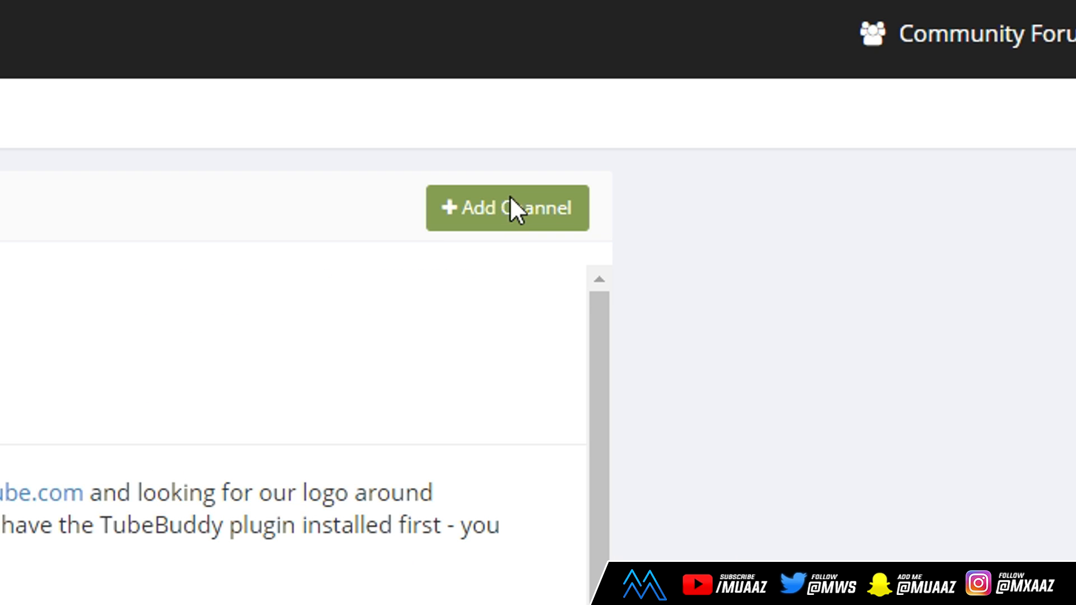
click(508, 209)
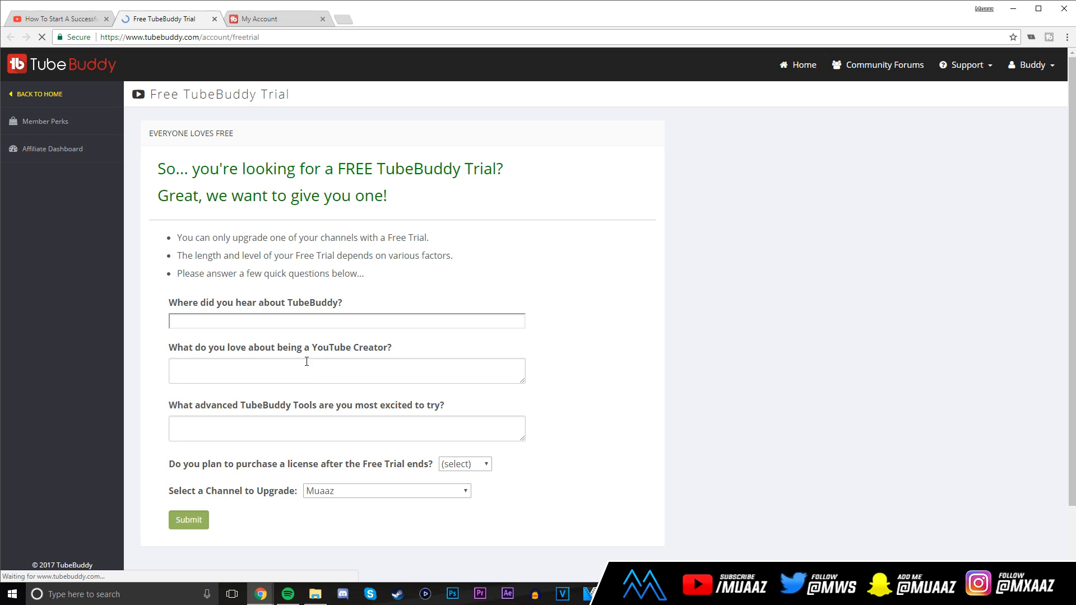
- Answer the trial questionnaire with Maybe for buying a license and submit it
scroll(down, 3)
text(EVERYTHING!)
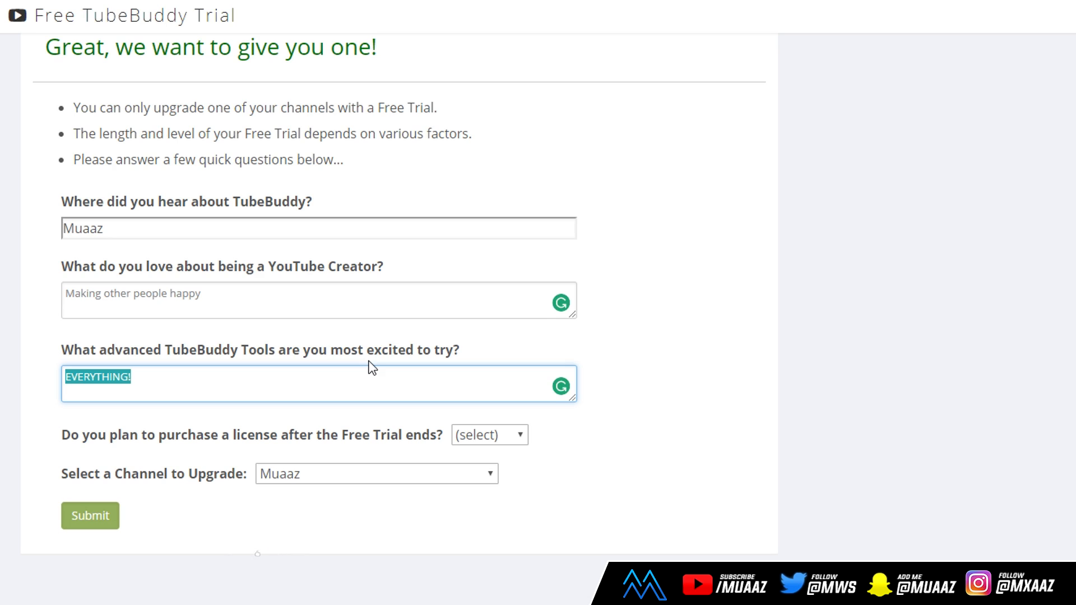
click(489, 434)
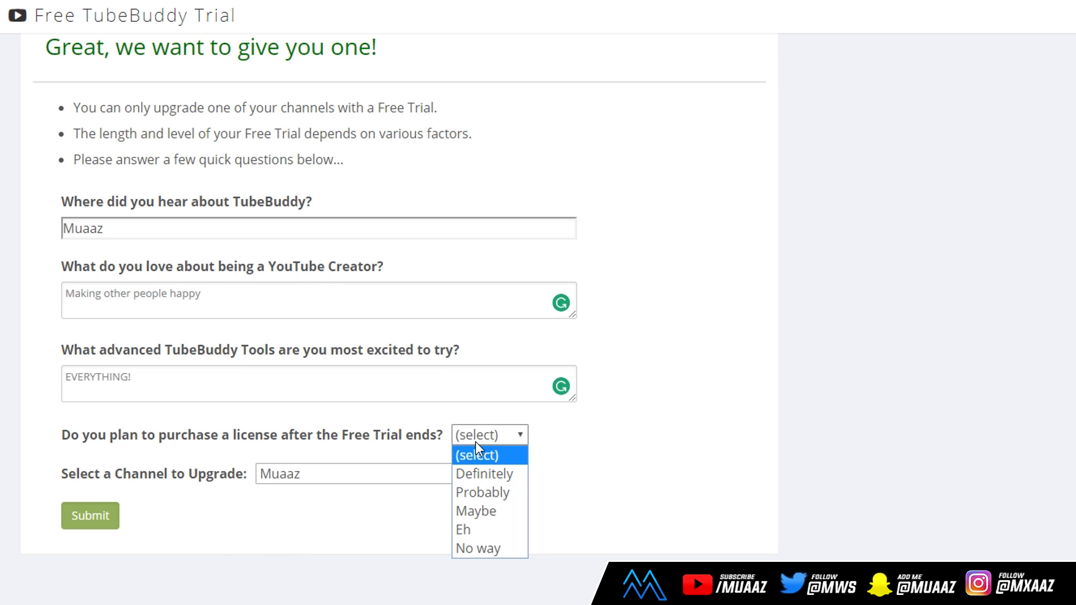
click(475, 511)
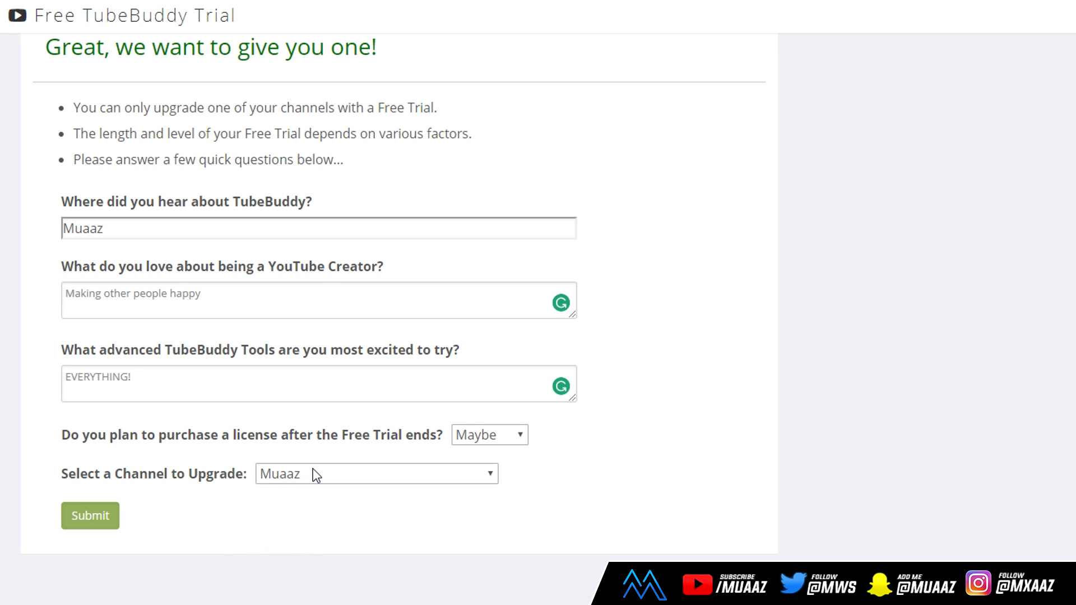
mouse_move(172, 464)
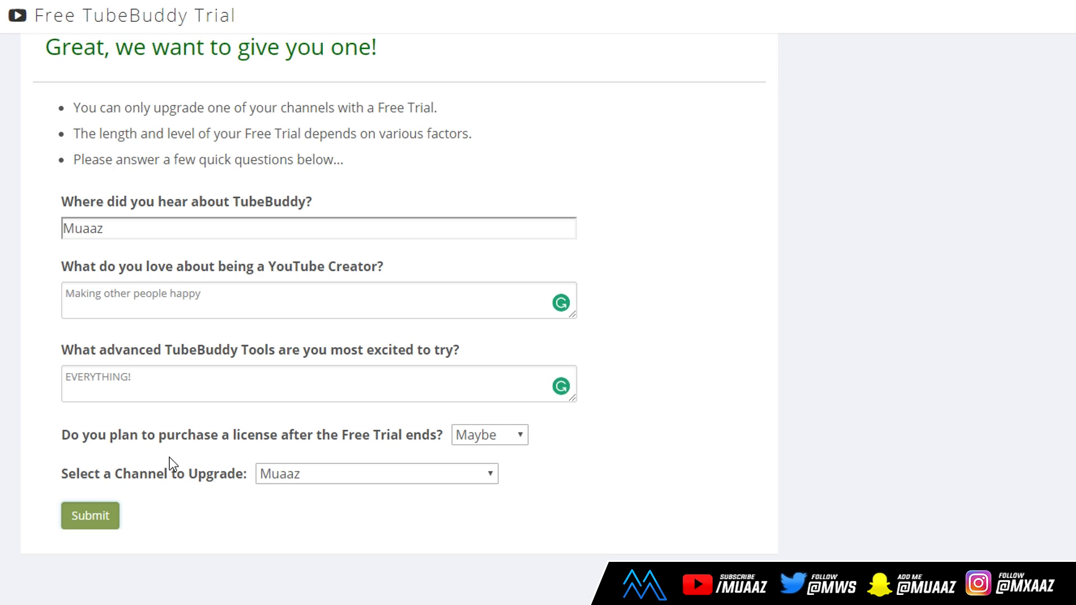
click(90, 515)
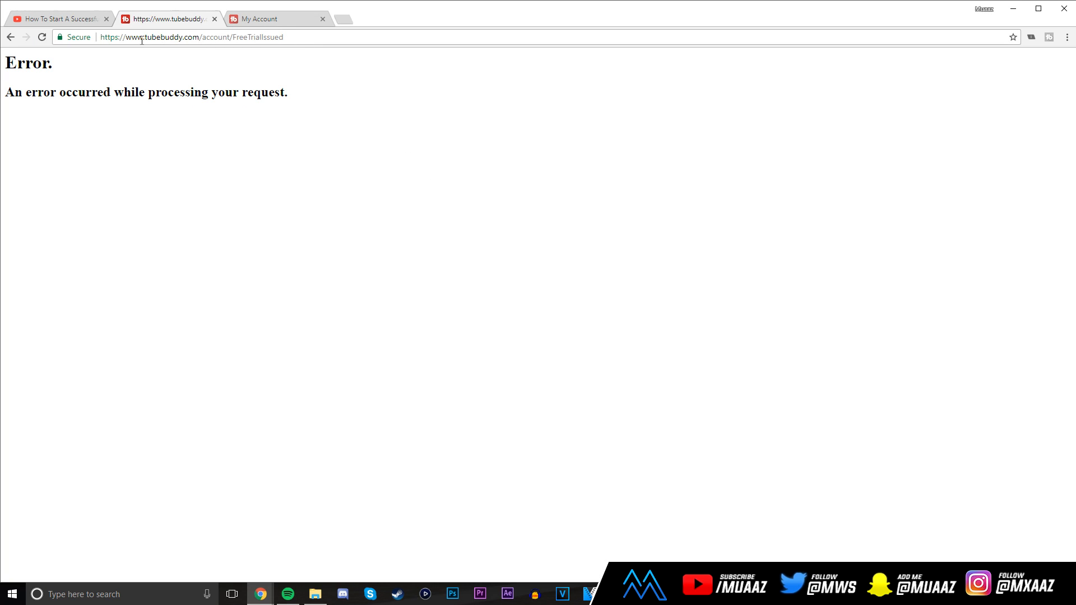
mouse_move(49, 43)
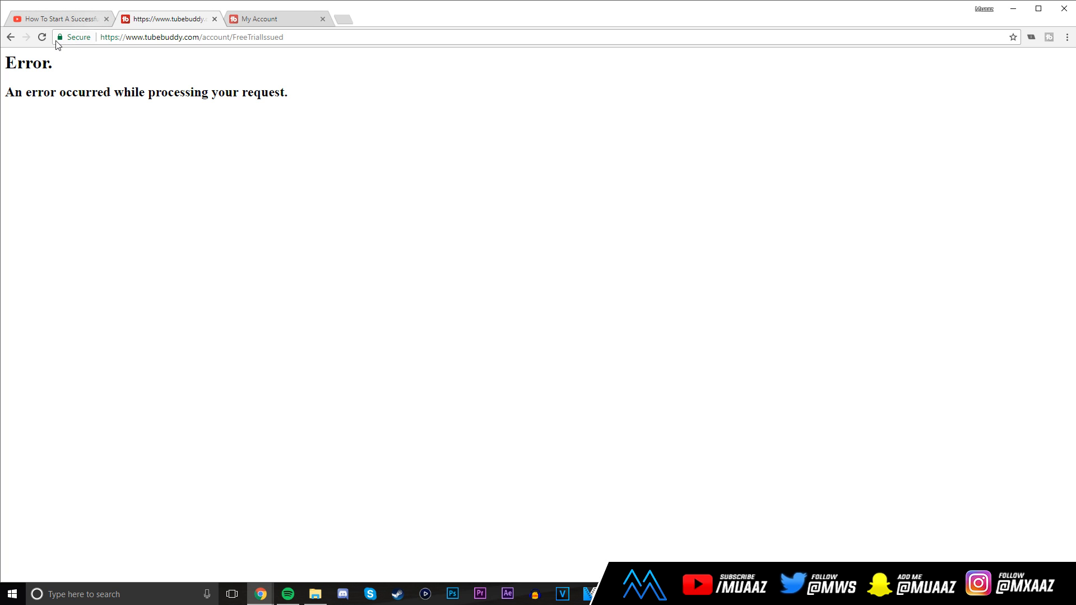
- Switch to the other YouTube account and sign it in to TubeBuddy
click(173, 37)
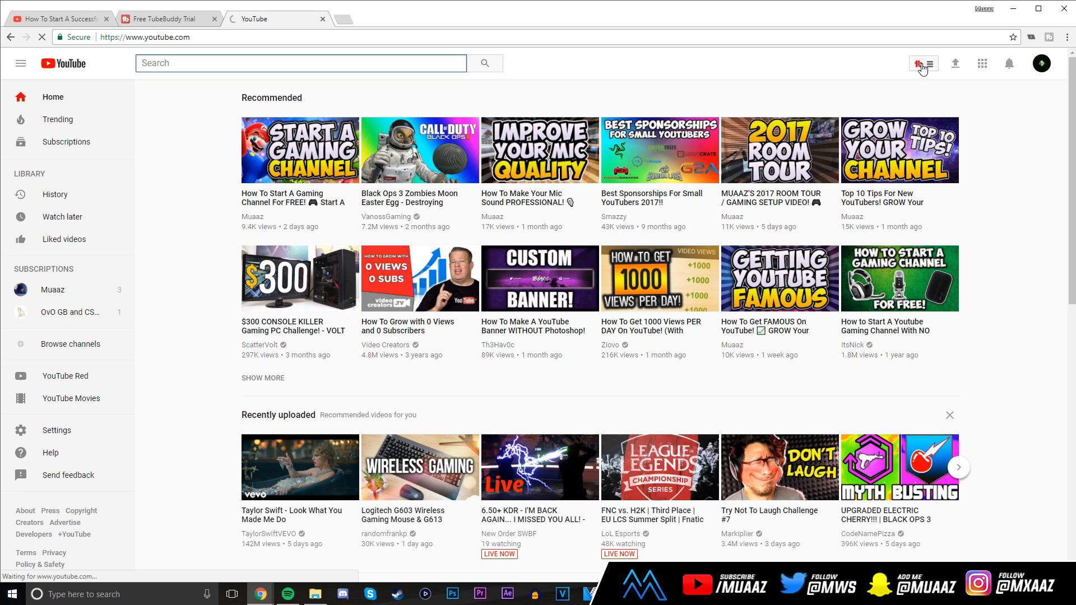
click(916, 63)
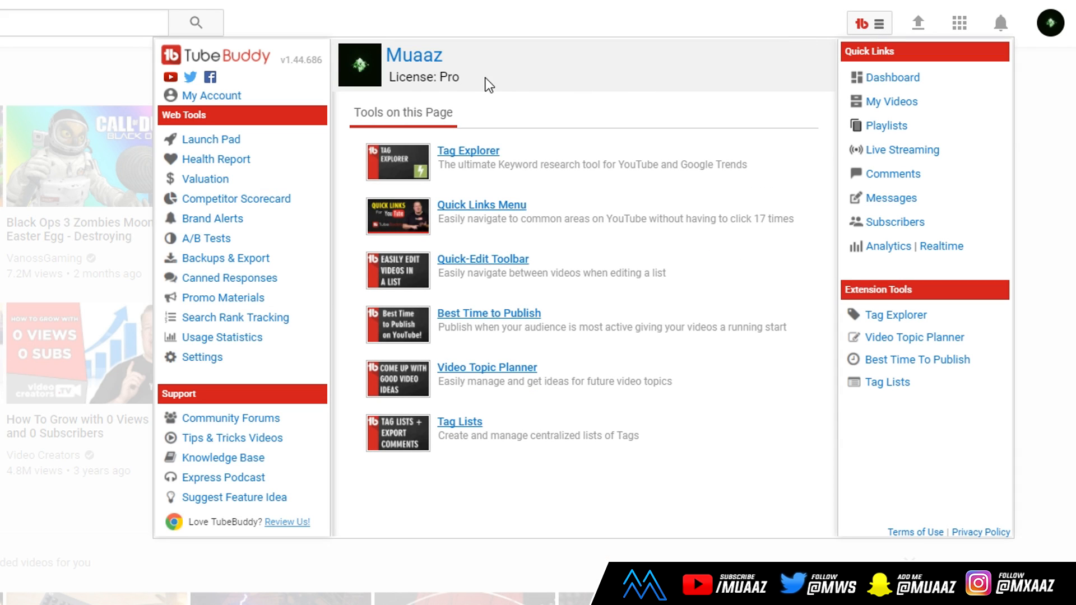
double_click(412, 77)
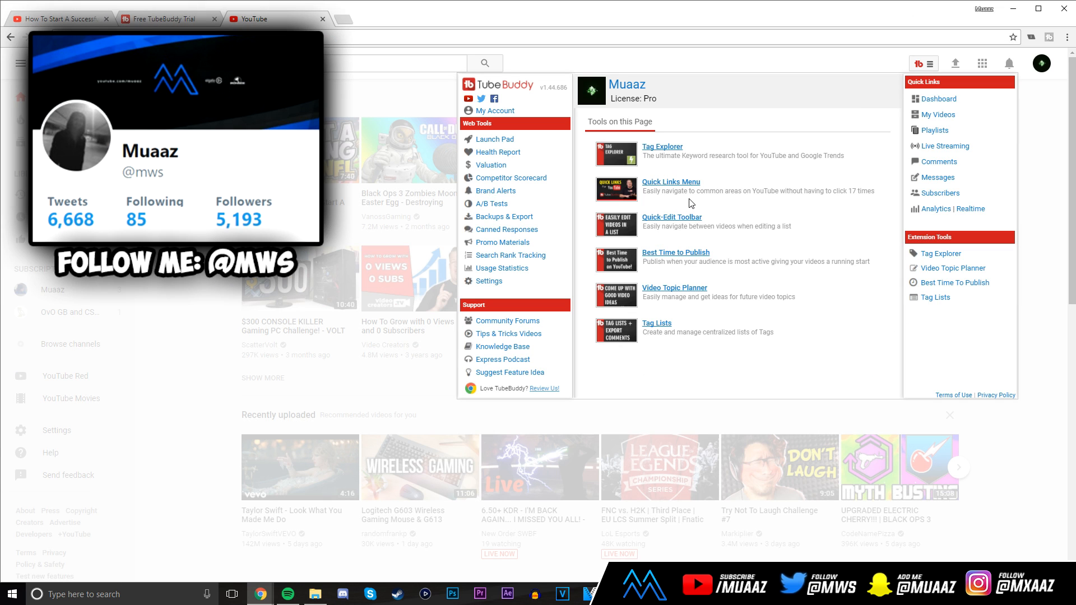
mouse_move(890, 228)
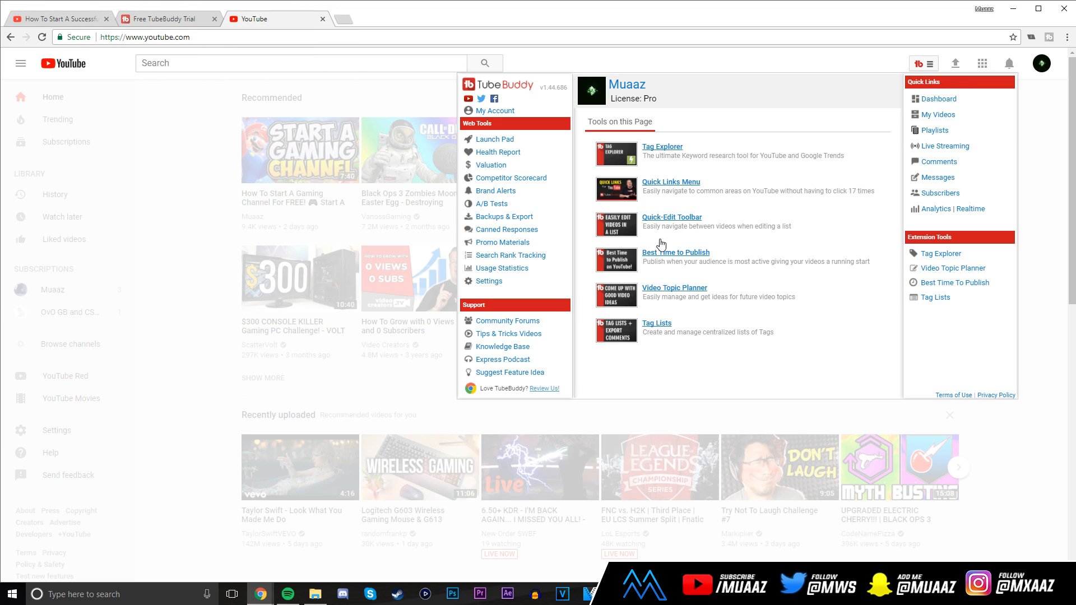
mouse_move(688, 178)
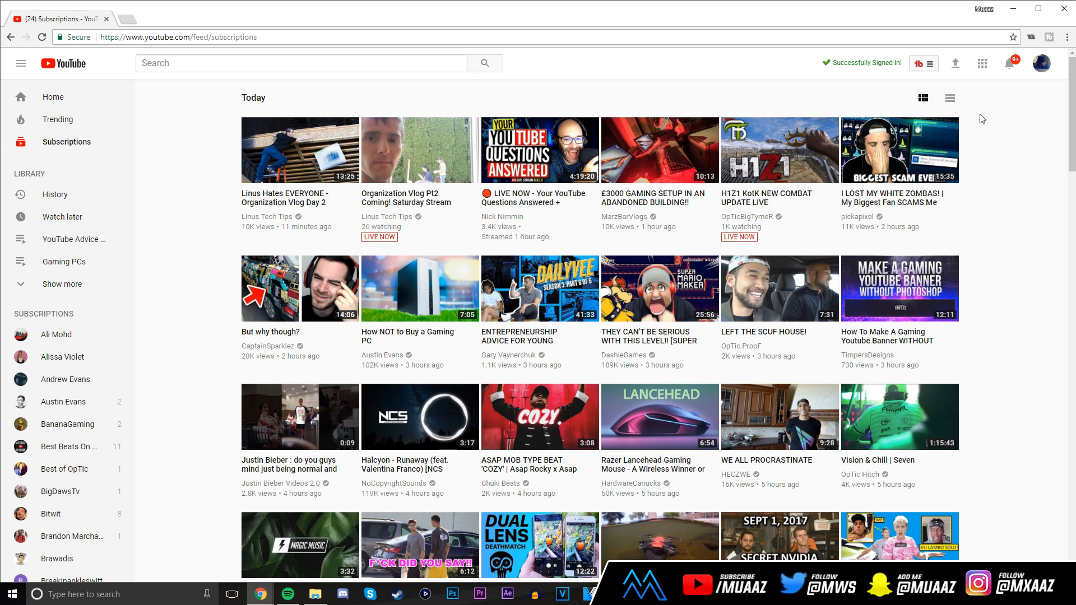
- Review the Quick Links and Extension Tools for the Star-licensed channel
click(933, 64)
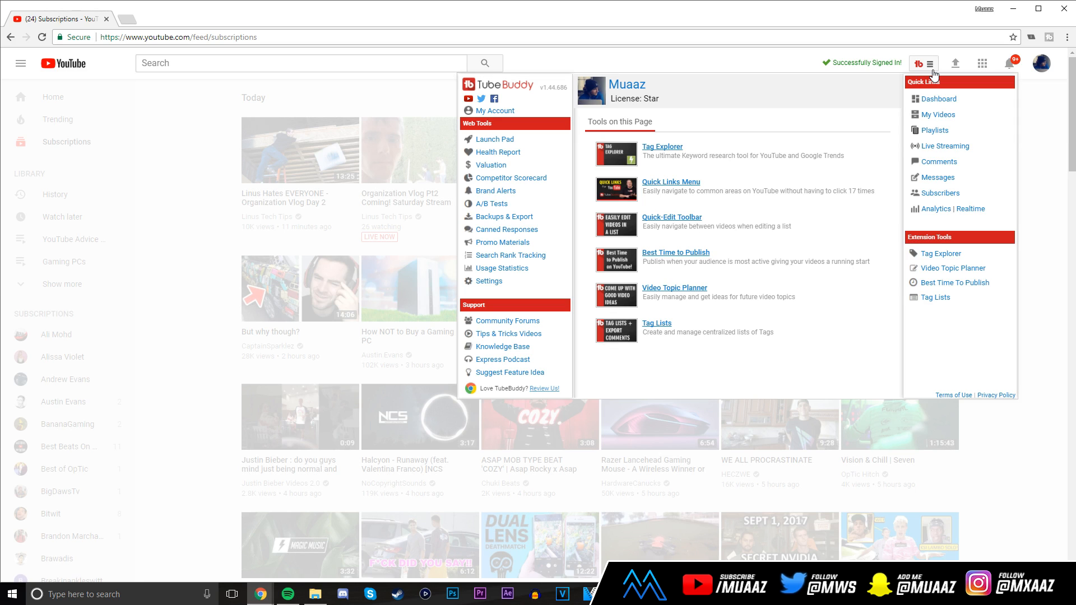
mouse_move(946, 193)
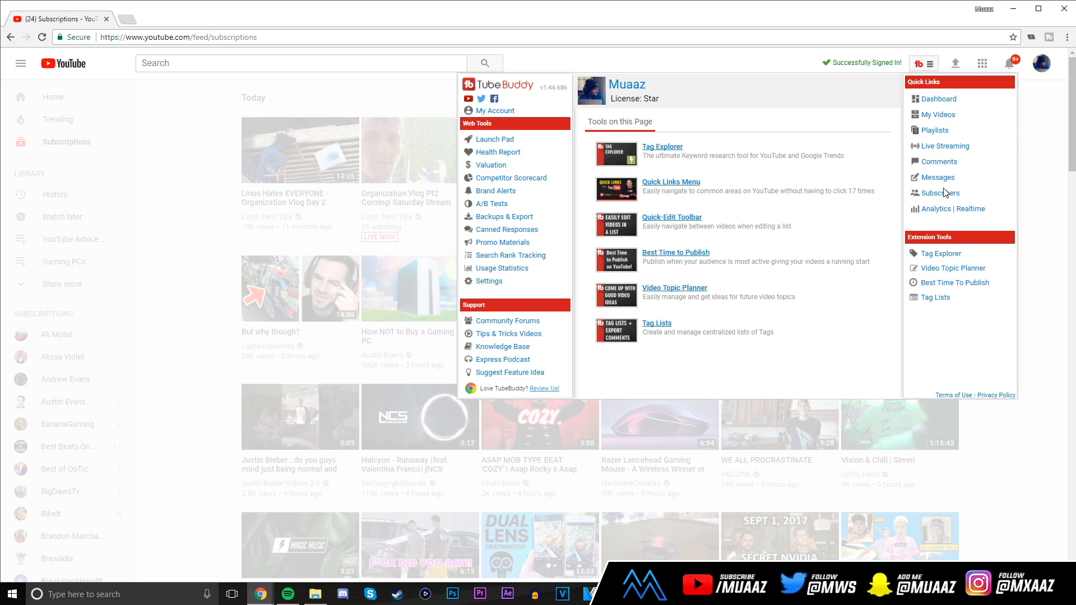
mouse_move(951, 240)
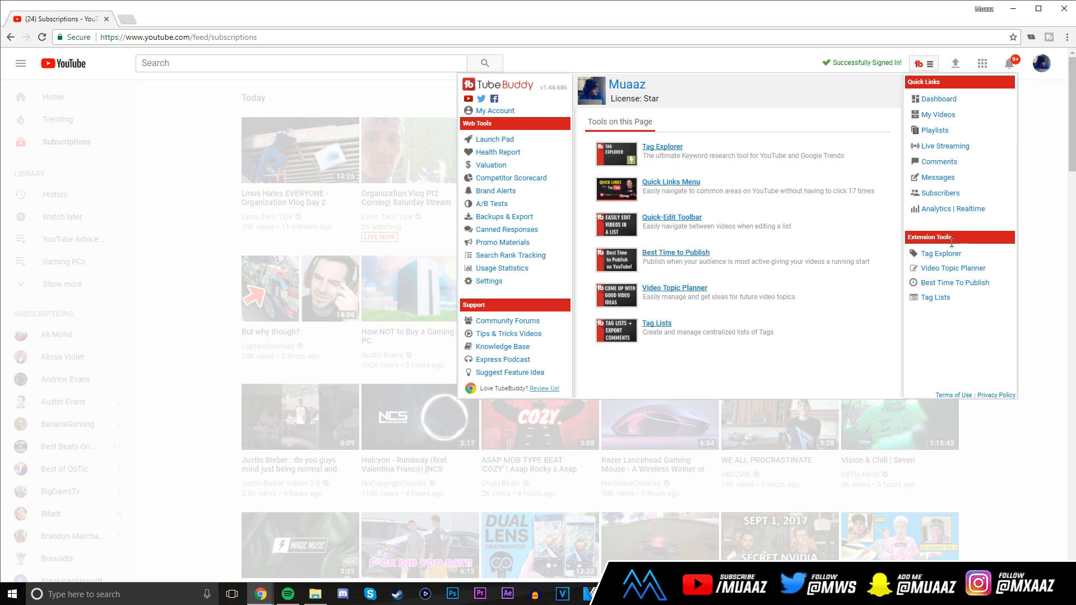
mouse_move(778, 226)
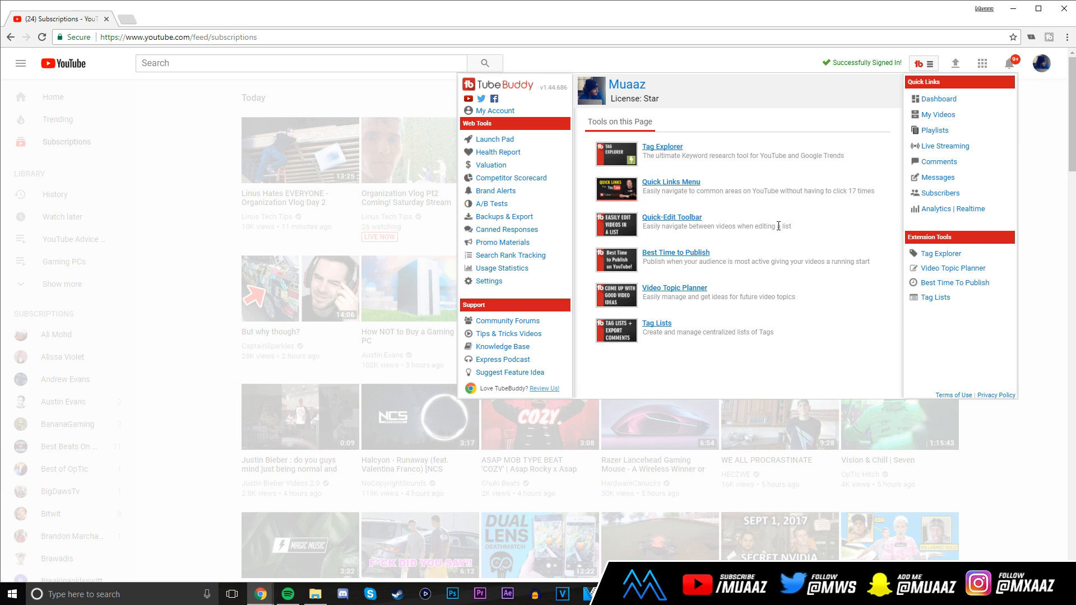
mouse_move(763, 229)
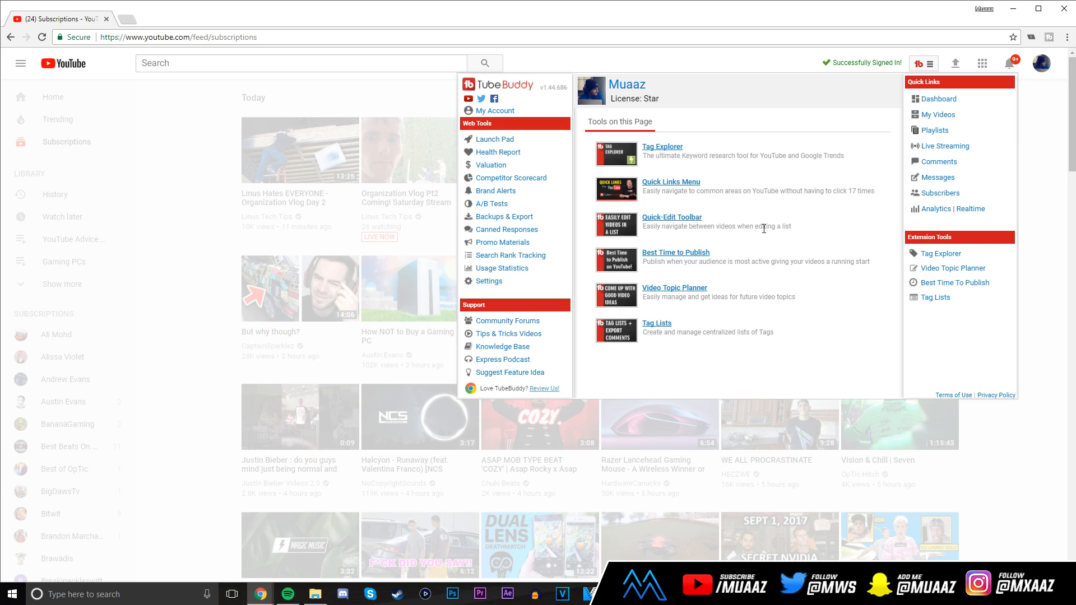
mouse_move(757, 227)
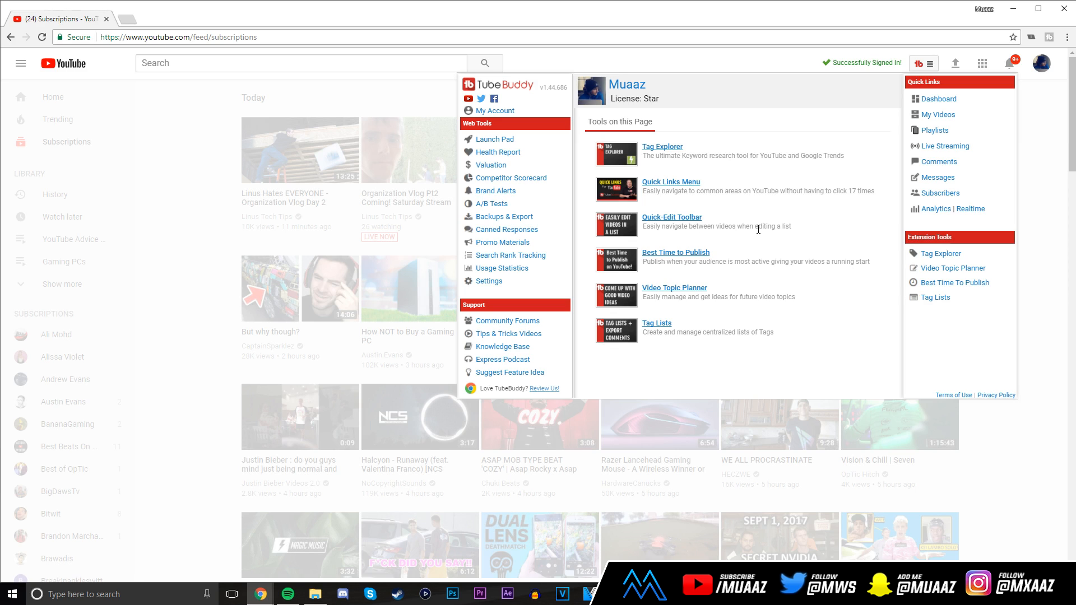
mouse_move(746, 206)
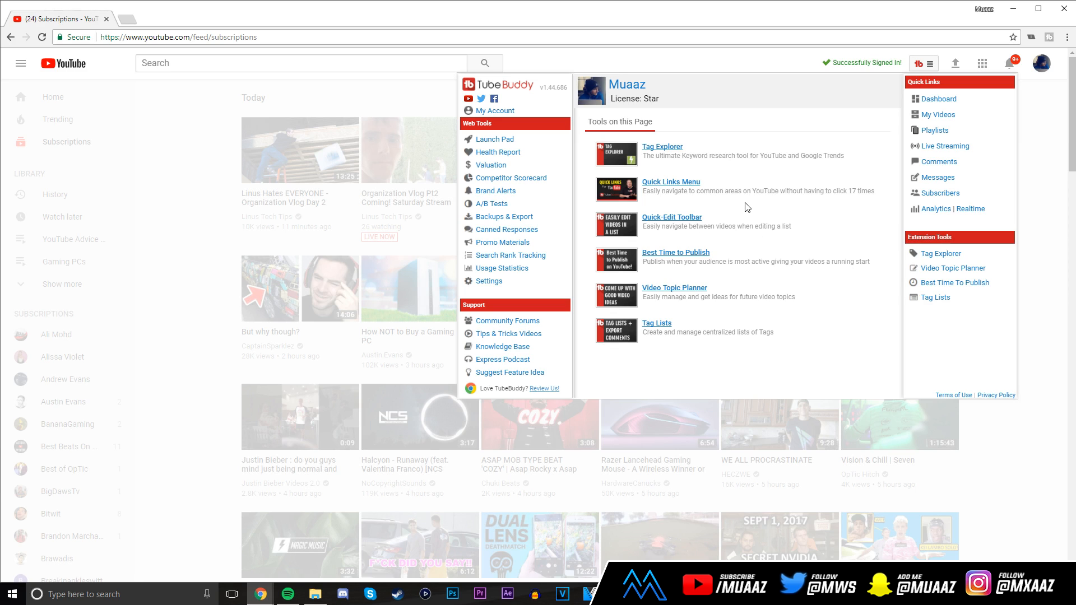
mouse_move(1012, 144)
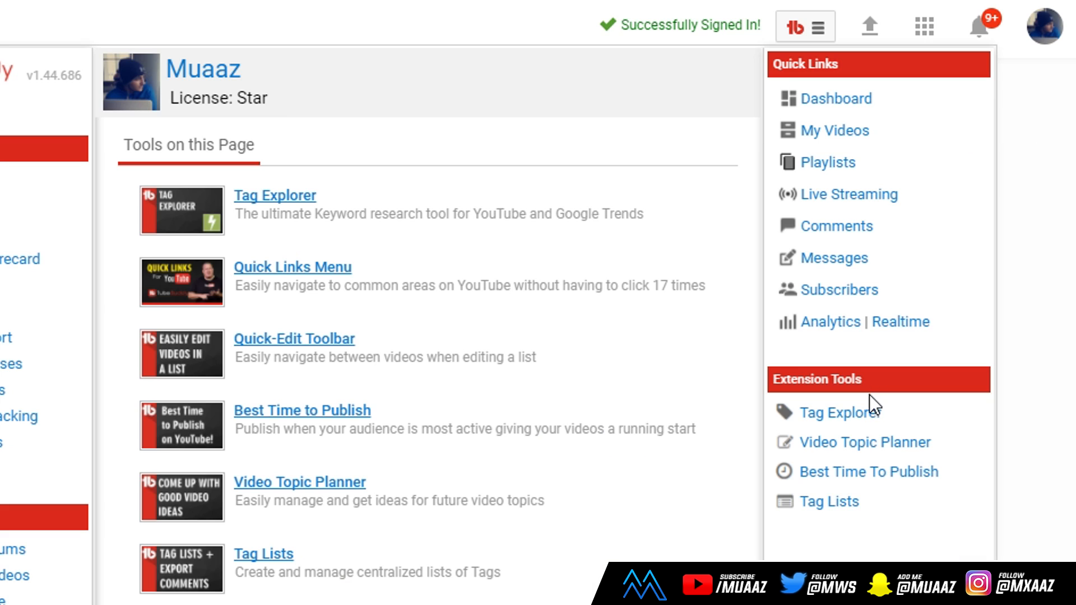
mouse_move(885, 478)
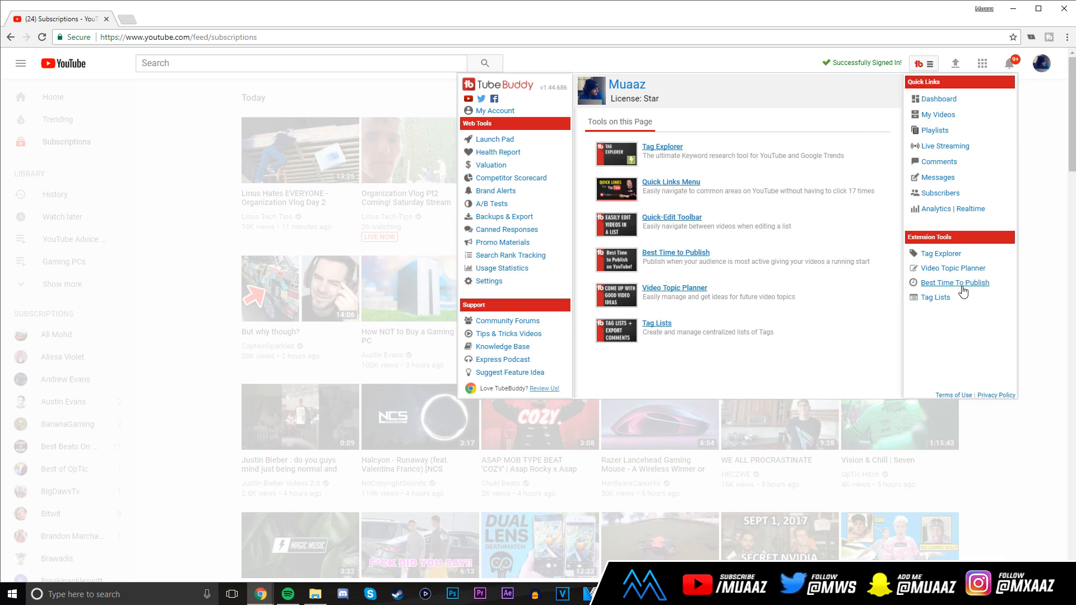
- Review the Best Time To Publish analysis showing peak activity Sunday at 2:00 PM
click(955, 283)
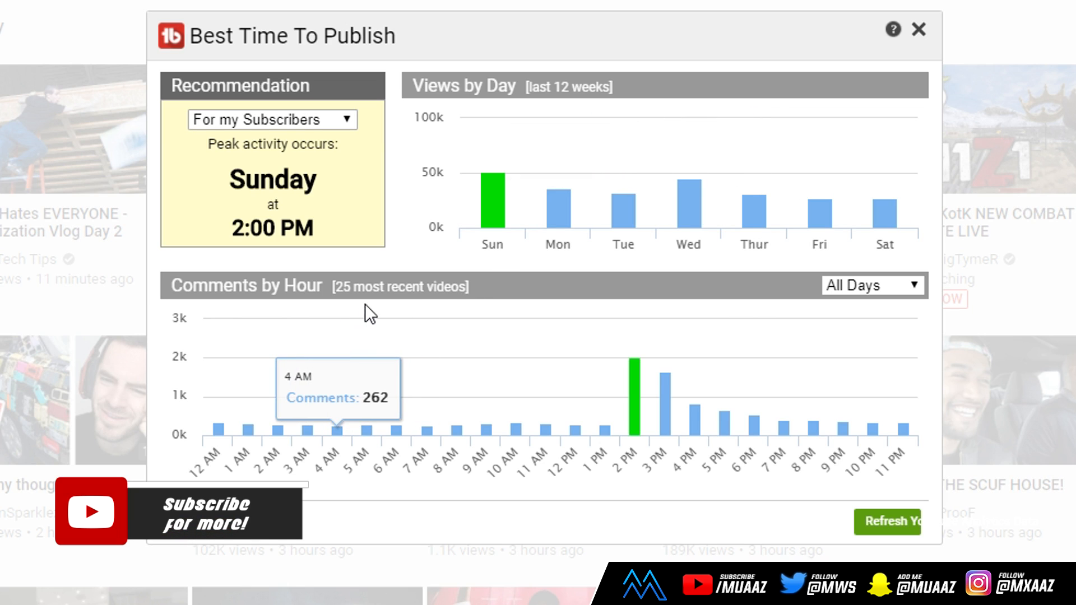
mouse_move(415, 320)
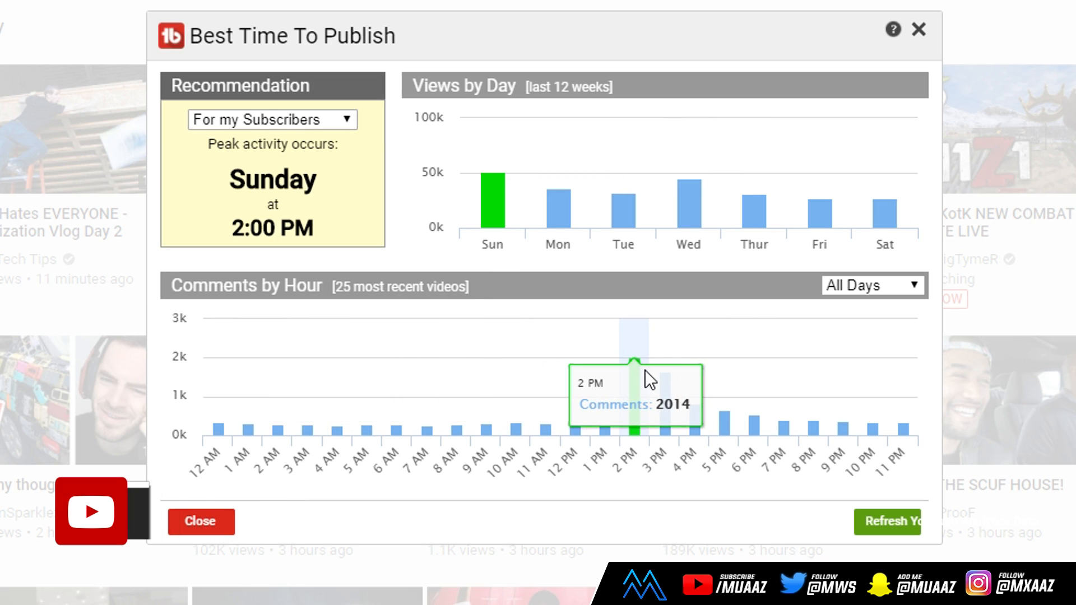
mouse_move(637, 350)
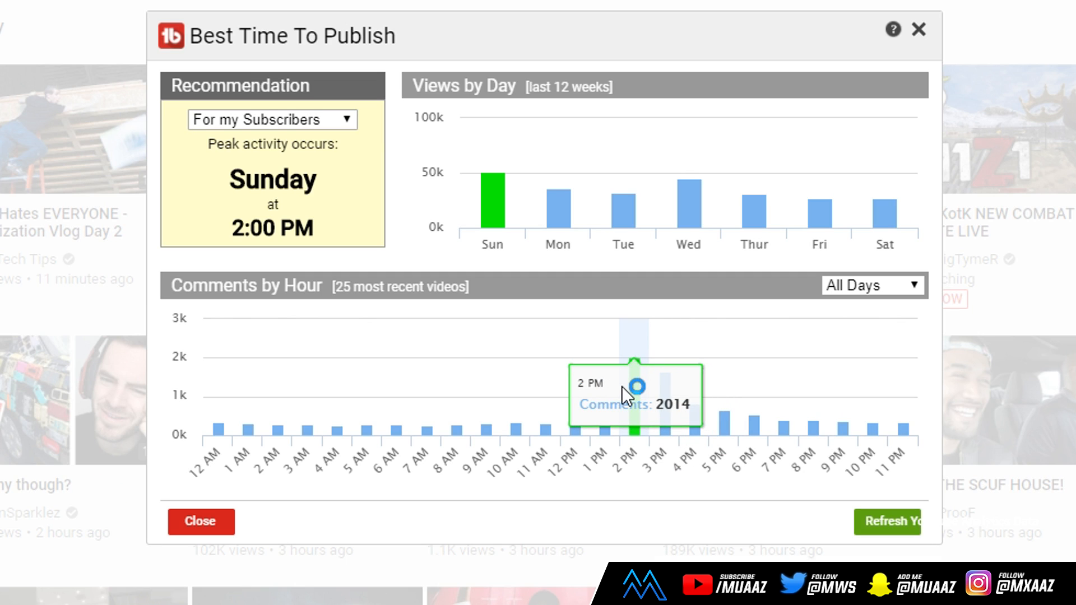
mouse_move(617, 381)
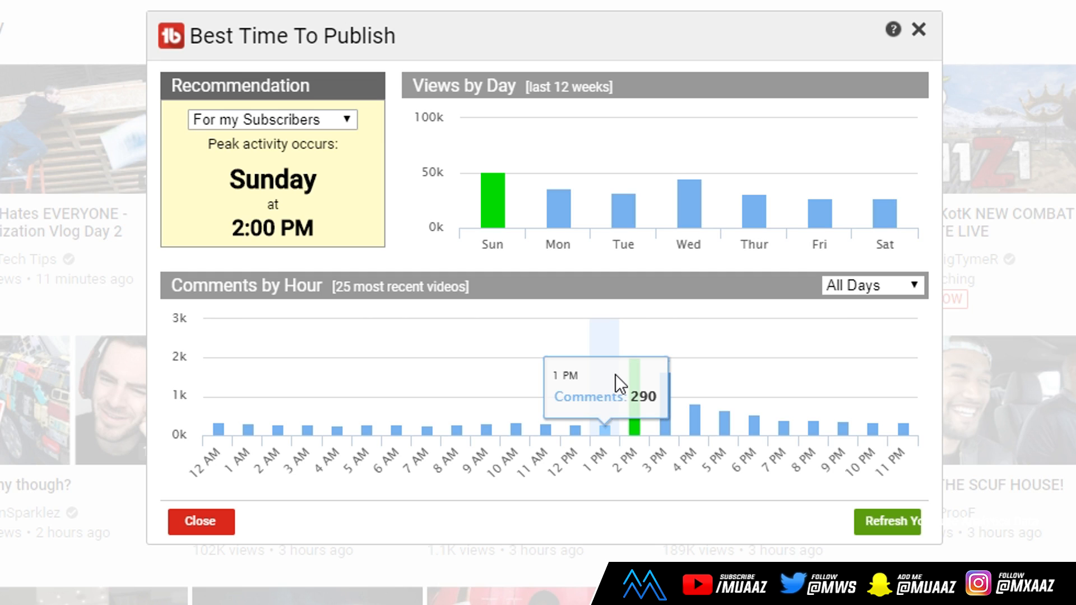
mouse_move(486, 328)
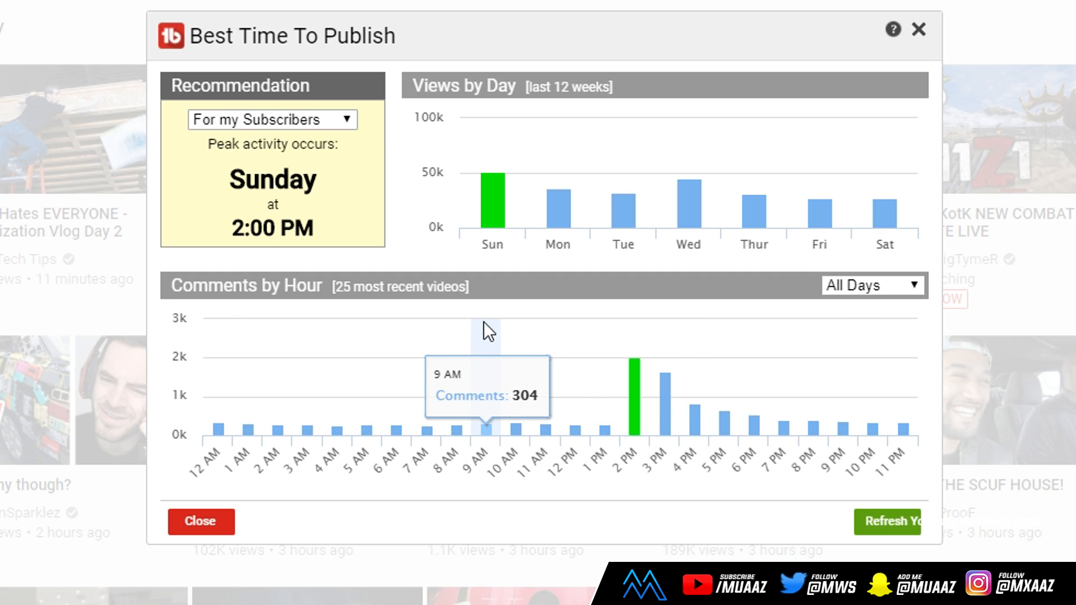
mouse_move(334, 230)
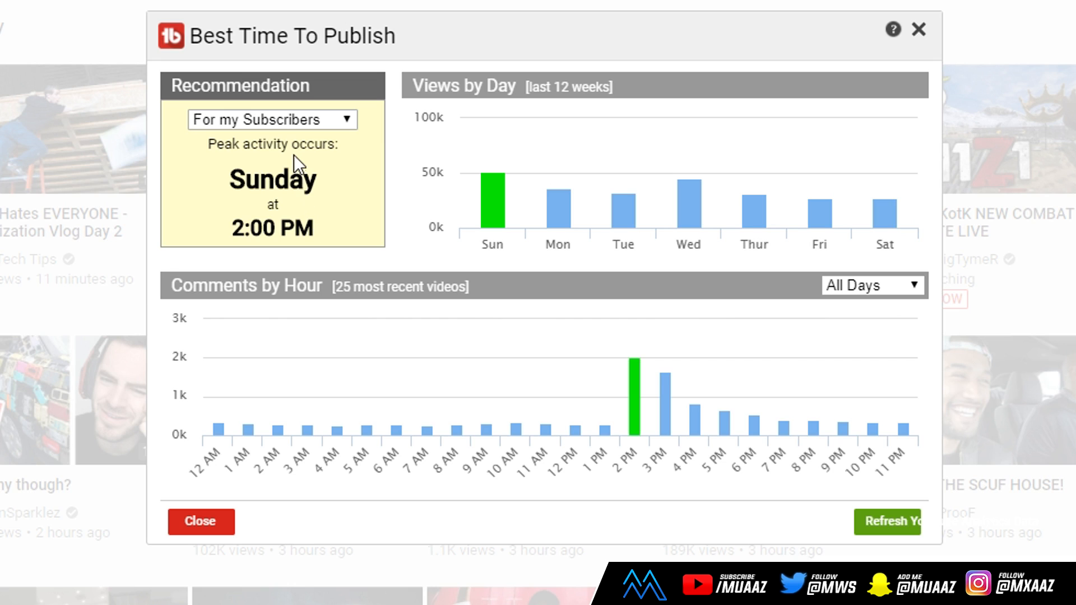
click(272, 119)
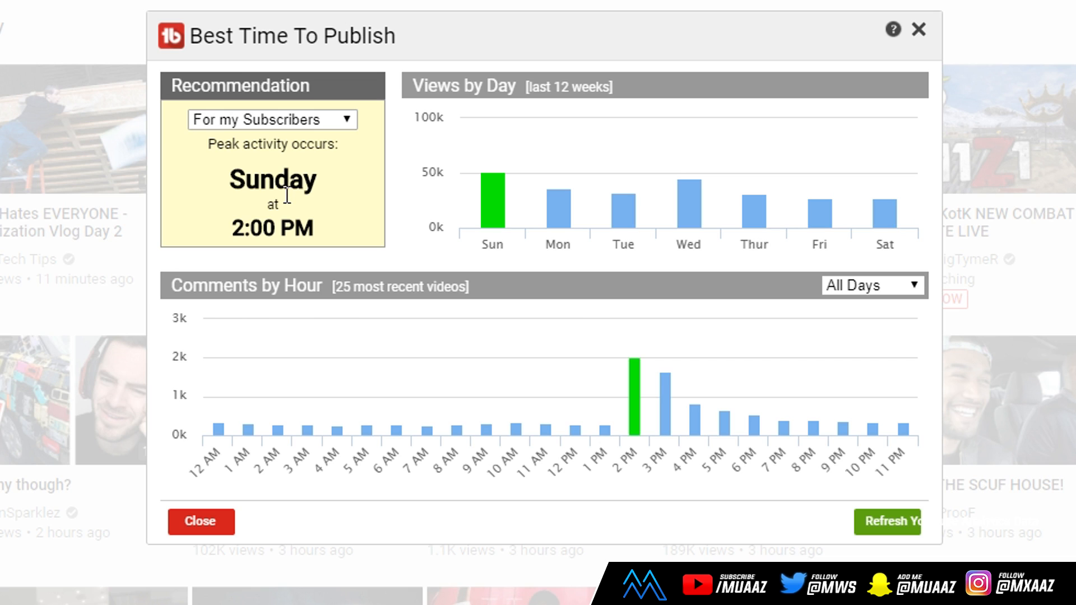
mouse_move(549, 98)
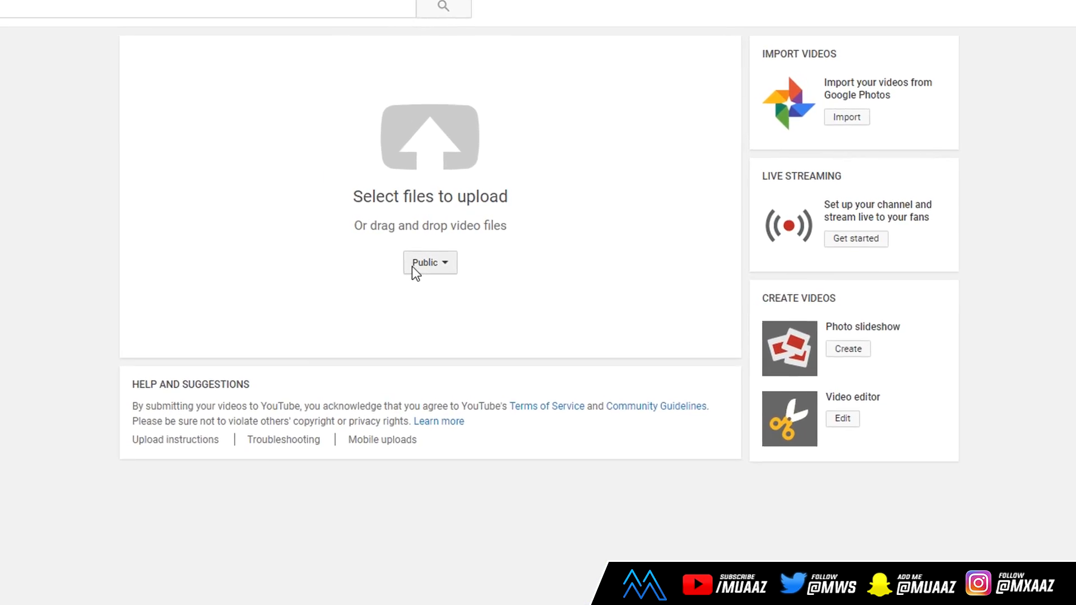
- Upload the REVAMPIntro video scheduled to publish Sep 13, 2017 at 5:00 AM
click(429, 262)
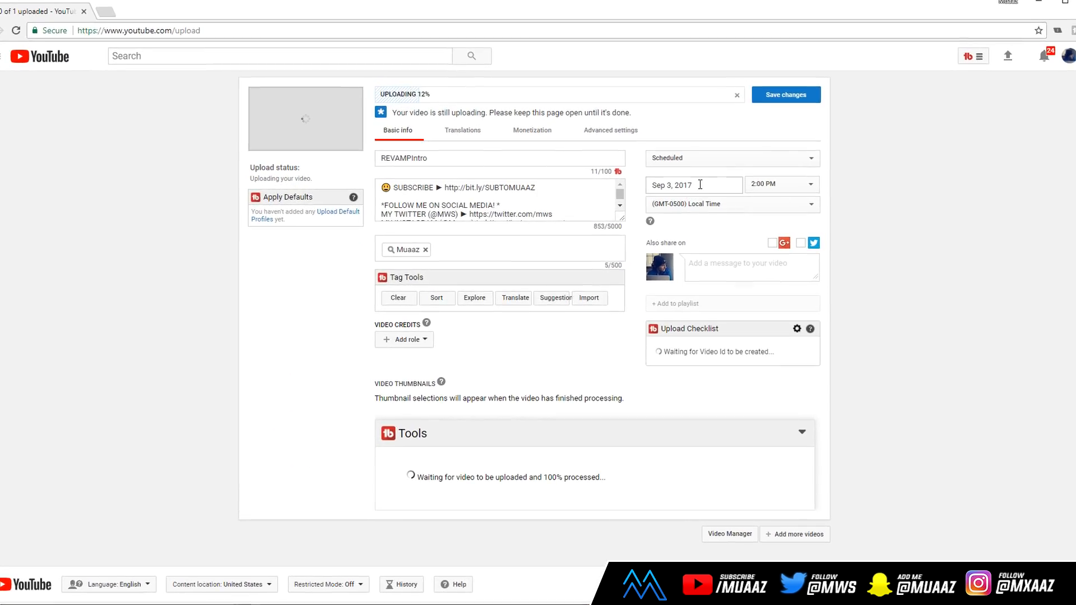
click(693, 185)
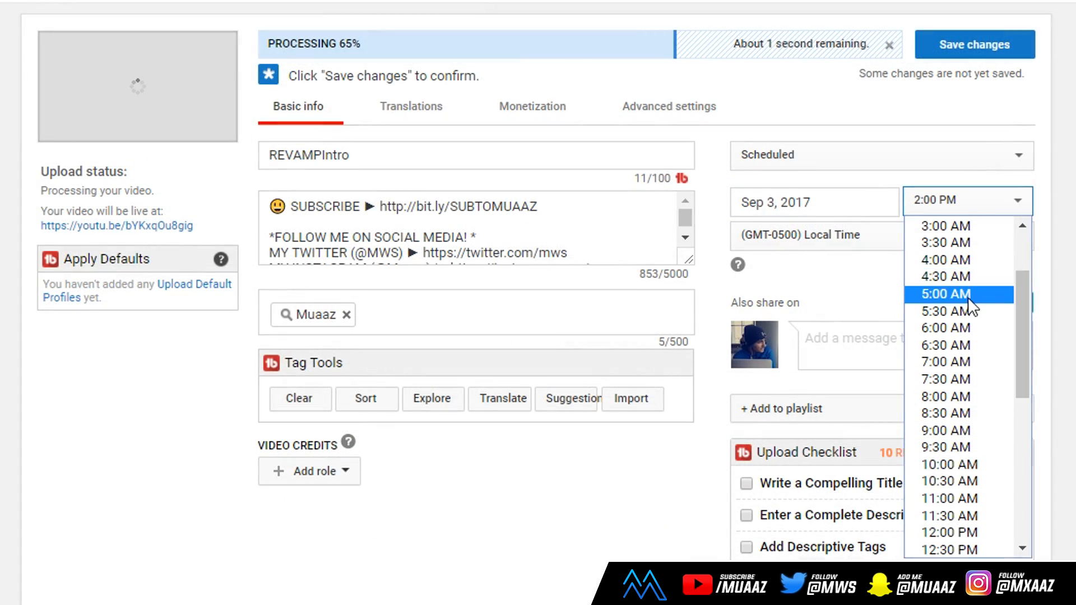
click(946, 294)
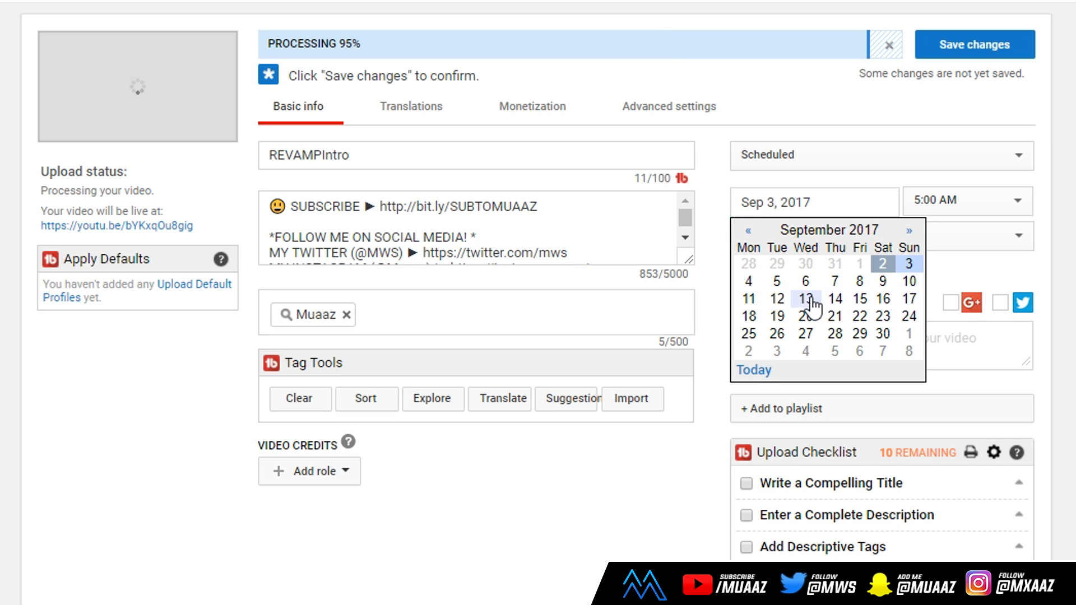
click(804, 298)
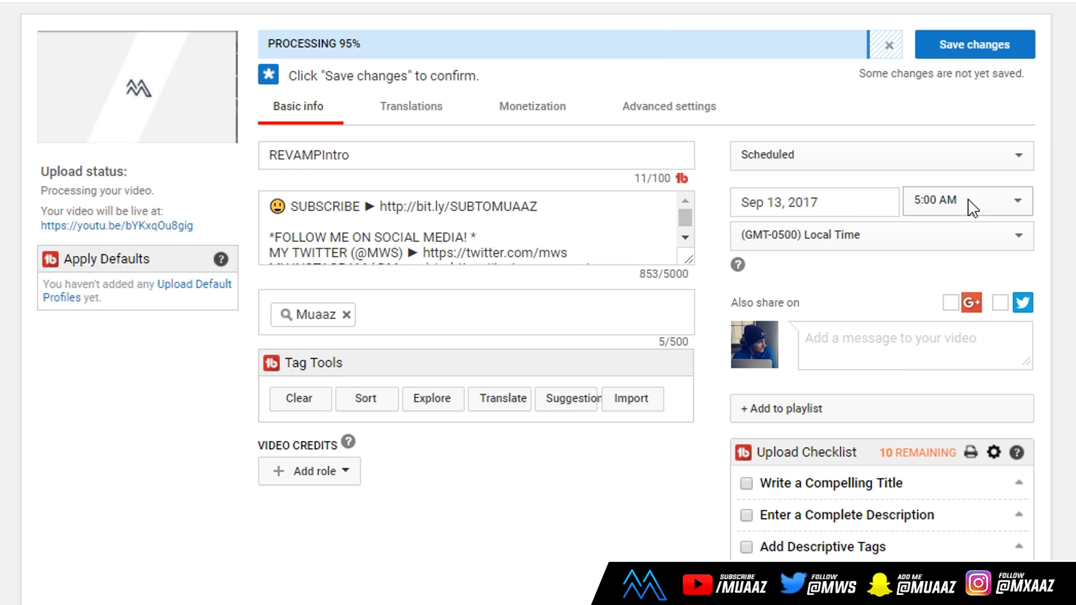
mouse_move(686, 365)
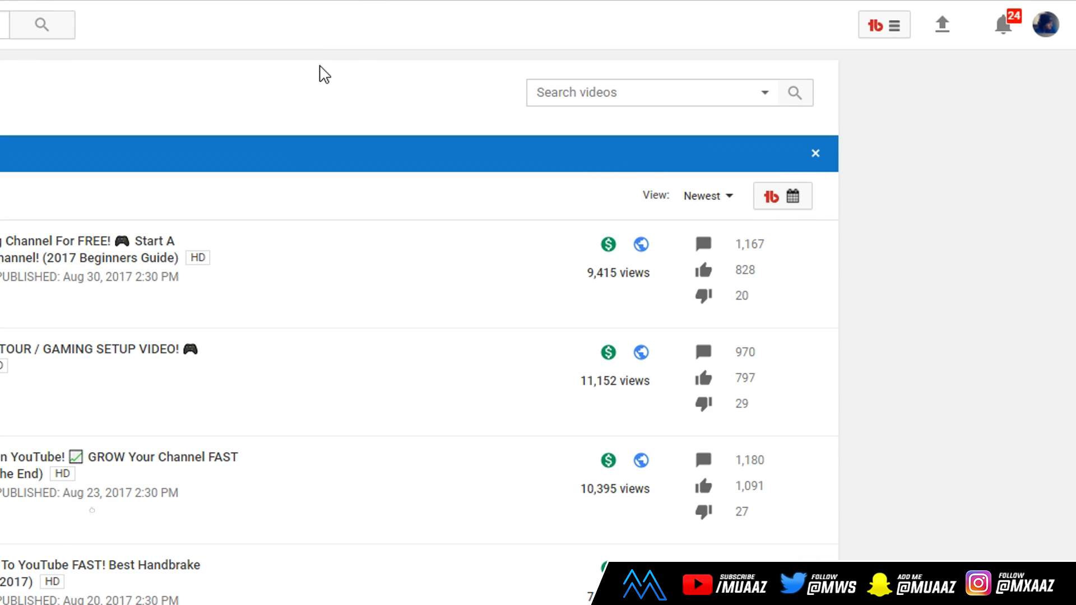
- Go to the Creator Studio dashboard through TubeBuddy's Quick Links
click(883, 26)
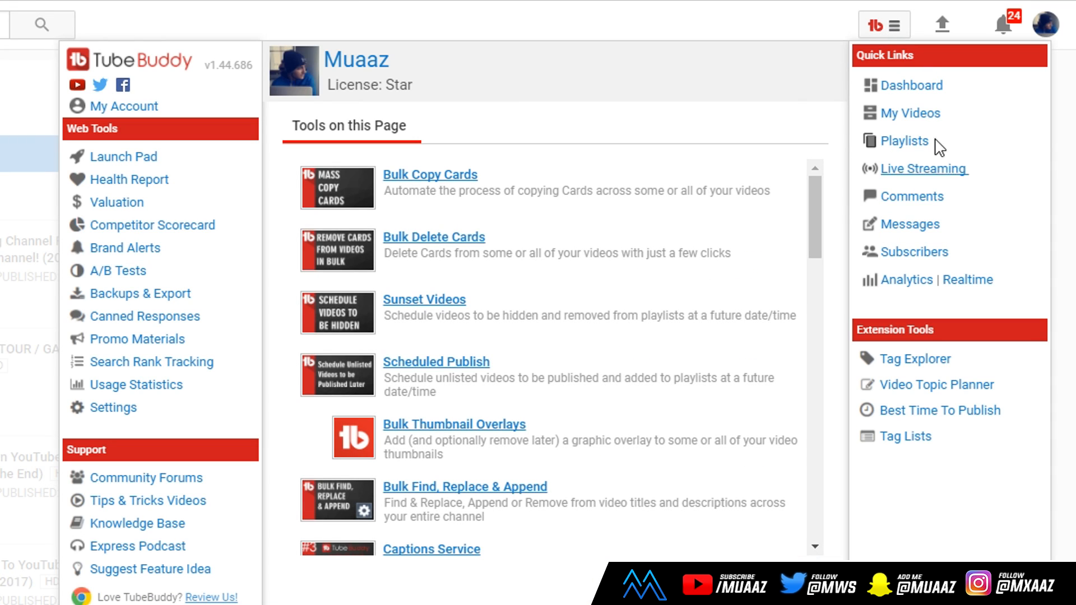
mouse_move(912, 202)
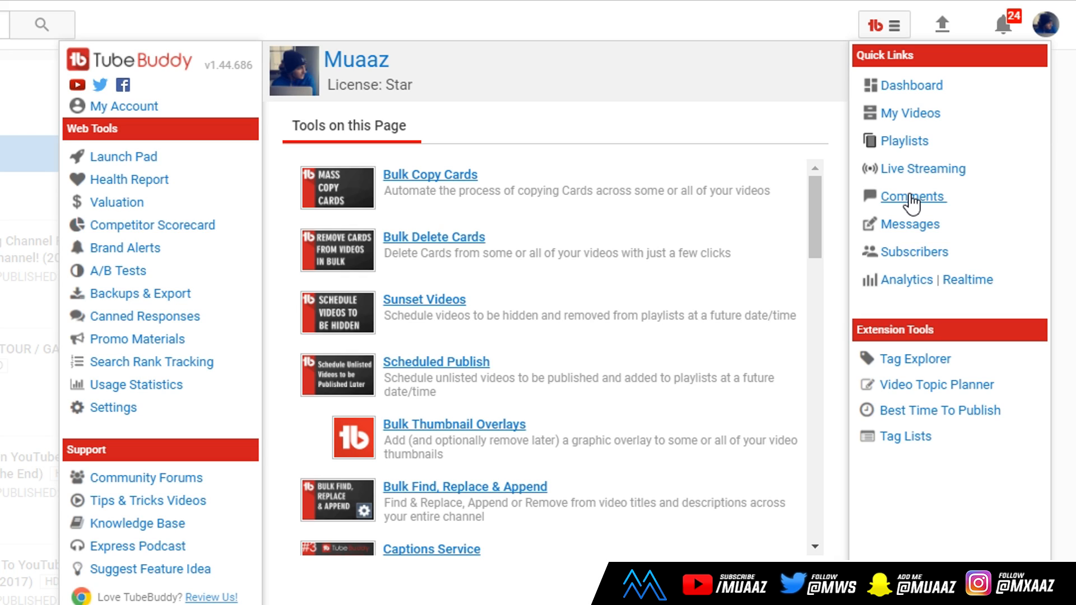
mouse_move(943, 178)
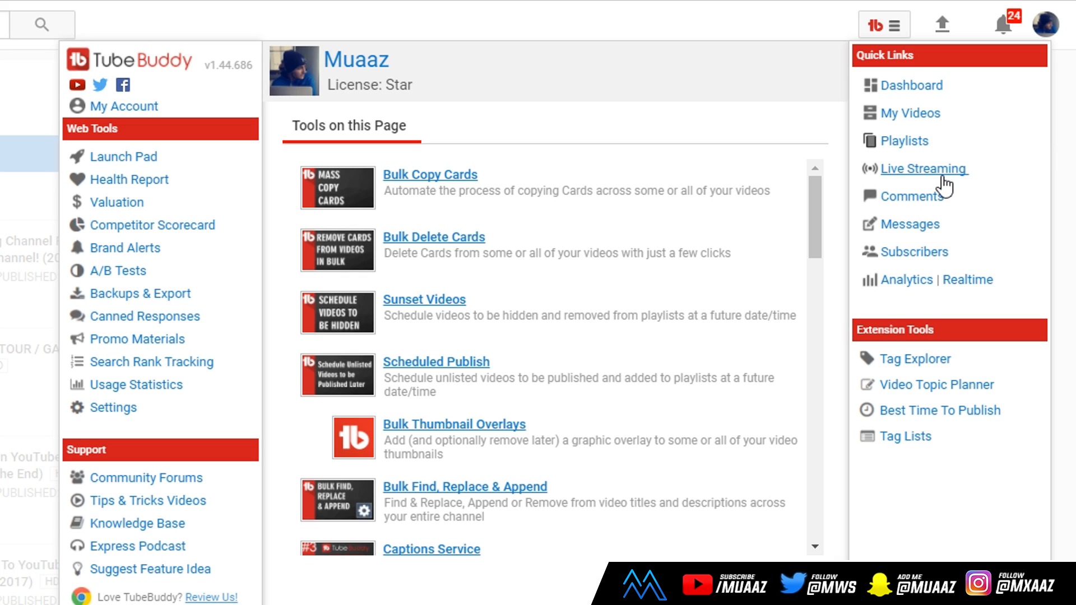
mouse_move(920, 199)
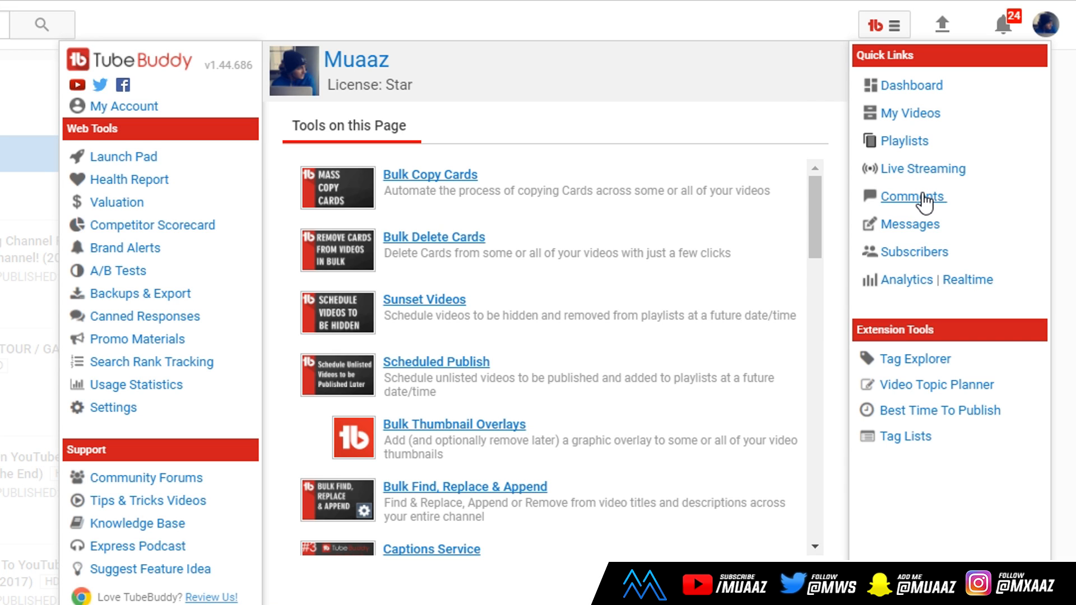
click(912, 196)
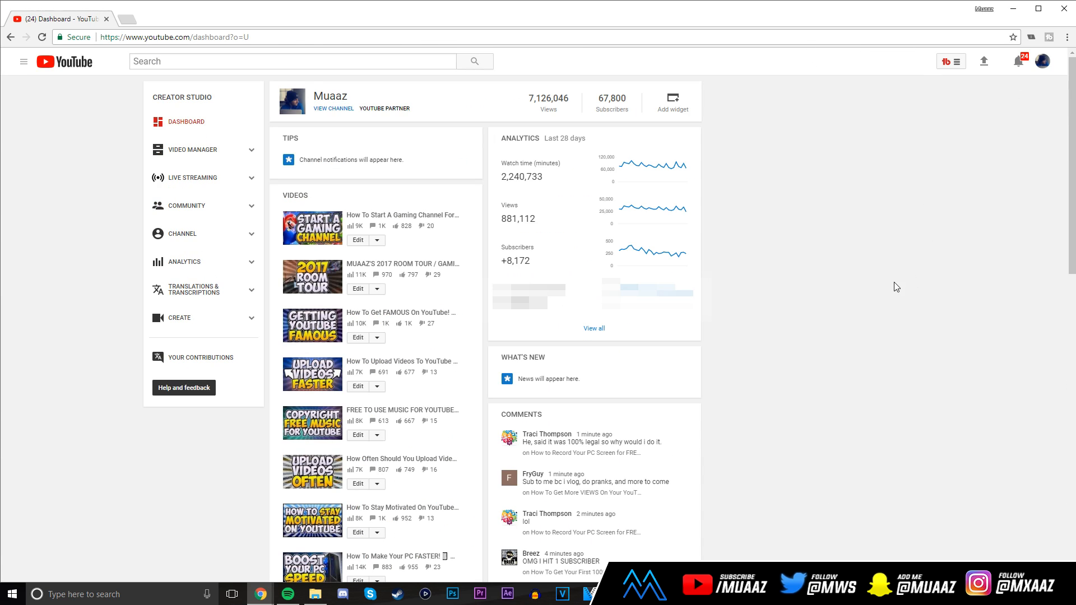
- Show the TubeBuddy tools list with Tag Explorer and Video Topic Planner over the dashboard
click(951, 60)
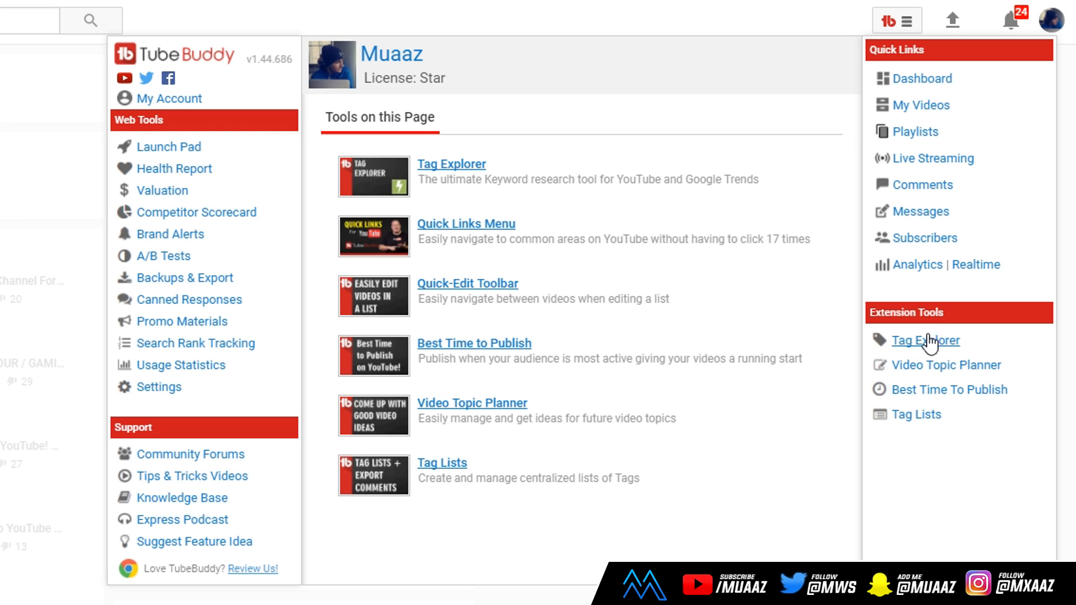
- Look up tags for 'gaming setup tour' in Tag Explorer and copy the selected tags
click(924, 341)
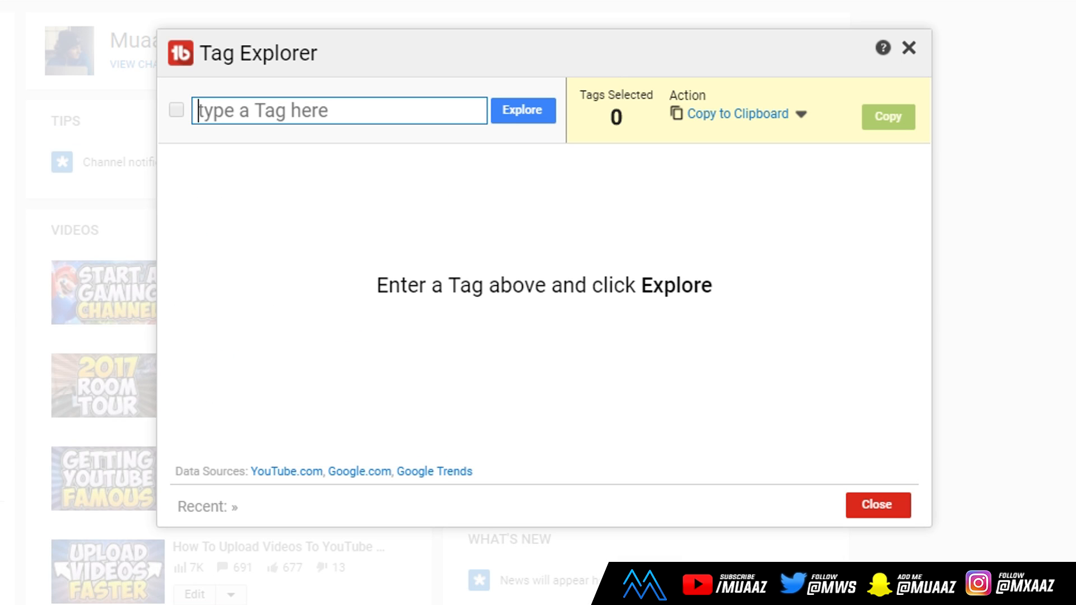
mouse_move(327, 170)
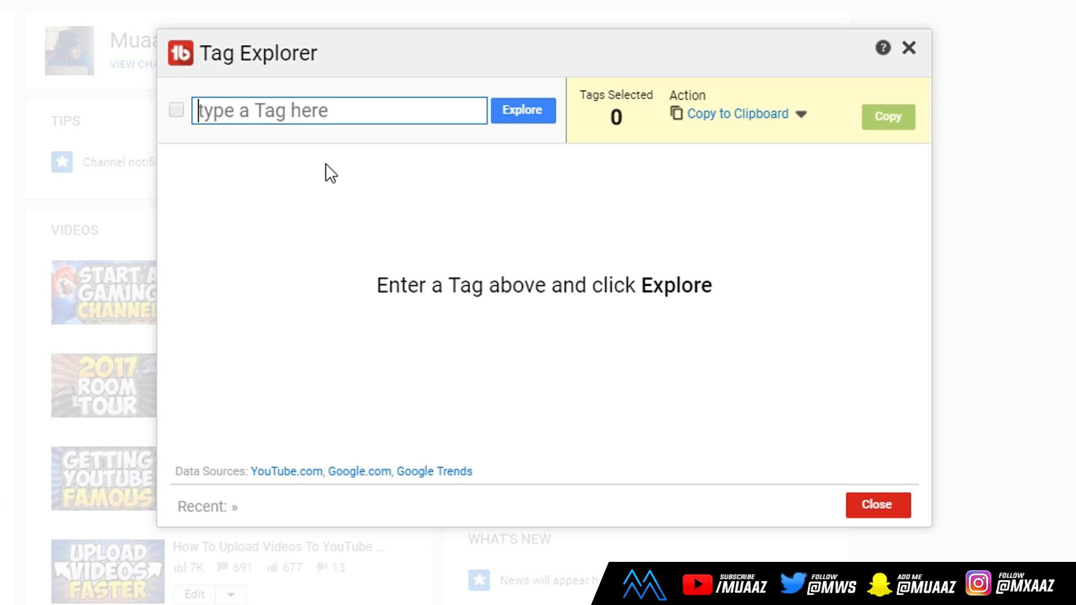
mouse_move(320, 155)
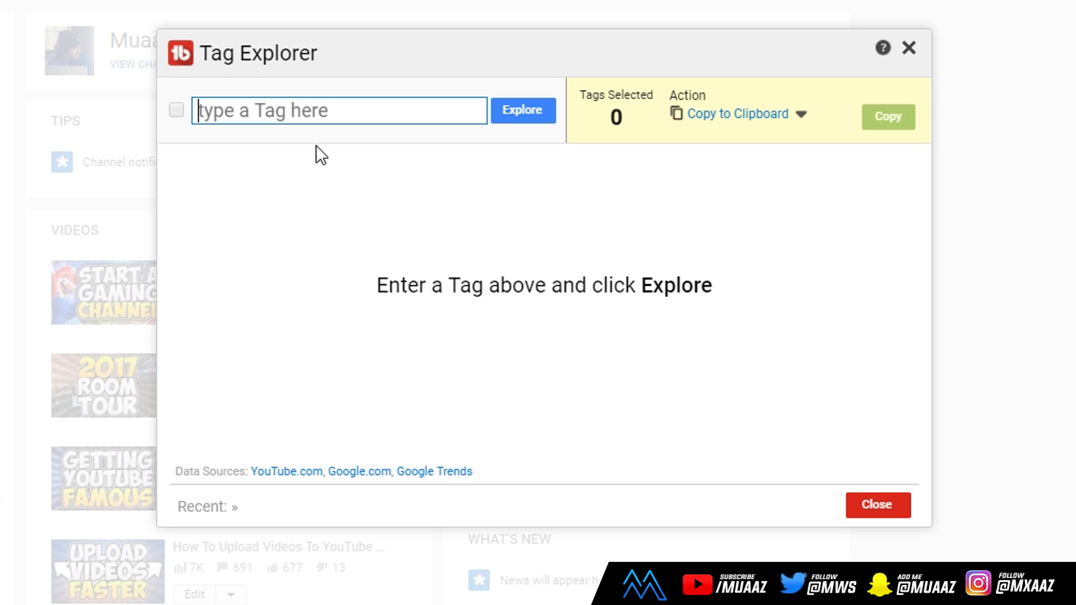
mouse_move(333, 108)
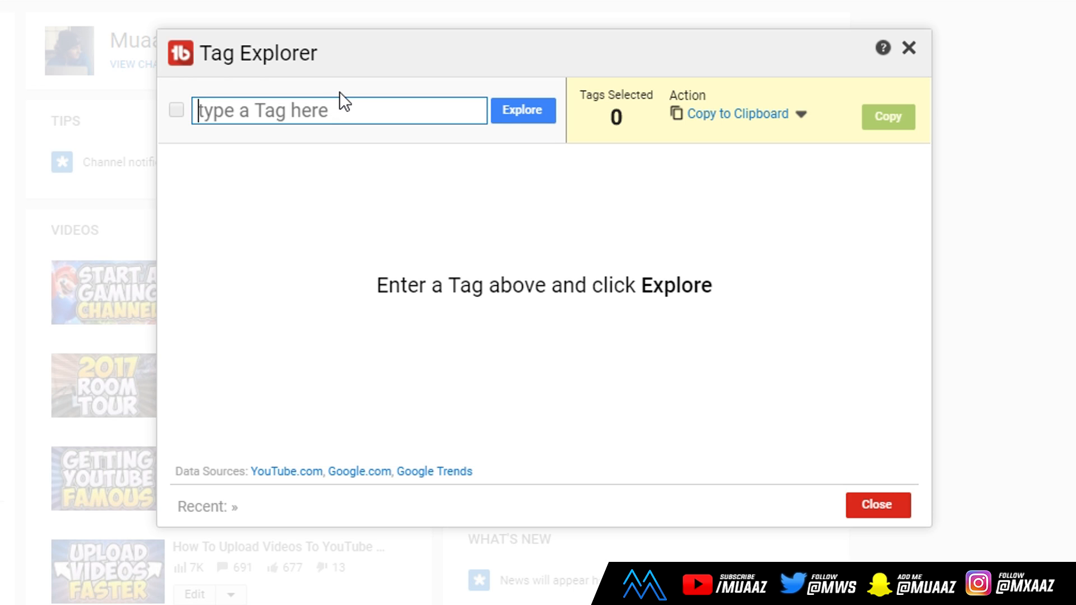
text(gaming setup tour)
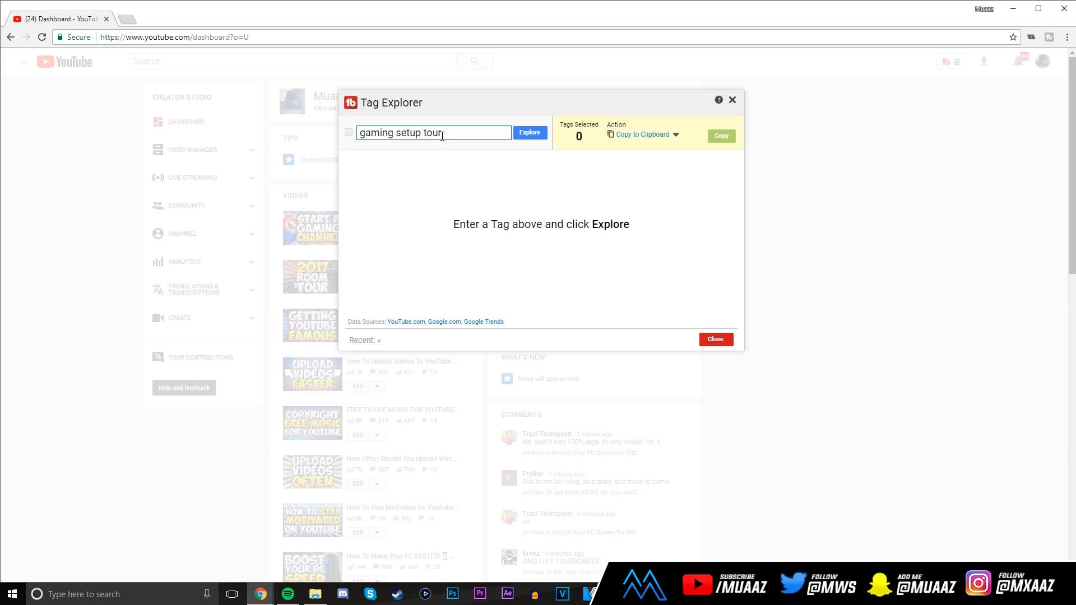
click(530, 132)
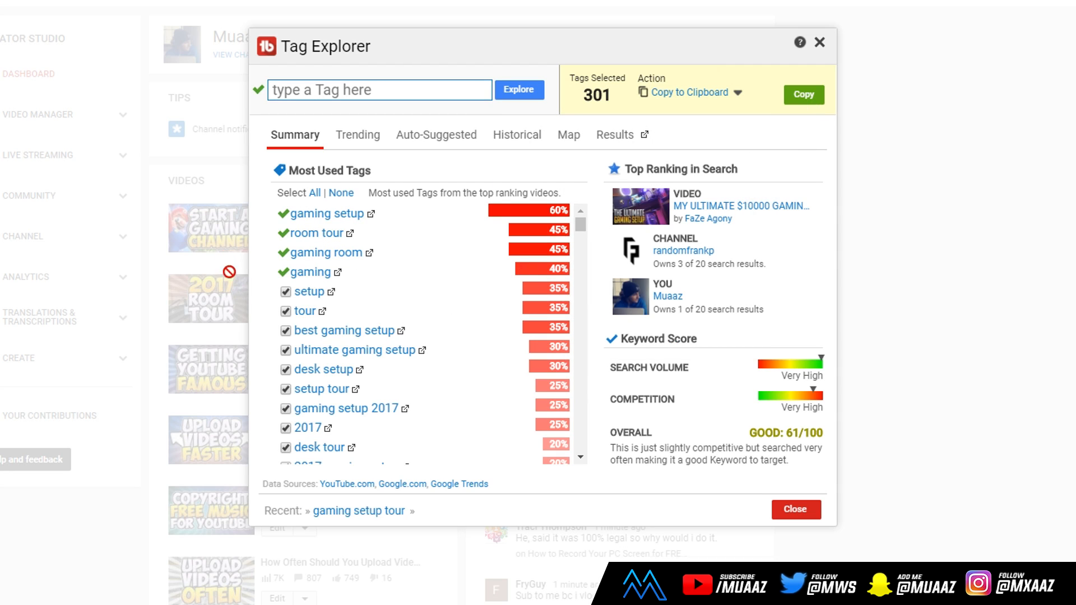
click(341, 192)
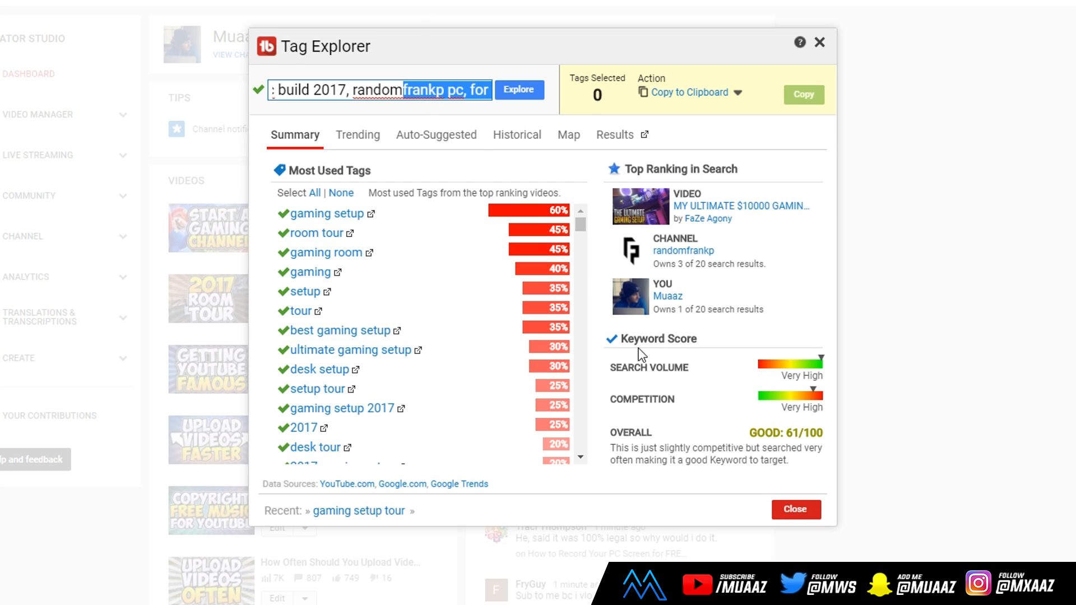
mouse_move(523, 386)
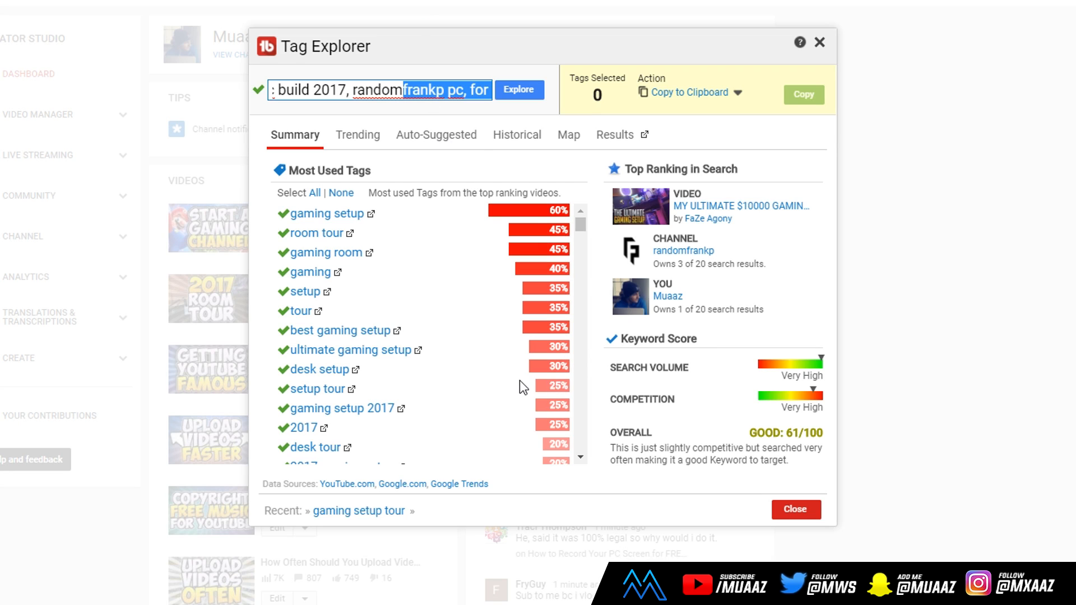
mouse_move(458, 235)
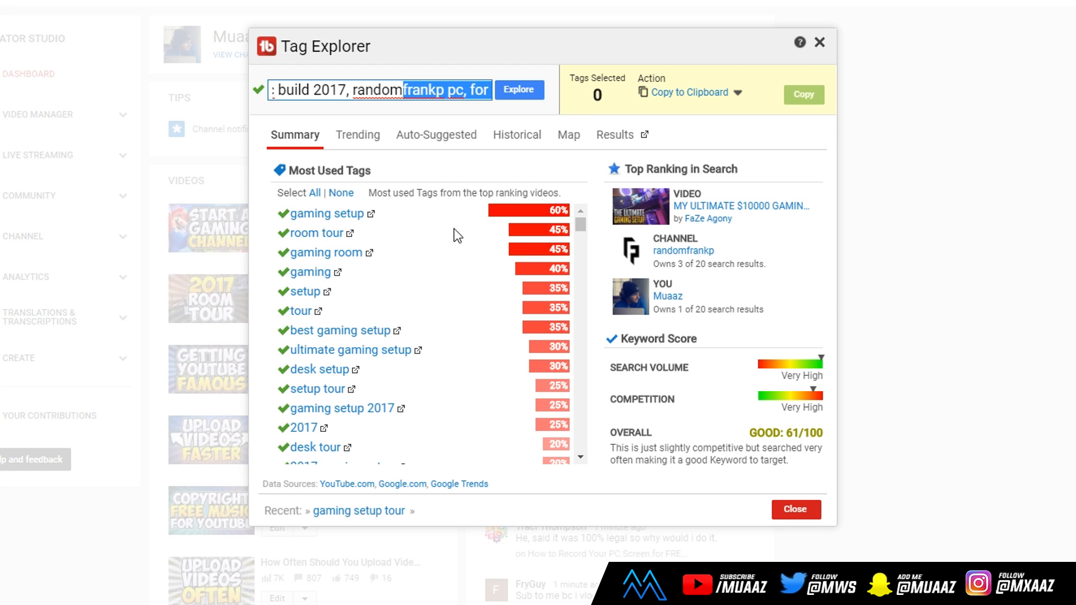
mouse_move(445, 259)
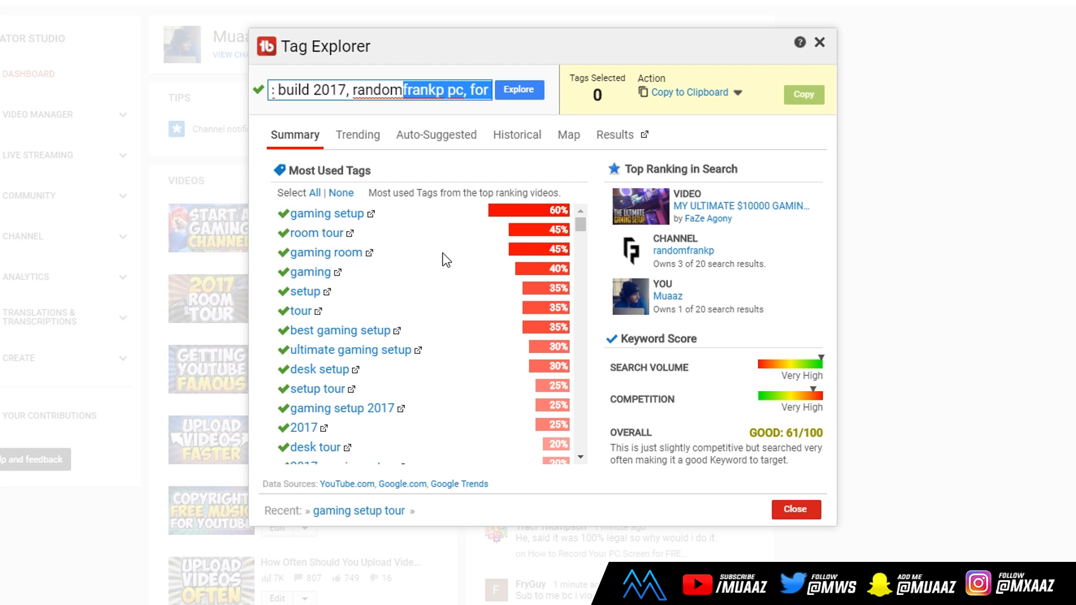
mouse_move(316, 233)
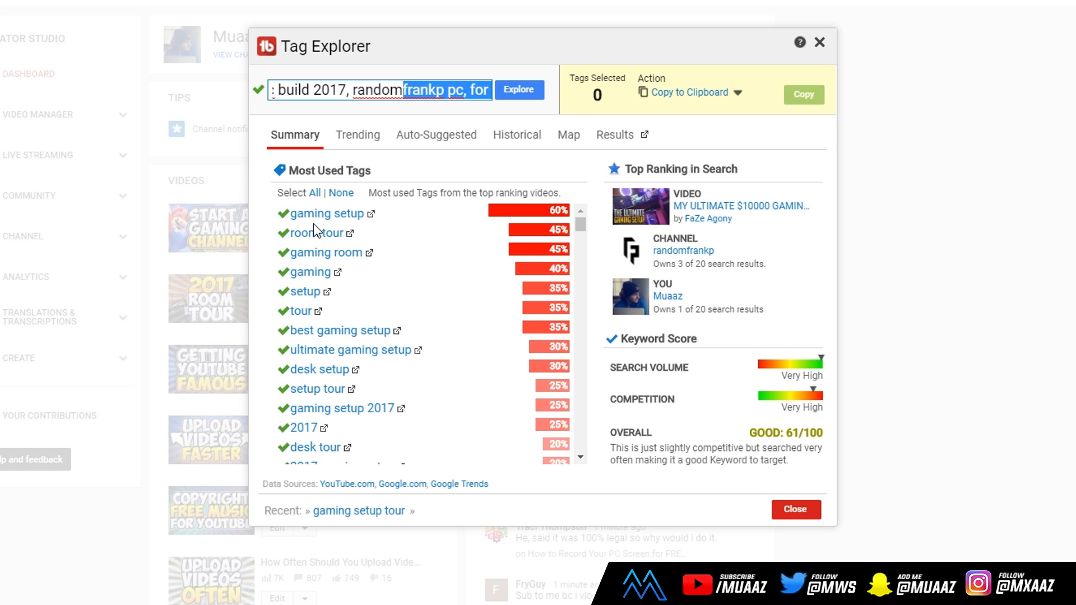
mouse_move(335, 264)
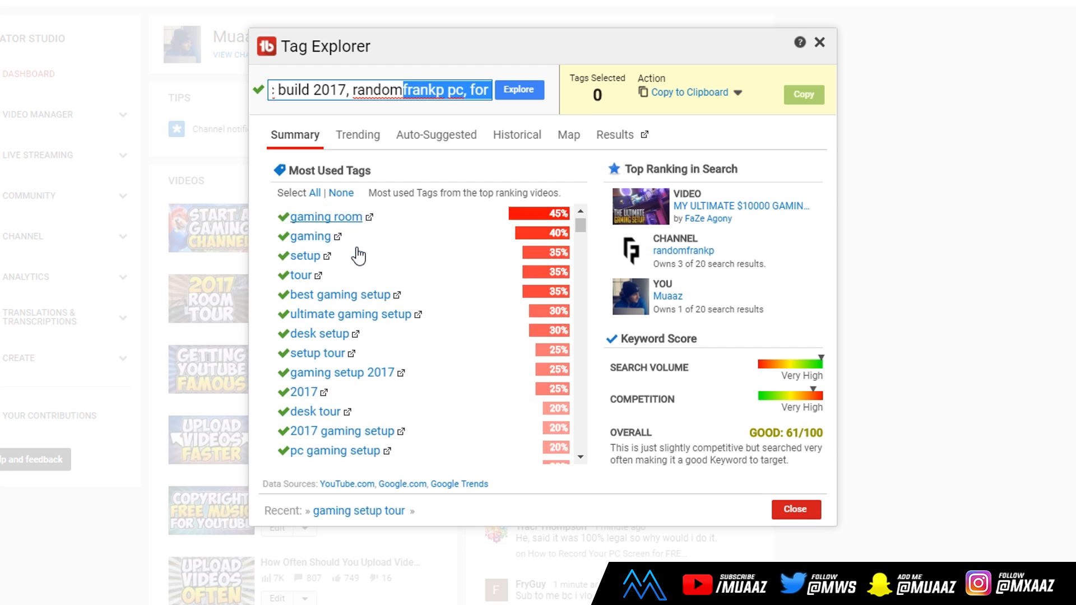
scroll(down, 3)
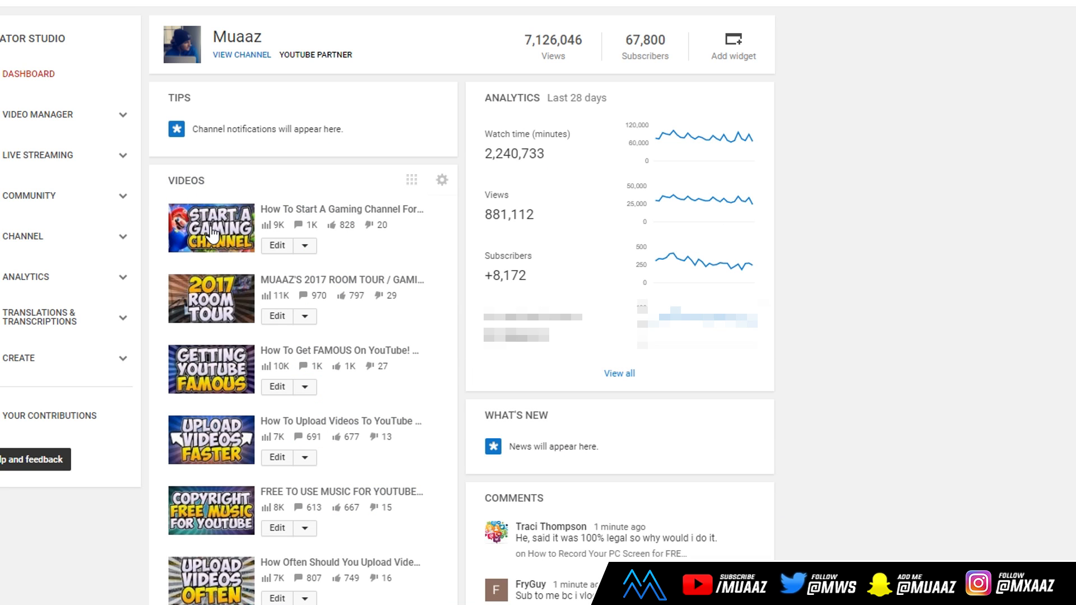
- View the How To Start A Gaming Channel video's Videolytics stats, SEO score and tags in the sidebar
click(211, 227)
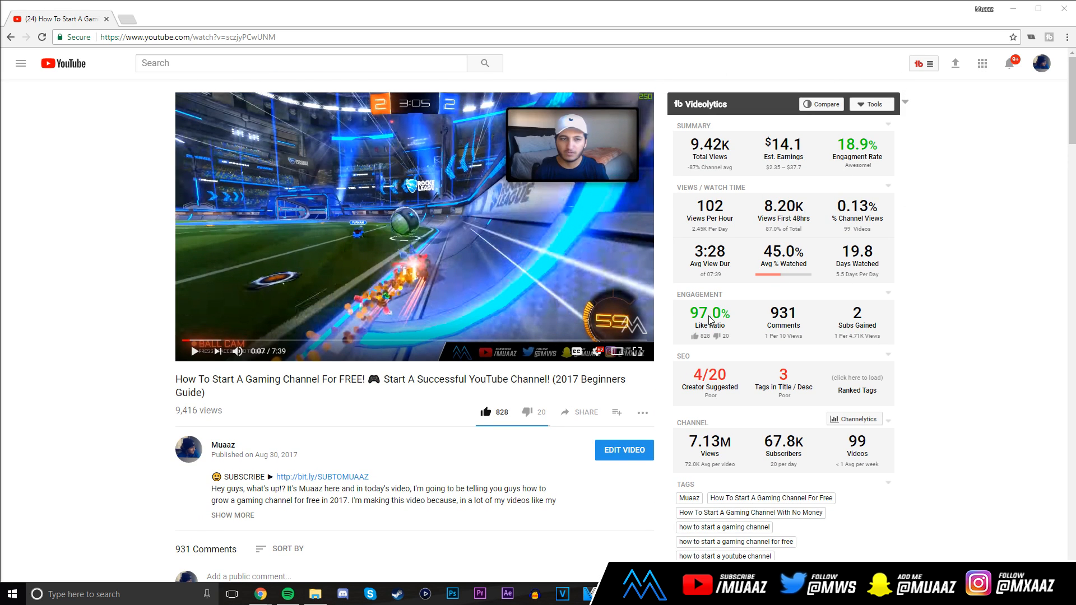
mouse_move(904, 105)
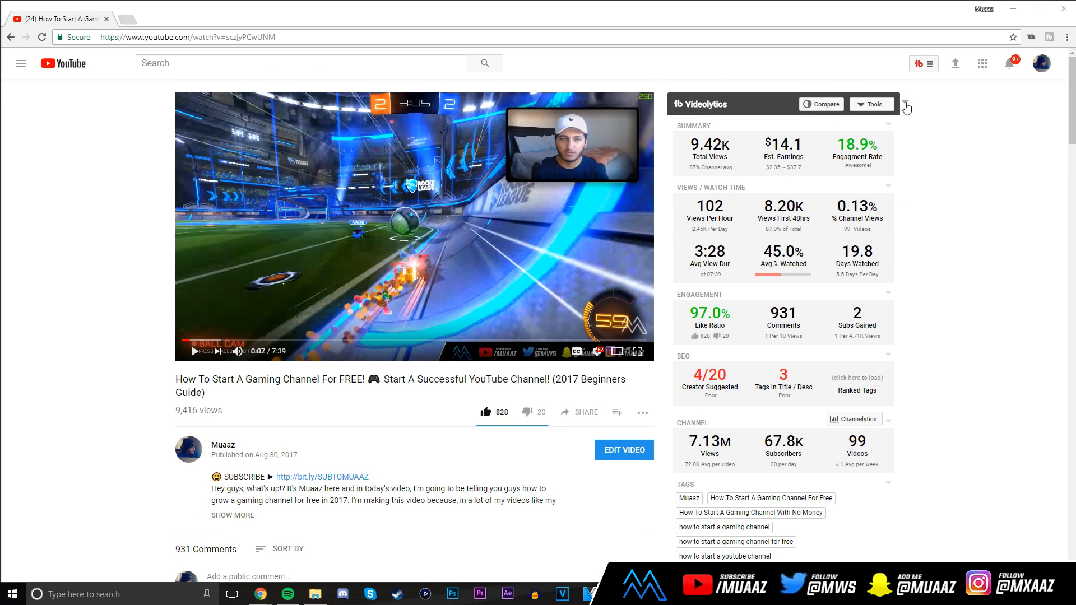
click(906, 106)
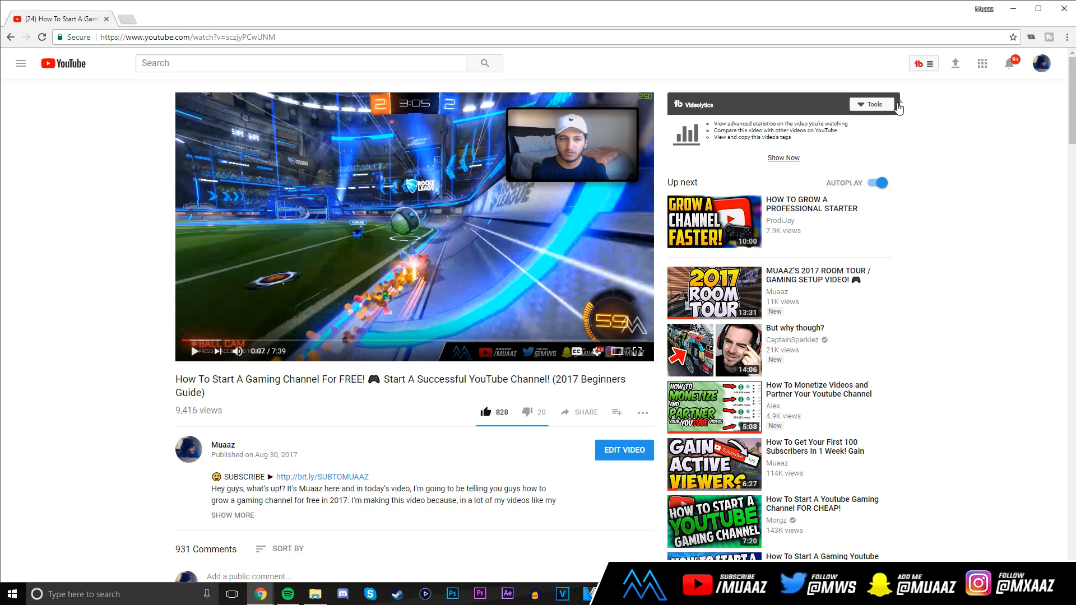
click(871, 104)
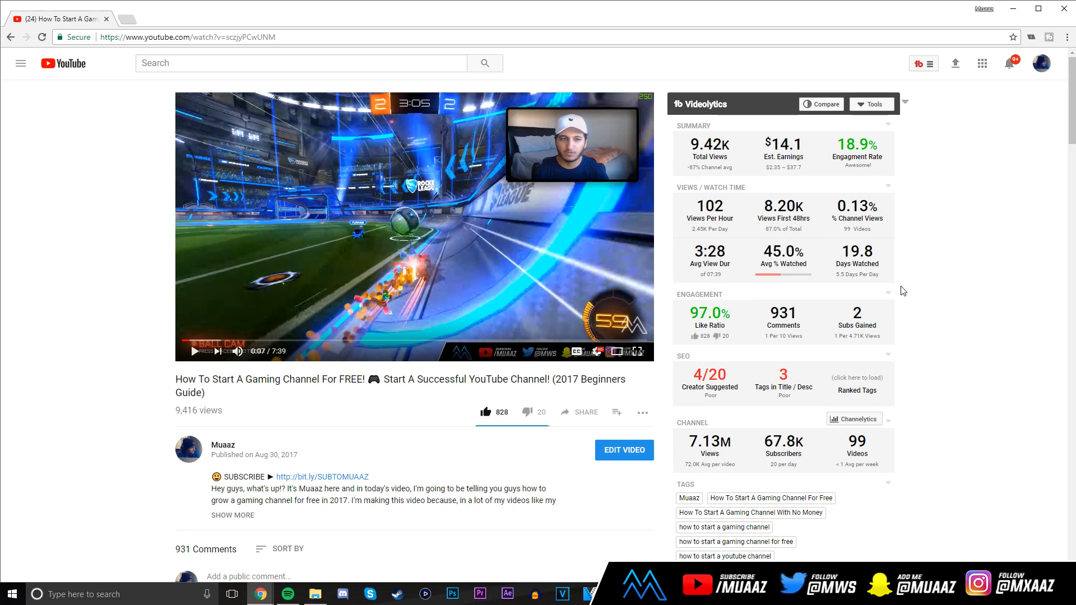
scroll(down, 3)
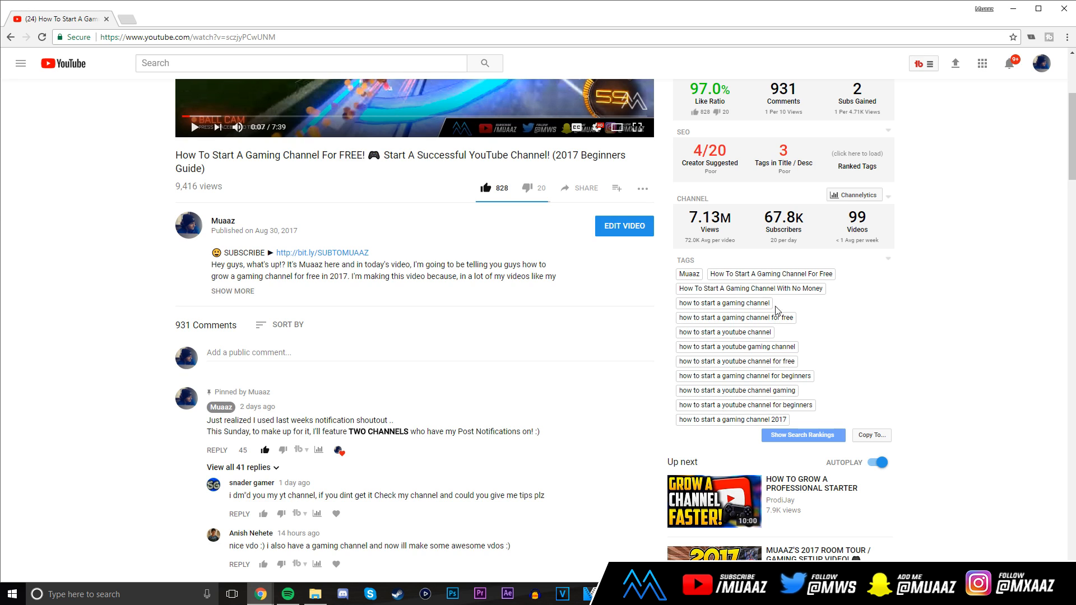
mouse_move(755, 321)
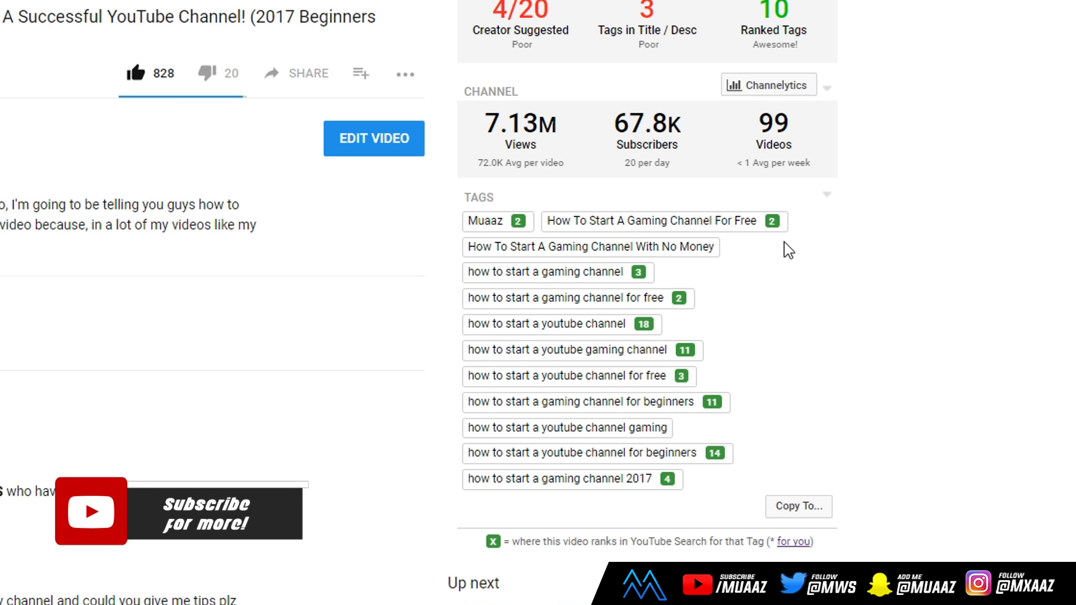
mouse_move(598, 237)
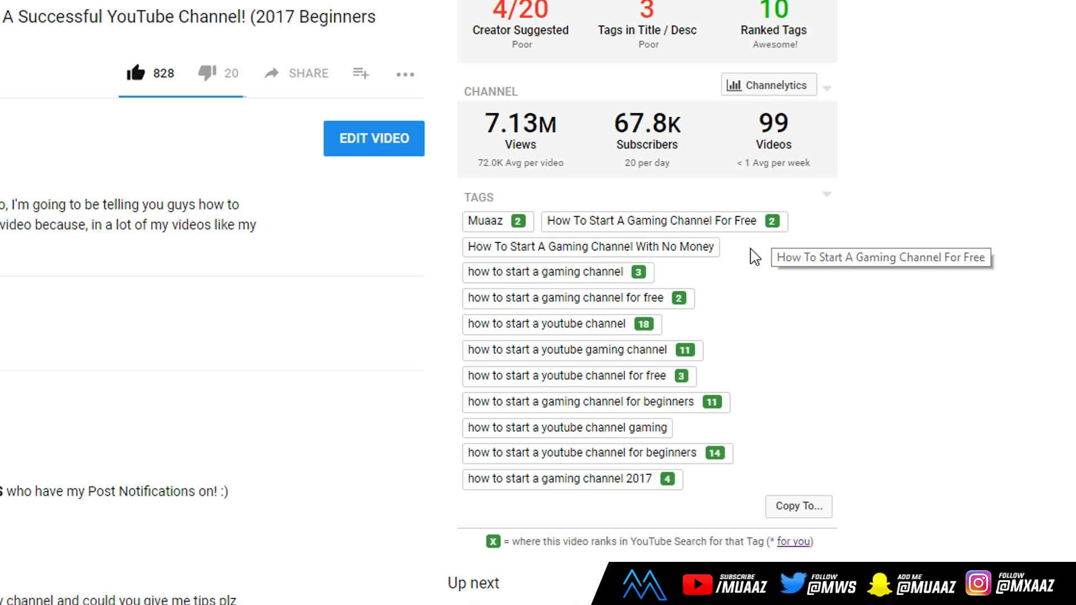
mouse_move(589, 489)
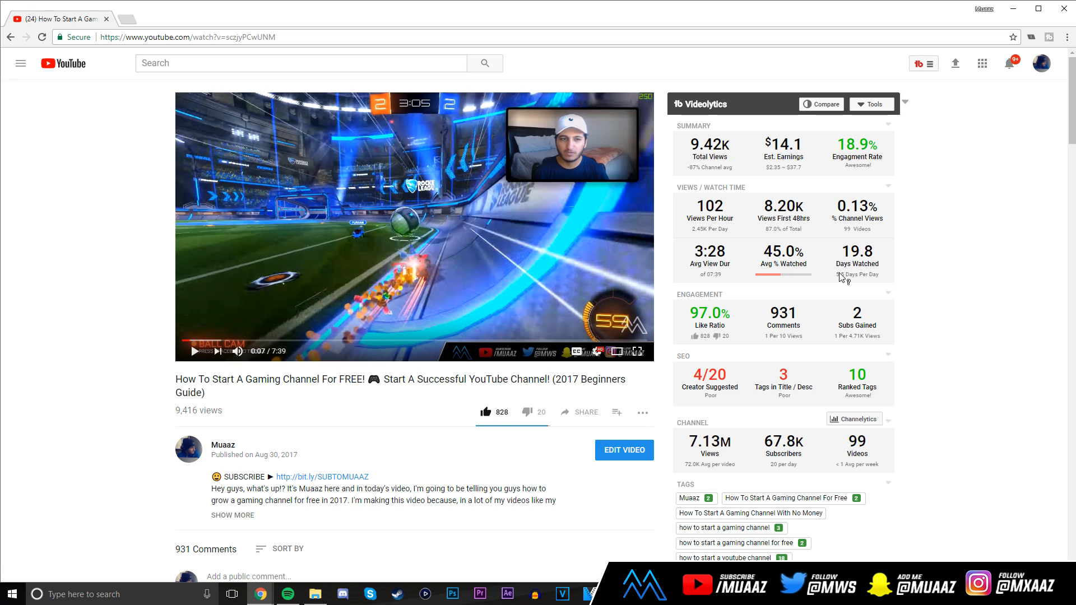
mouse_move(869, 286)
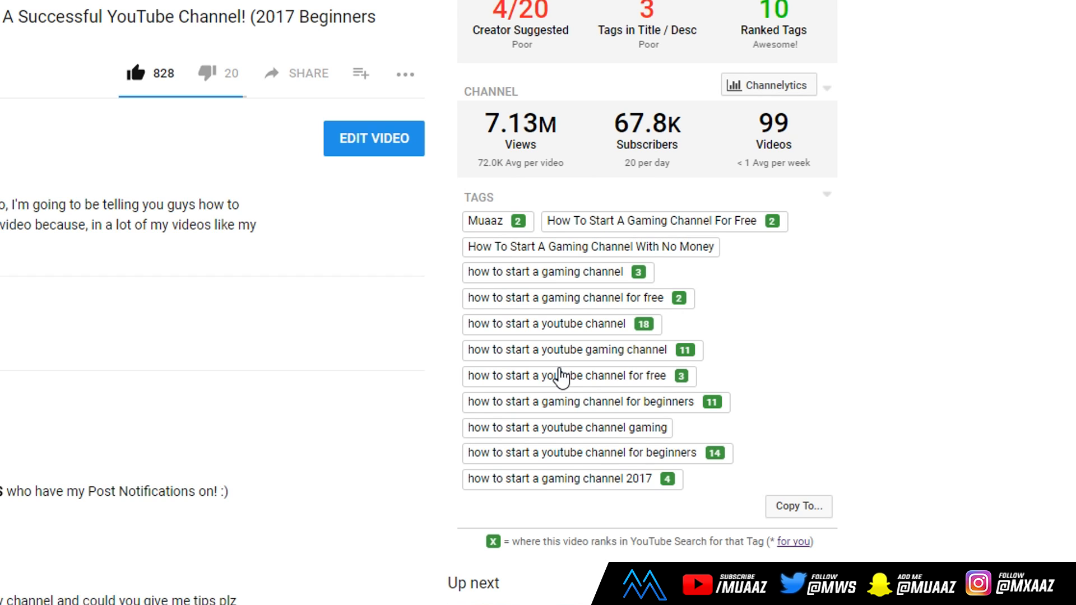
mouse_move(483, 397)
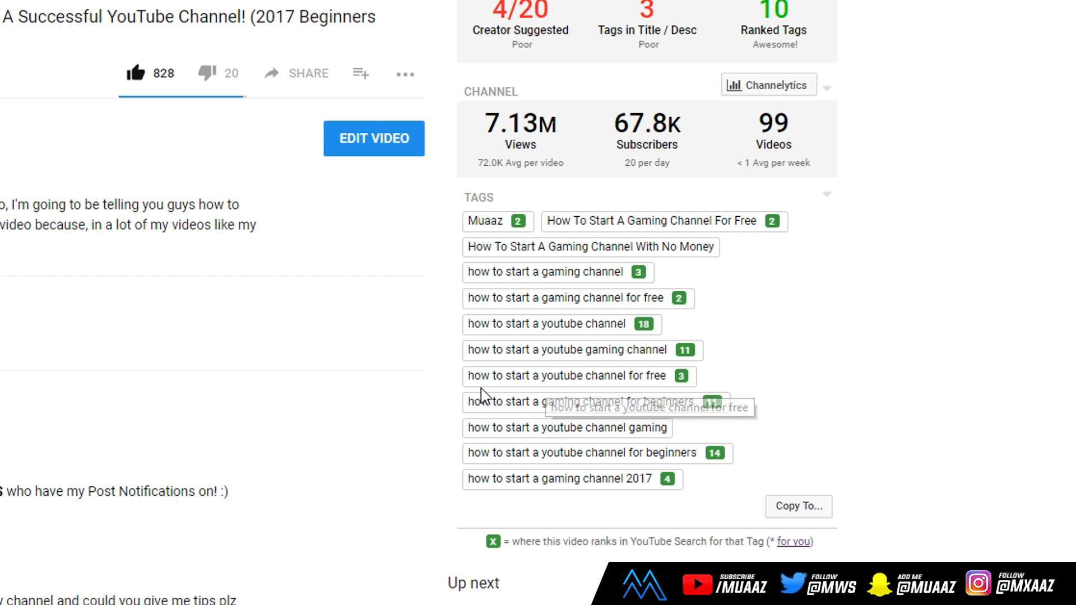
- Copy all 12 of the video's tags to the clipboard via 'Copy To...'
click(797, 506)
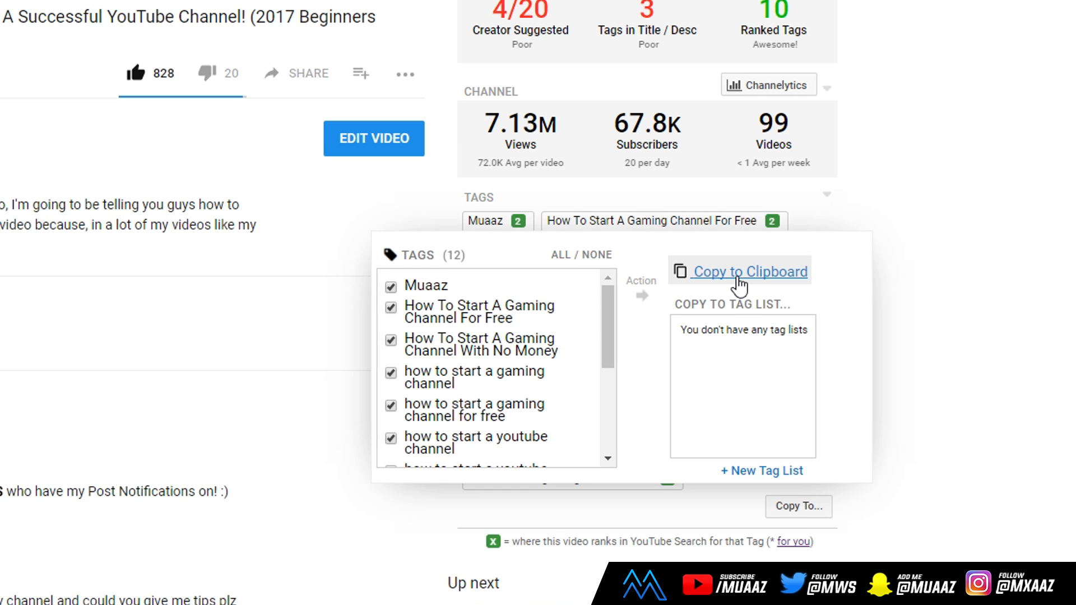
click(750, 271)
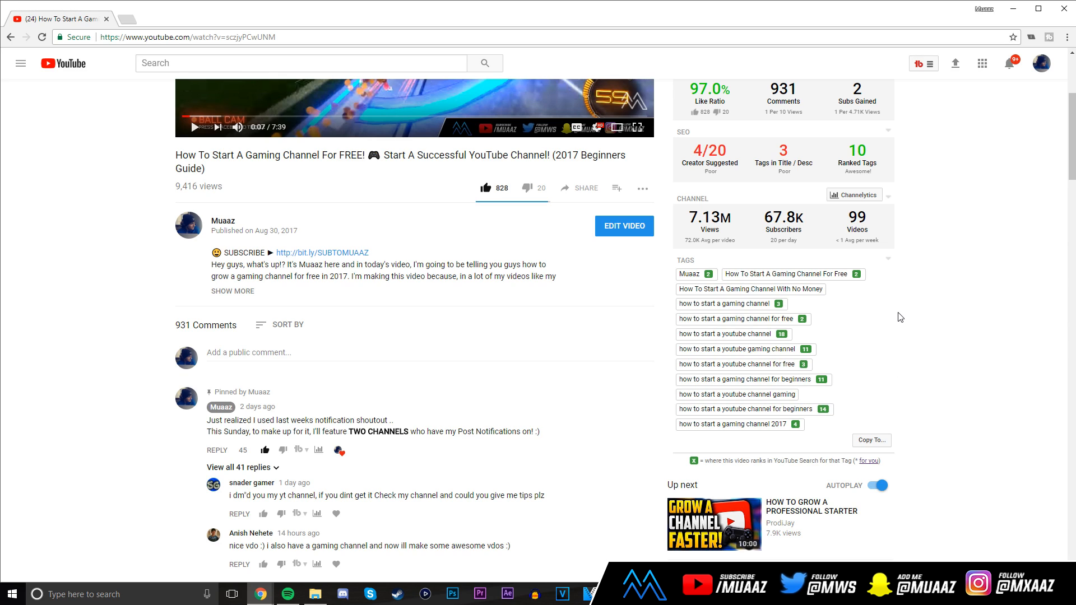
mouse_move(701, 439)
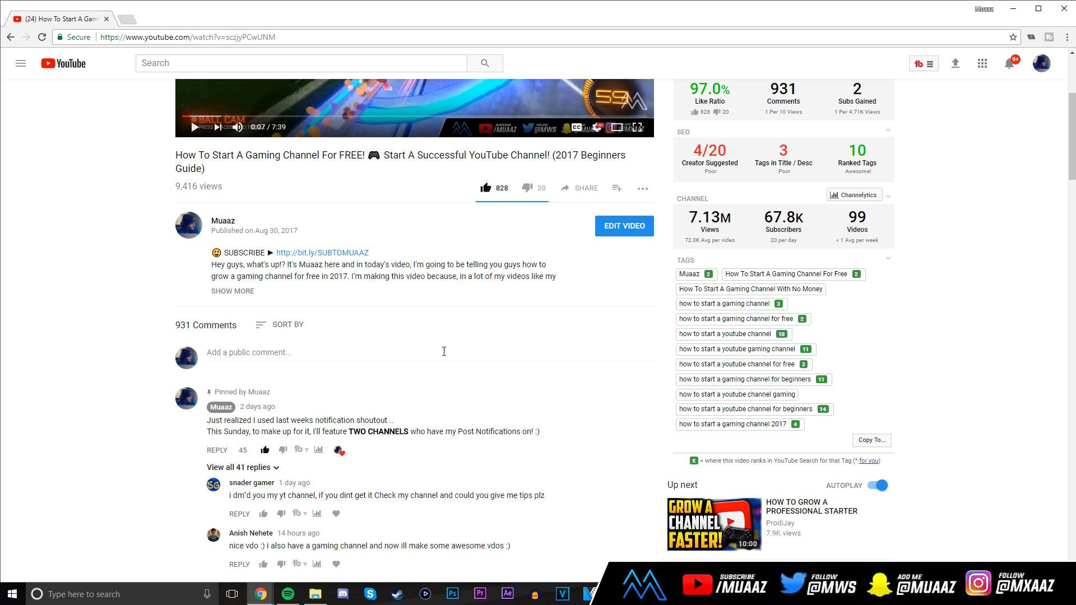
mouse_move(475, 353)
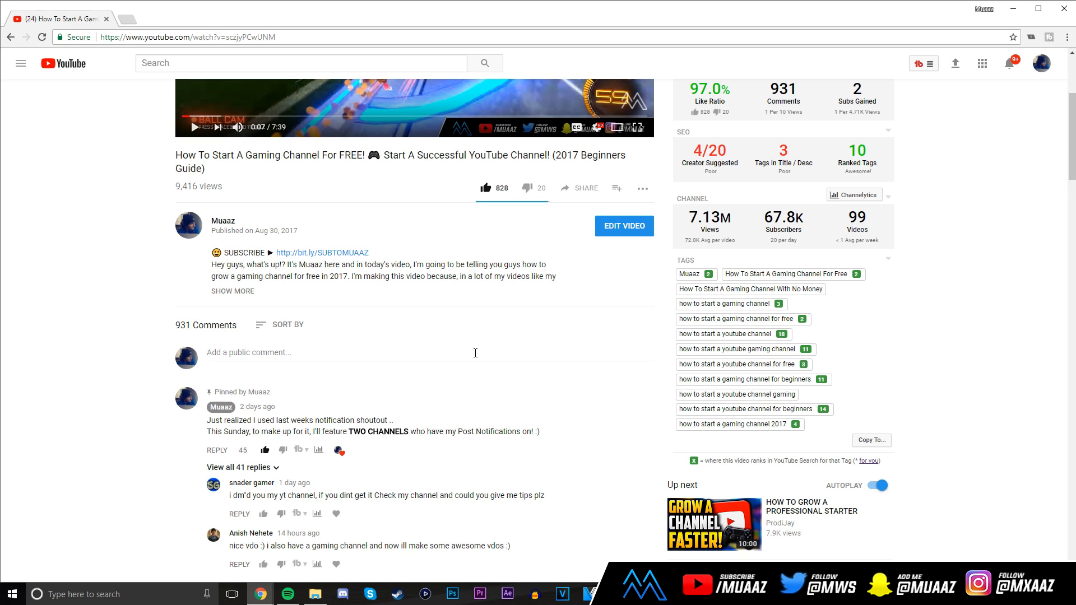
mouse_move(871, 330)
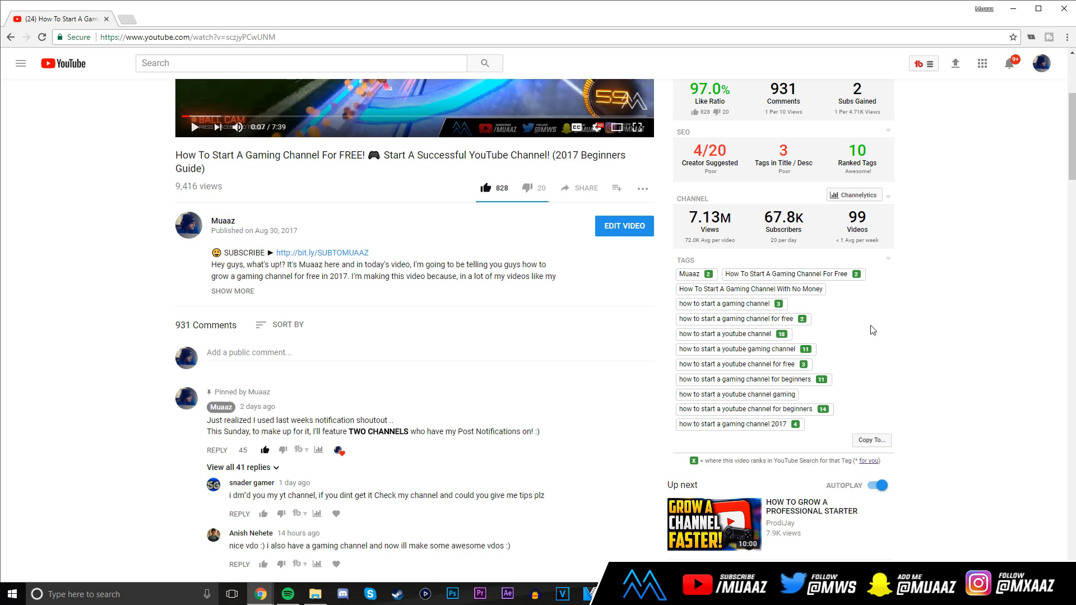
mouse_move(847, 349)
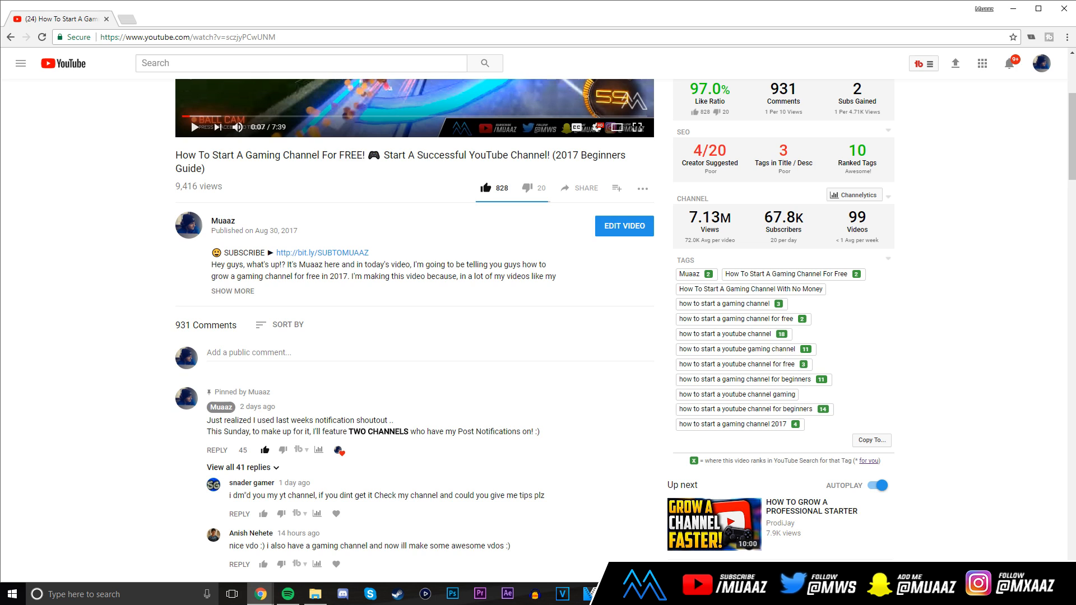
mouse_move(817, 527)
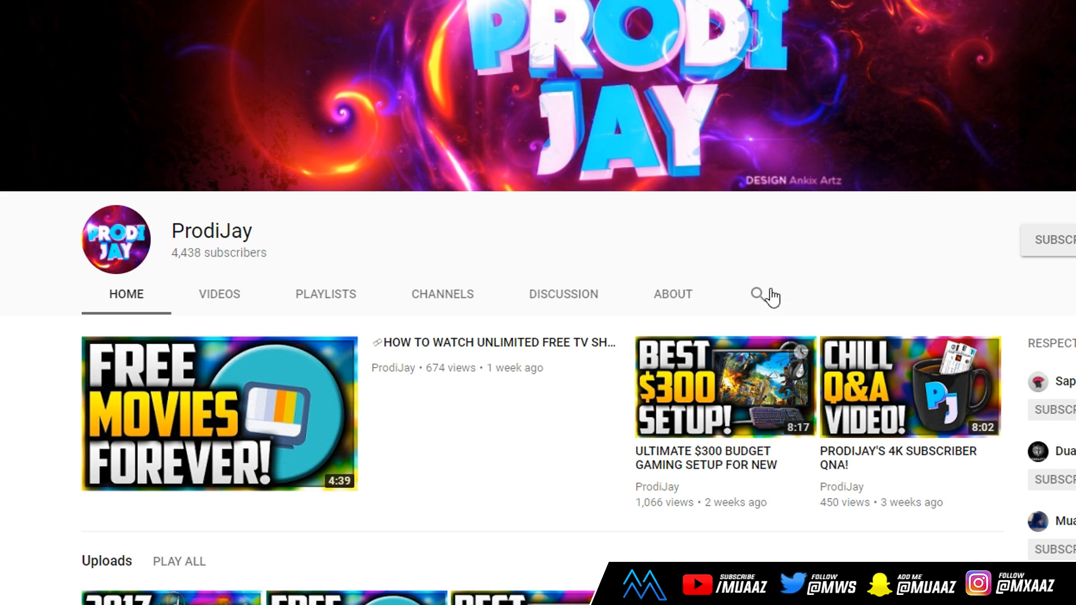
mouse_move(909, 296)
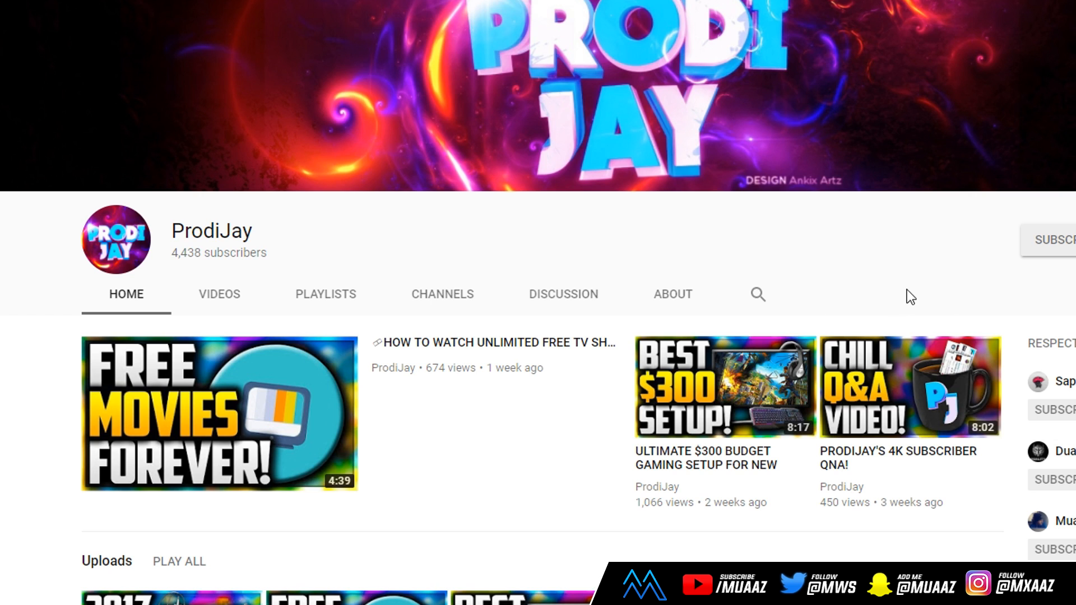
mouse_move(679, 266)
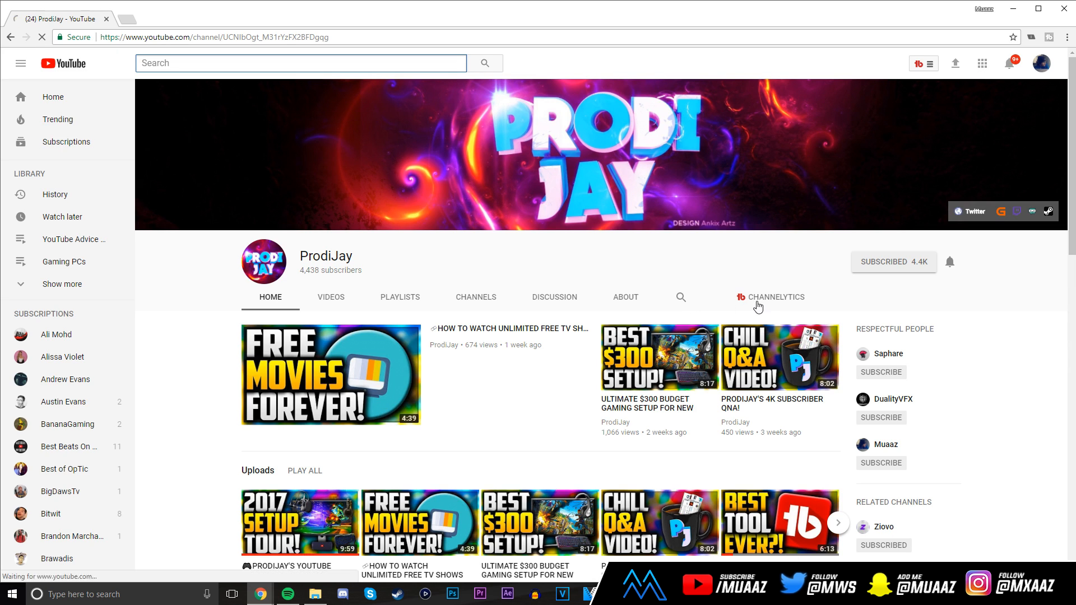
- Compare ProdiJay's channel against yours in Channelytics, switching from subscribers to views gained
click(778, 297)
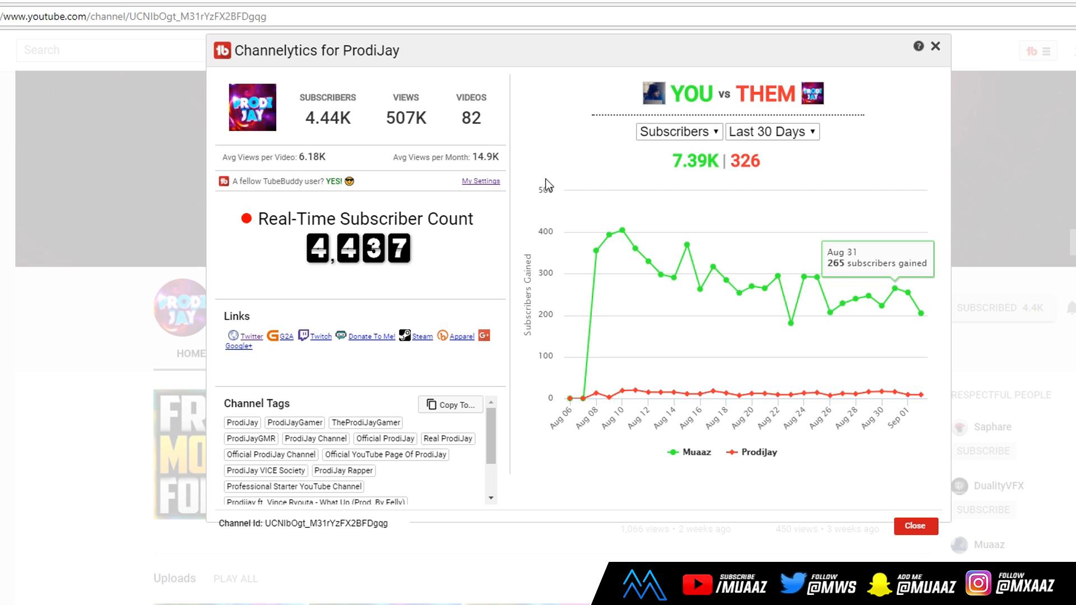
click(772, 132)
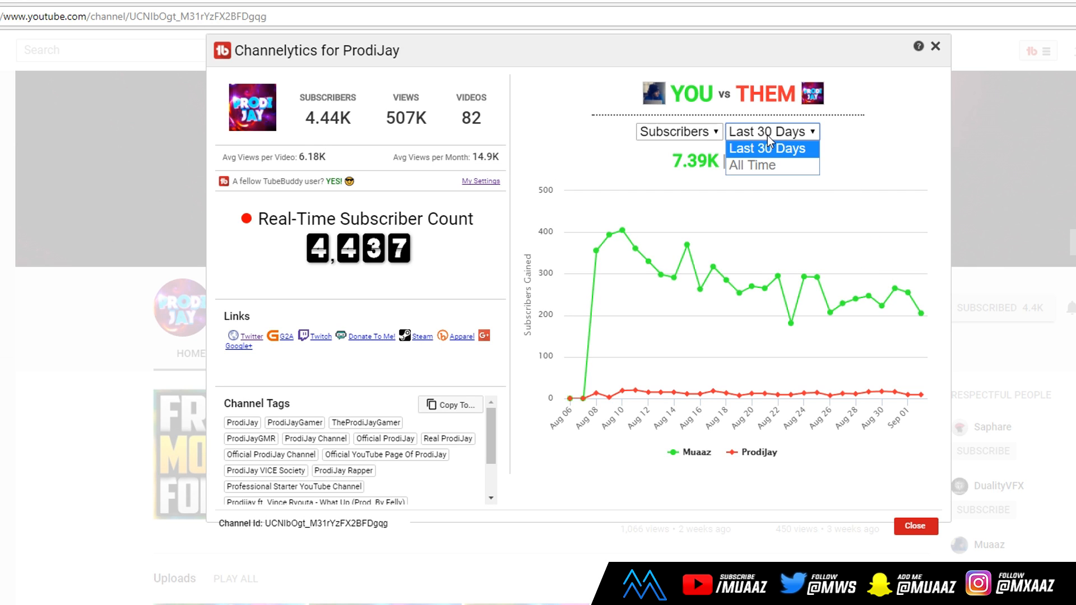
click(657, 164)
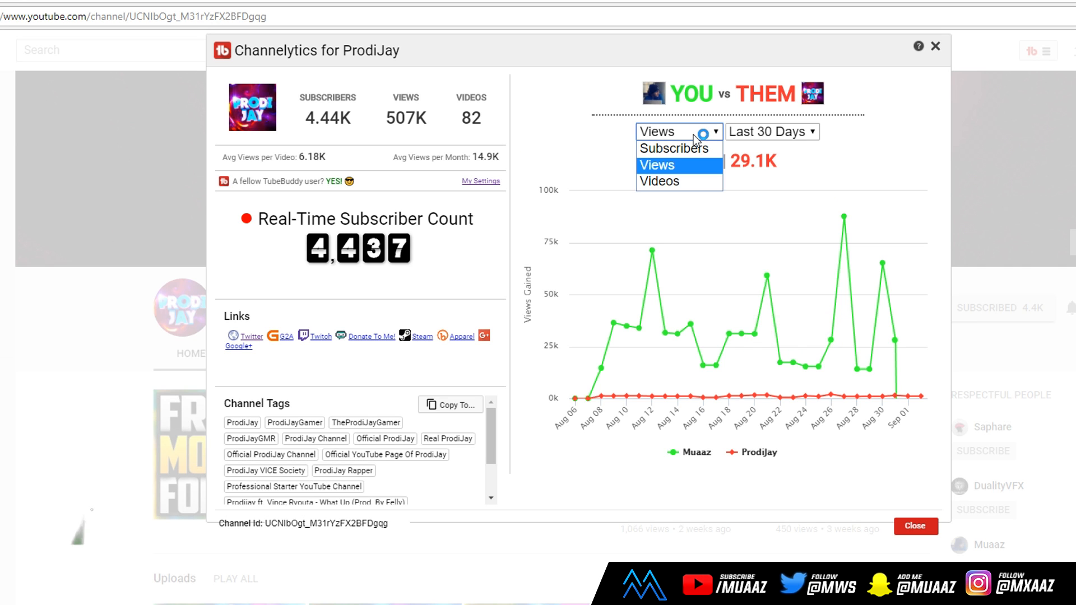
click(674, 148)
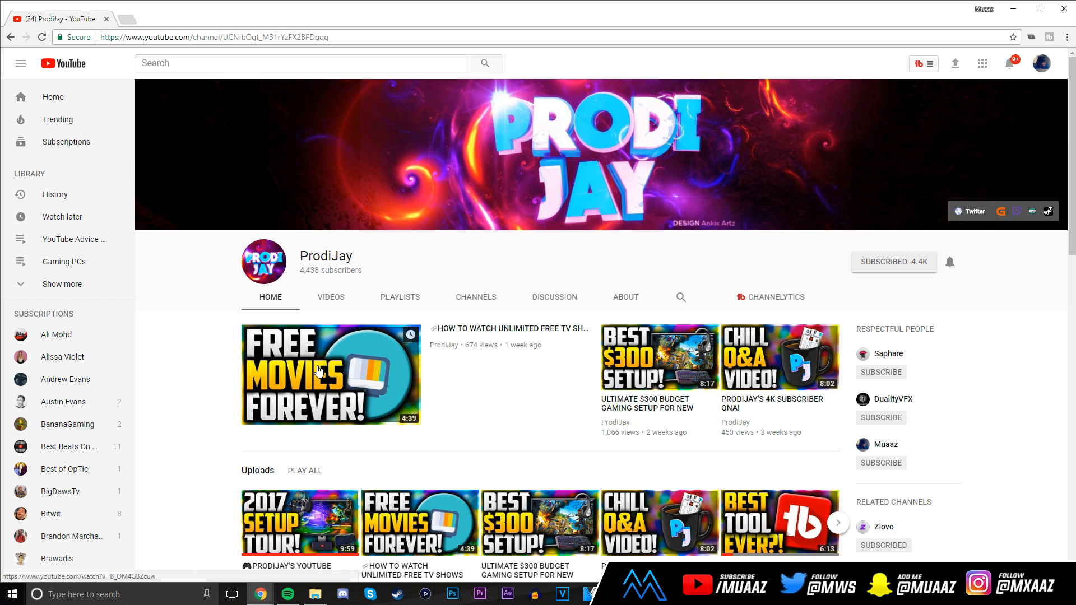
- Compare commenter MK's subscriber growth against yours in Channelytics from the free movies video's comments
click(320, 375)
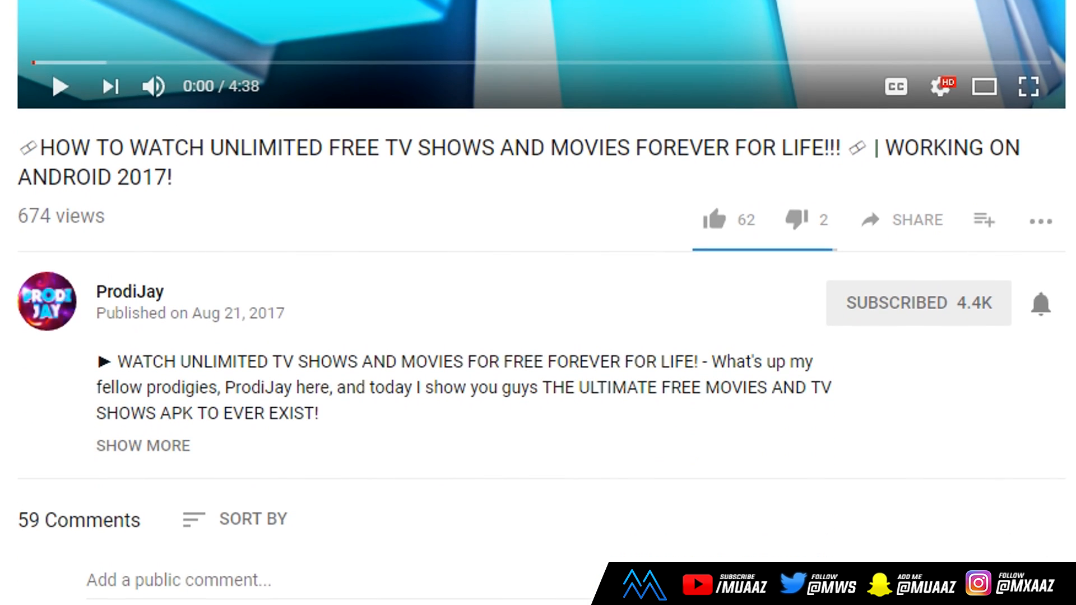
scroll(down, 3)
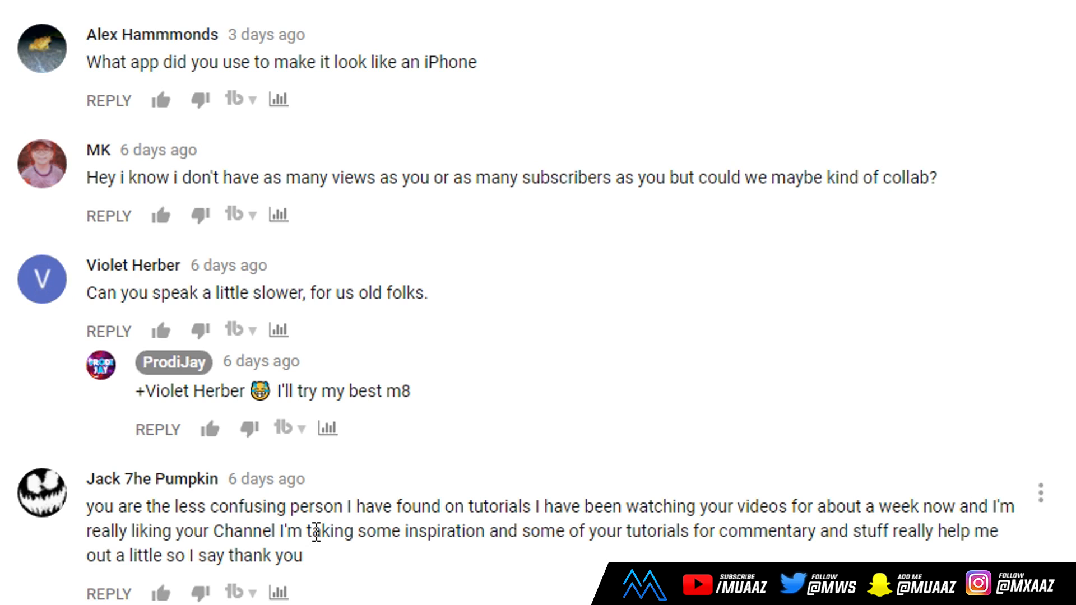
mouse_move(316, 189)
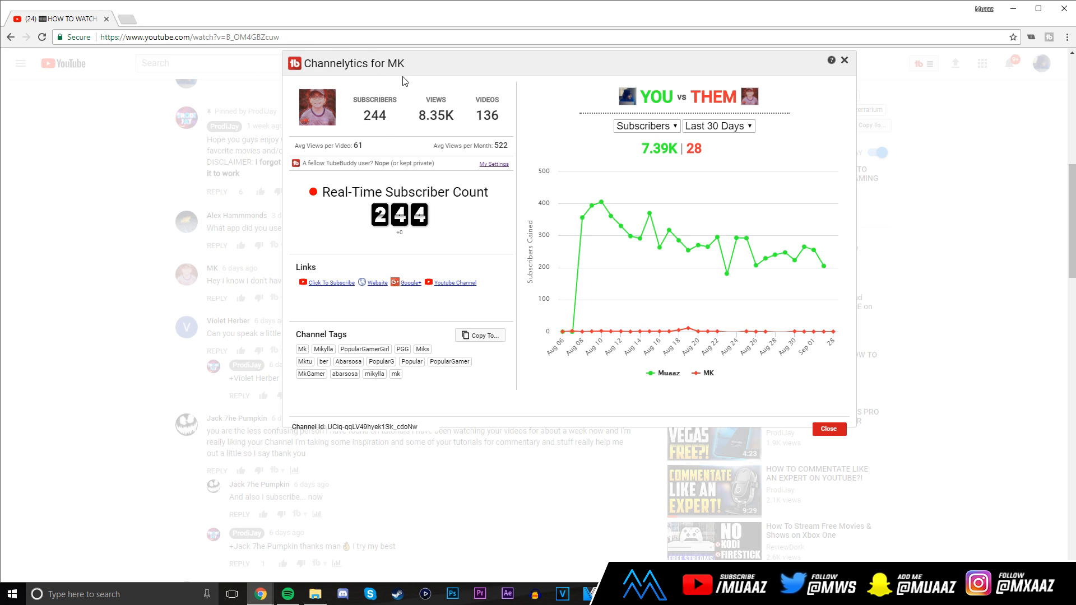
click(646, 126)
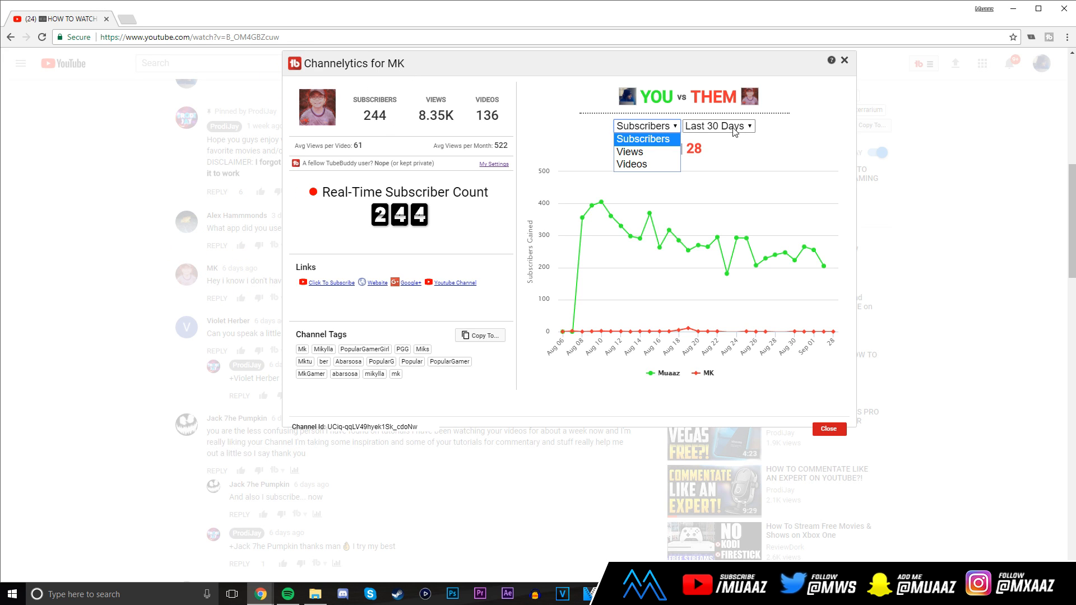
mouse_move(630, 153)
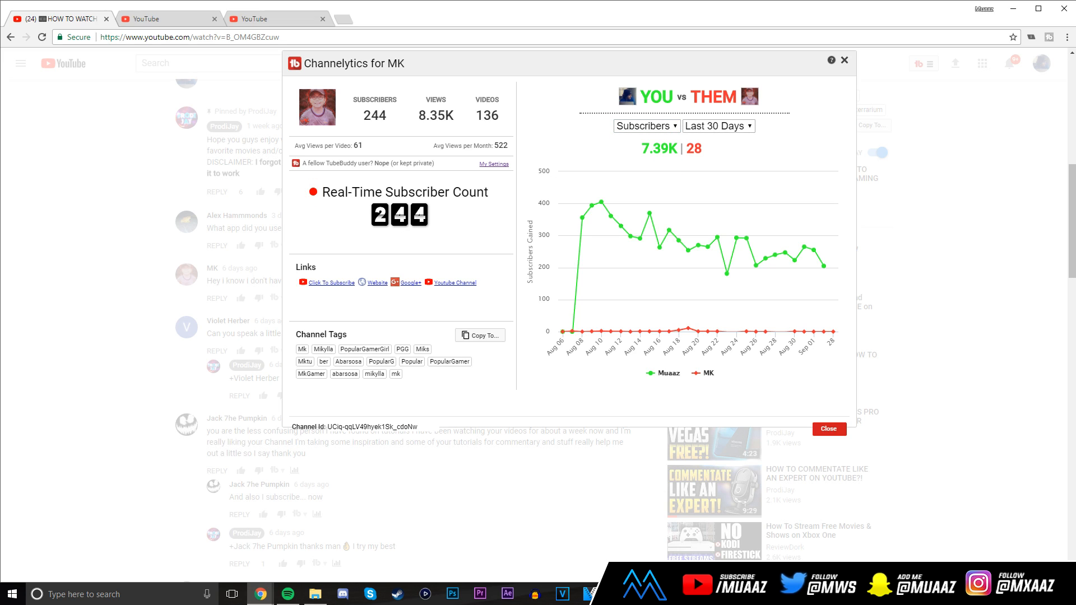
mouse_move(823, 265)
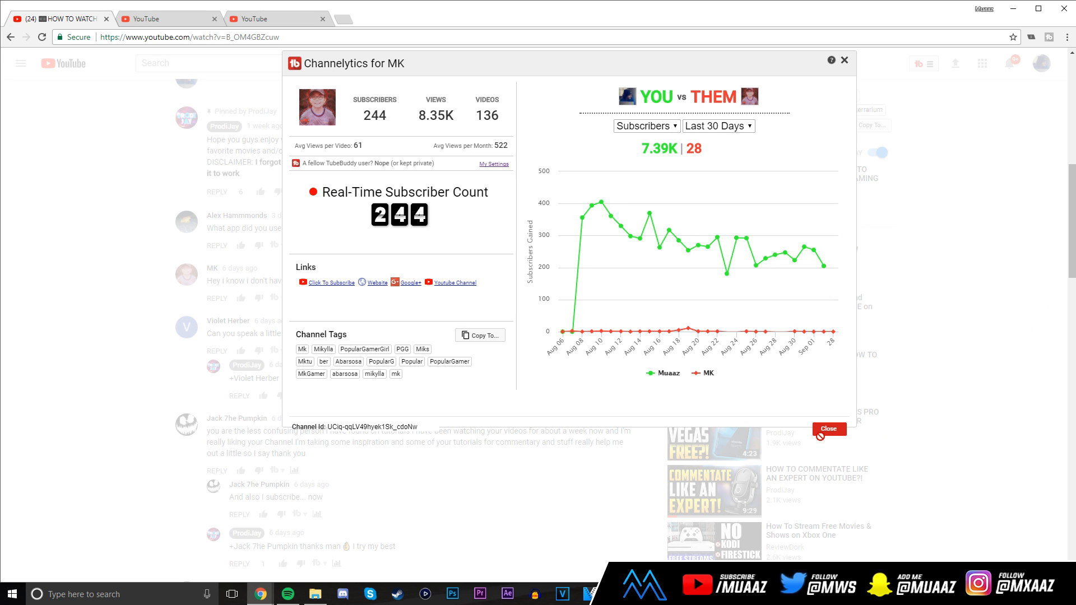
- Close MK's comparison and go to the Creator Studio uploaded videos list via TubeBuddy's quick links
click(828, 428)
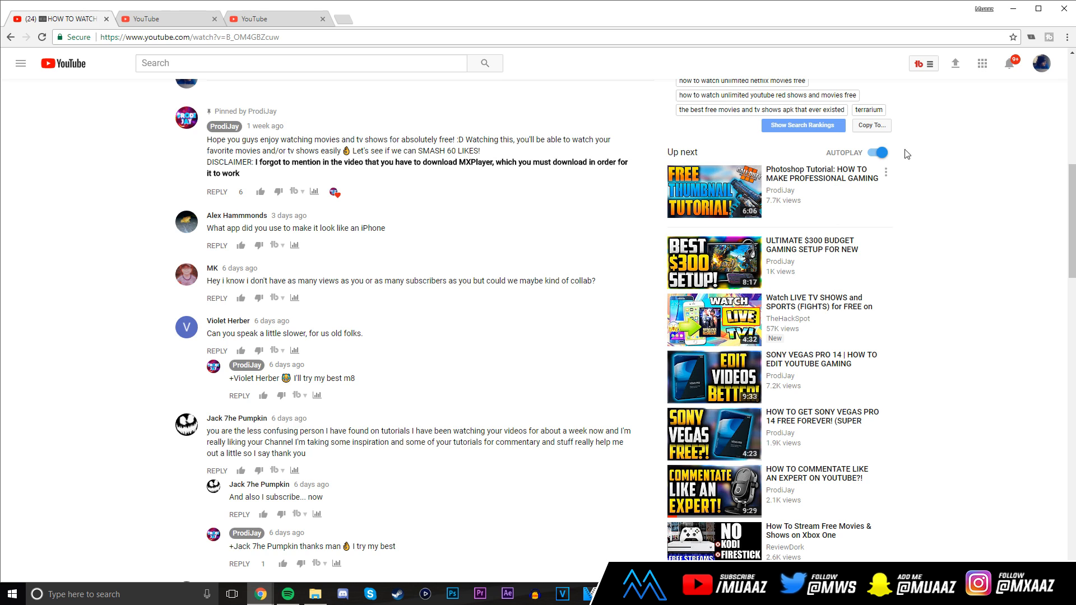
click(923, 63)
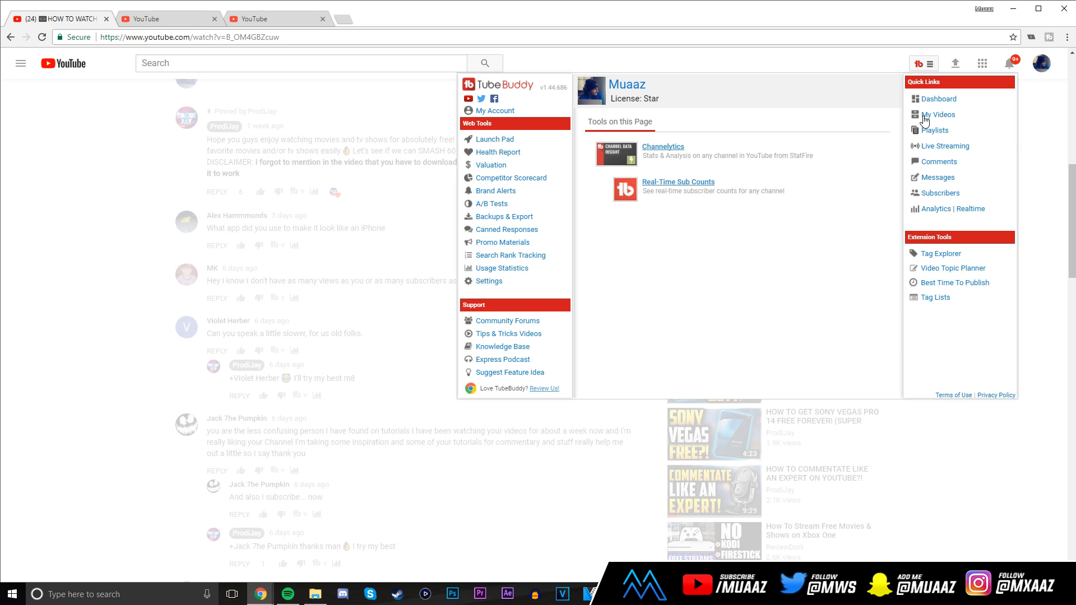
click(939, 115)
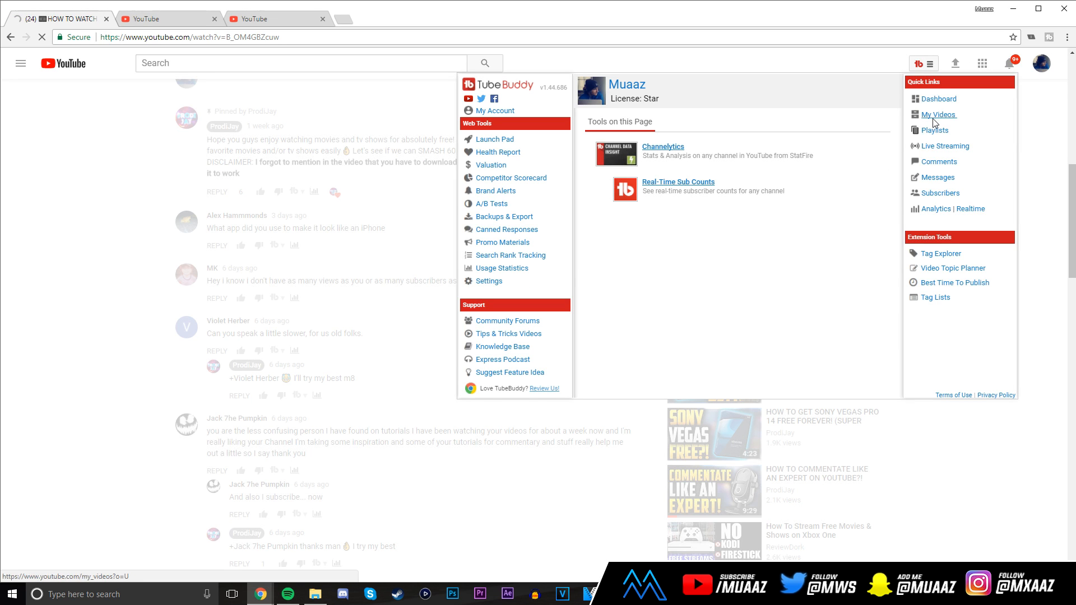
click(938, 114)
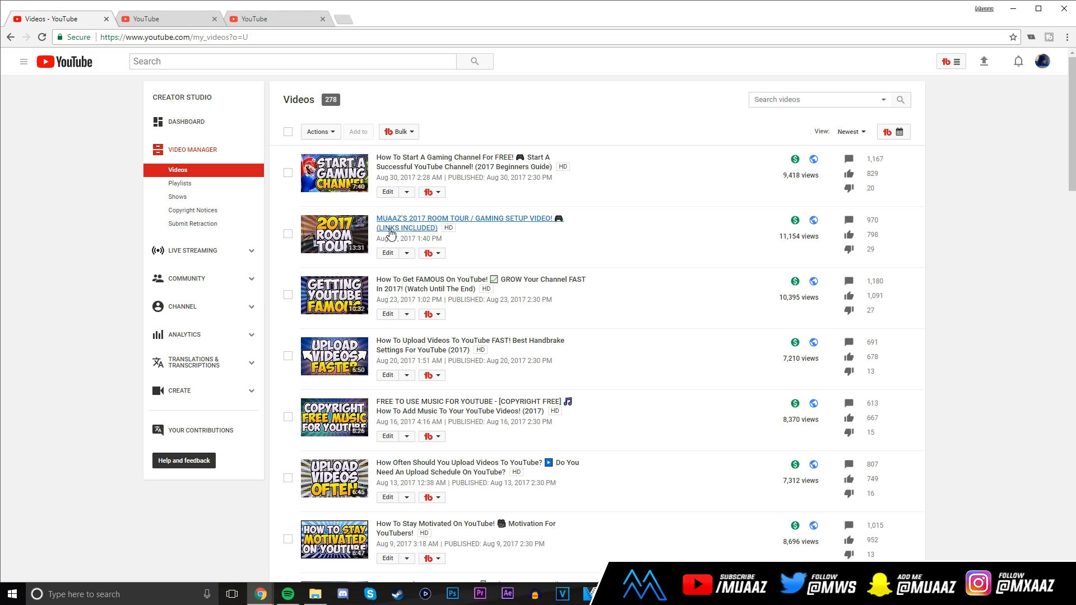
mouse_move(368, 225)
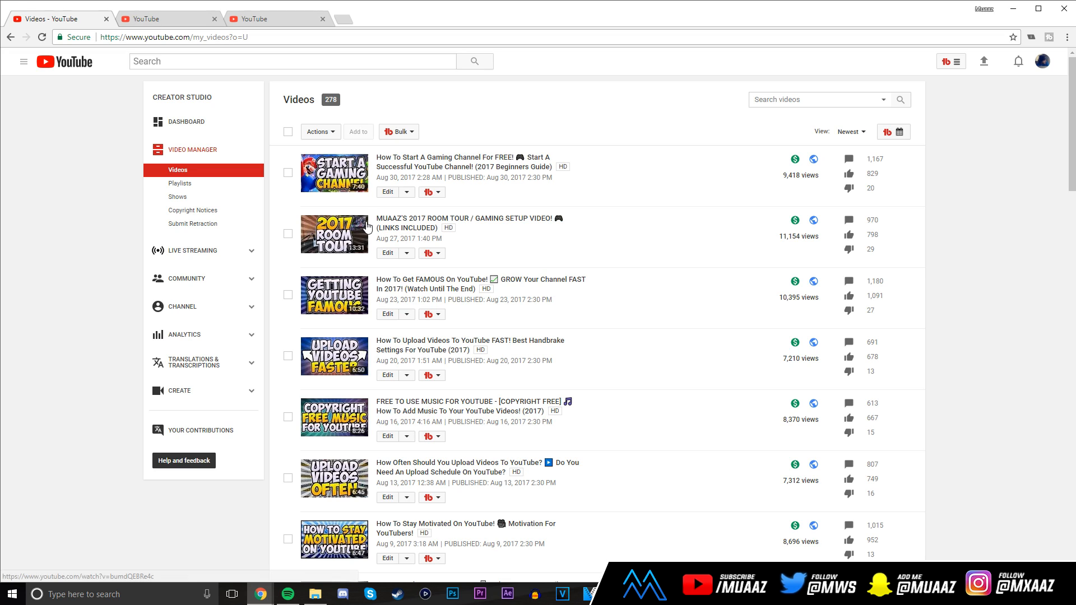
mouse_move(342, 231)
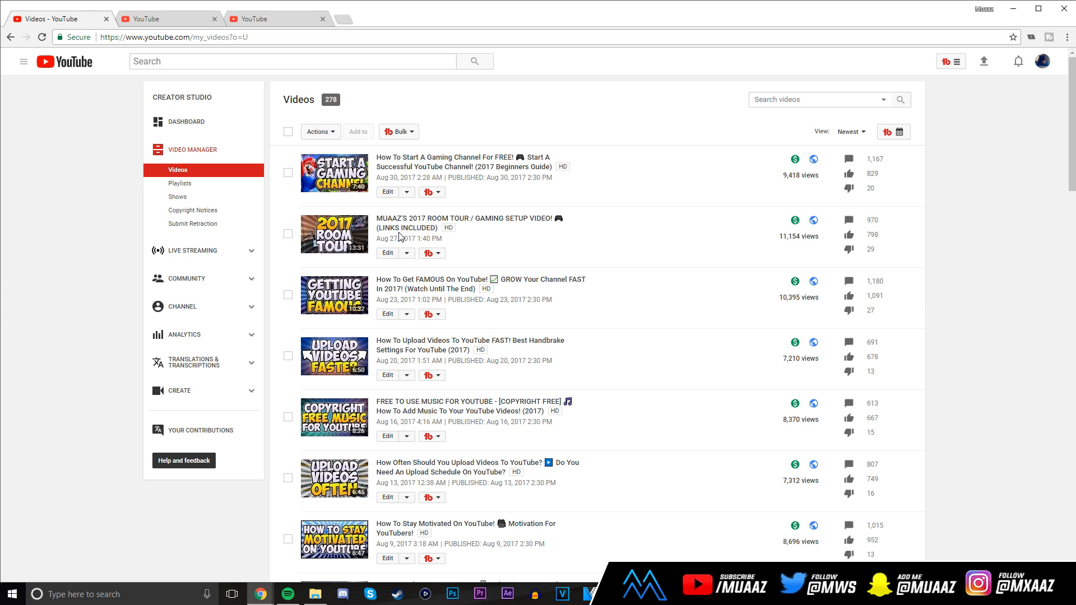
mouse_move(405, 236)
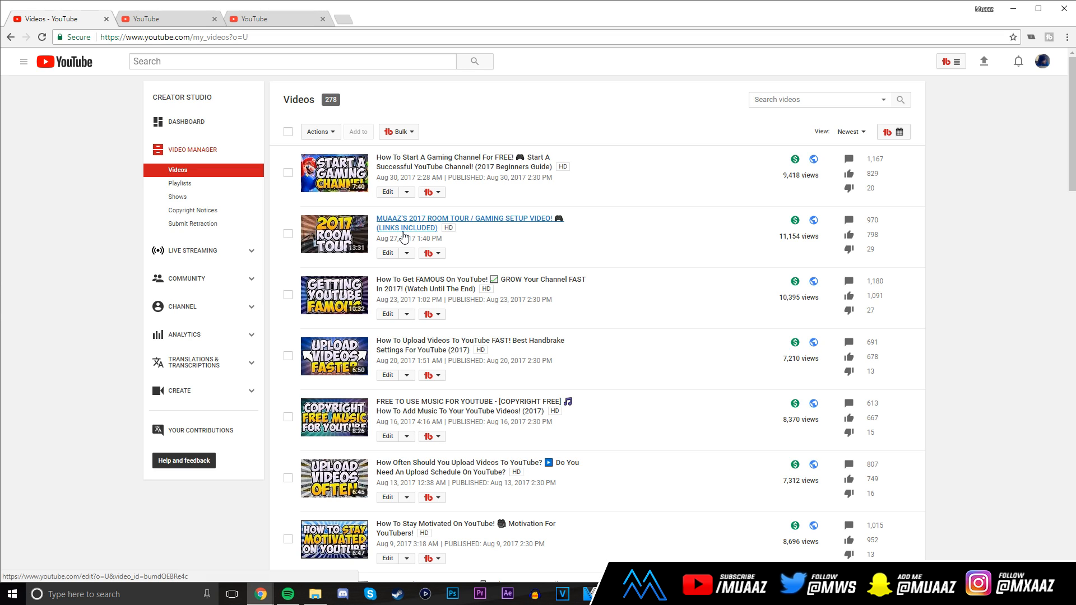
mouse_move(552, 235)
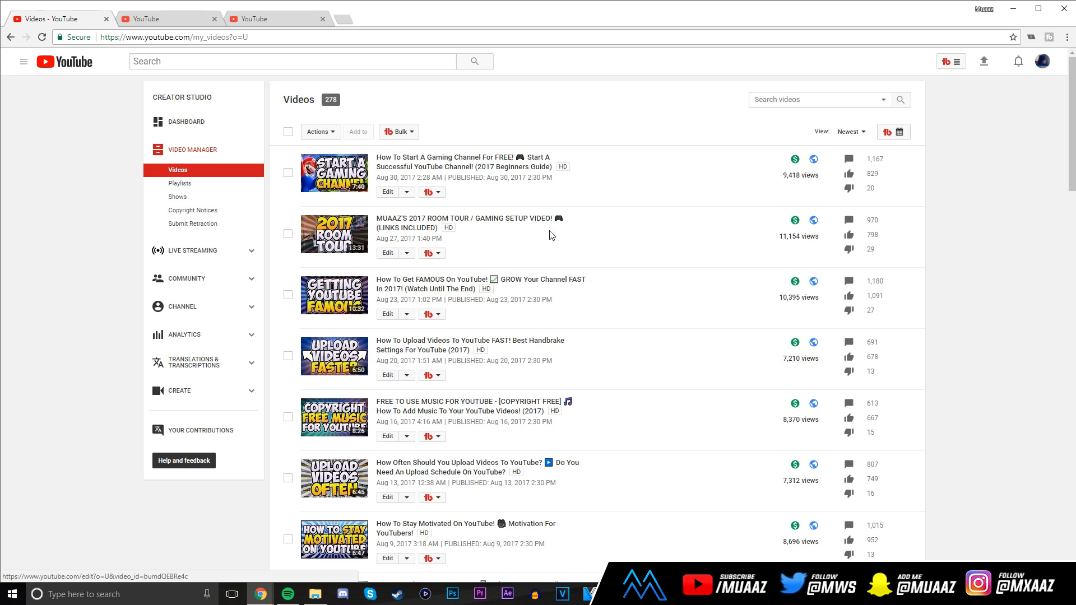
mouse_move(589, 210)
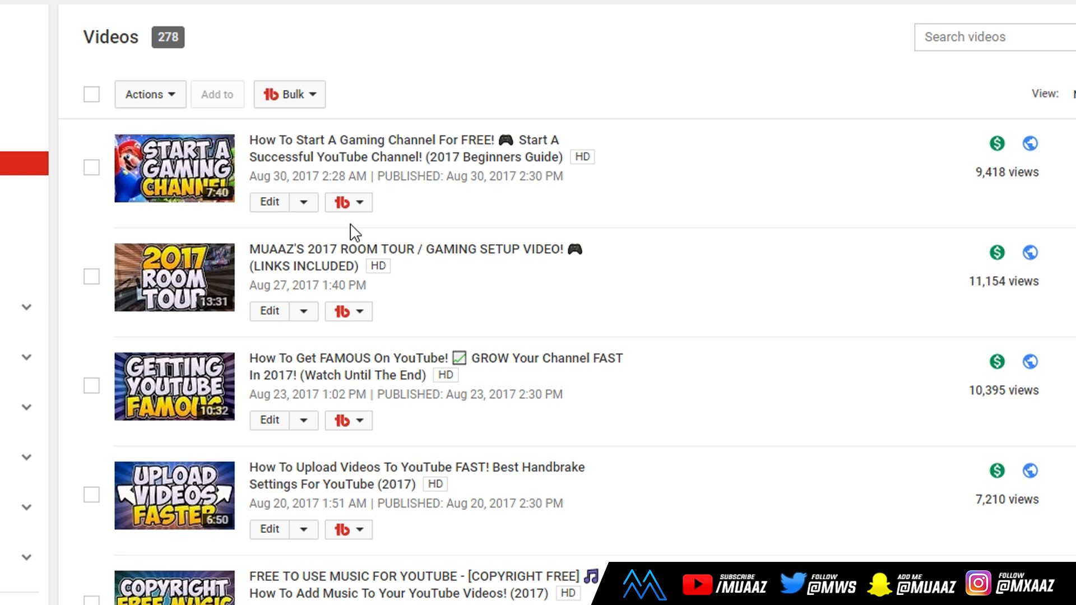
mouse_move(298, 104)
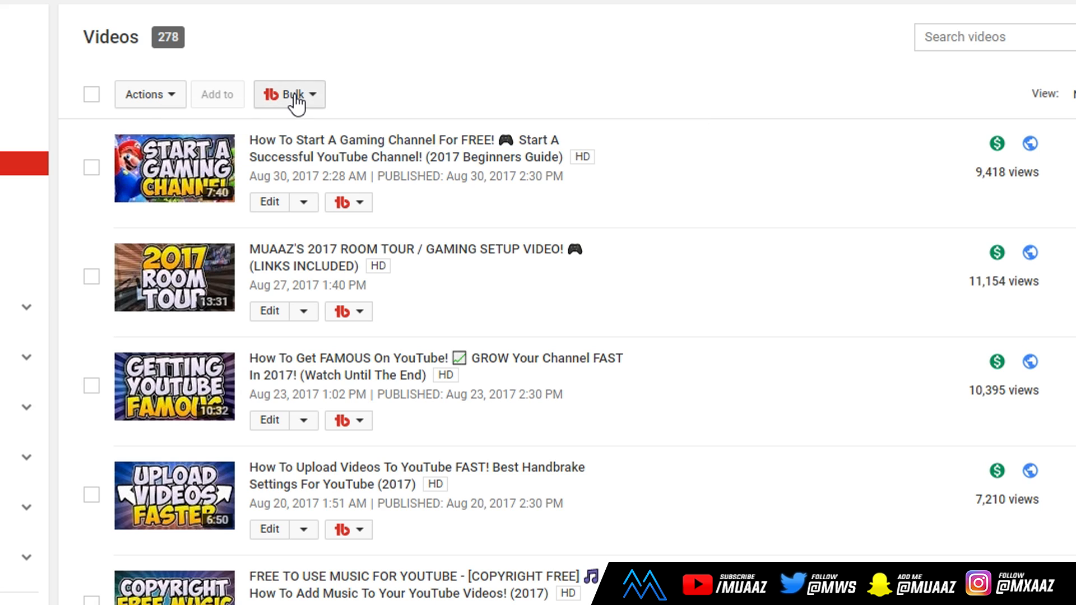
- Set Find Text to the old 'Find me here!' block and Replace Text to the 'FOLLOW ME ON SOCIAL MEDIA' block
click(289, 94)
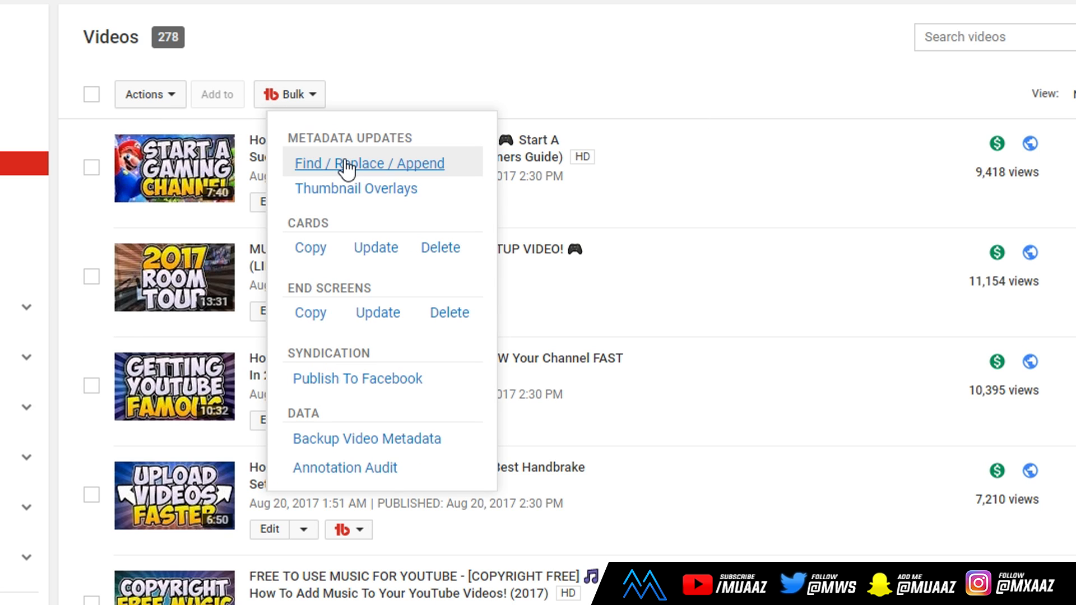
click(361, 163)
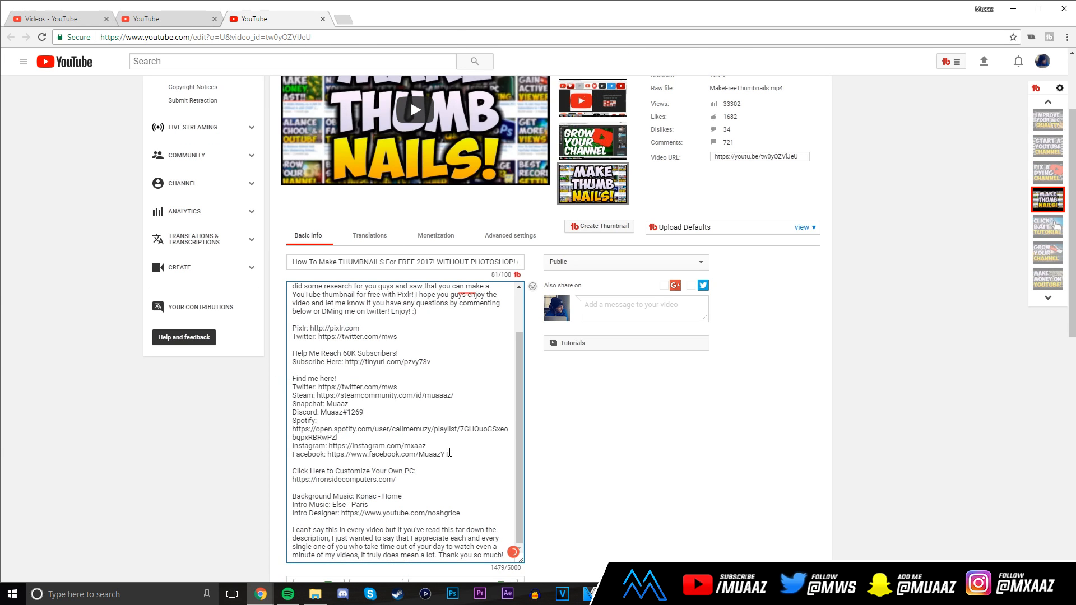
drag(294, 378, 451, 453)
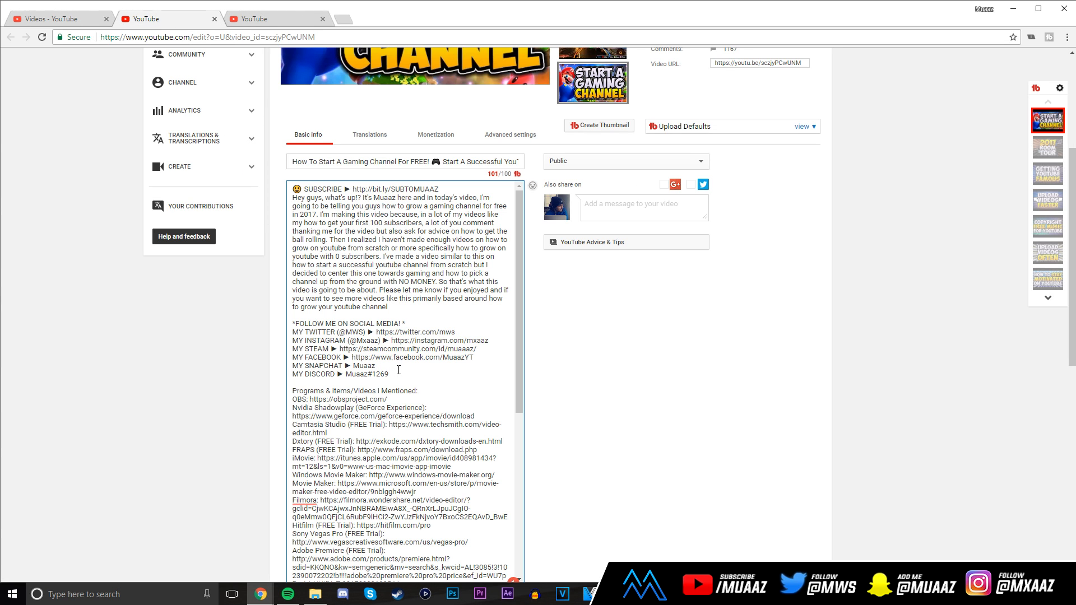
drag(292, 322, 408, 375)
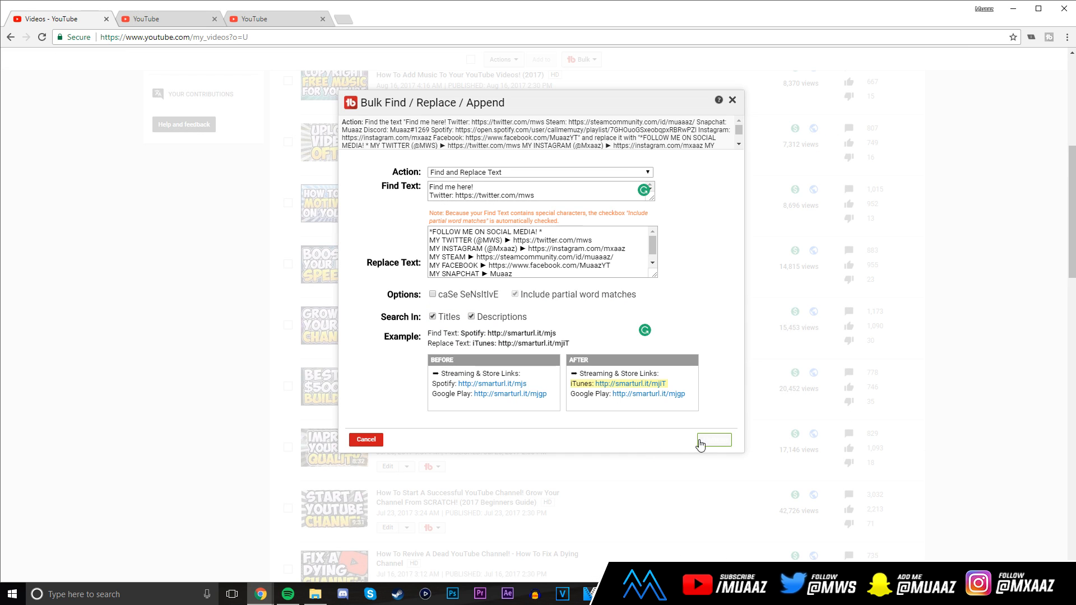
mouse_move(708, 443)
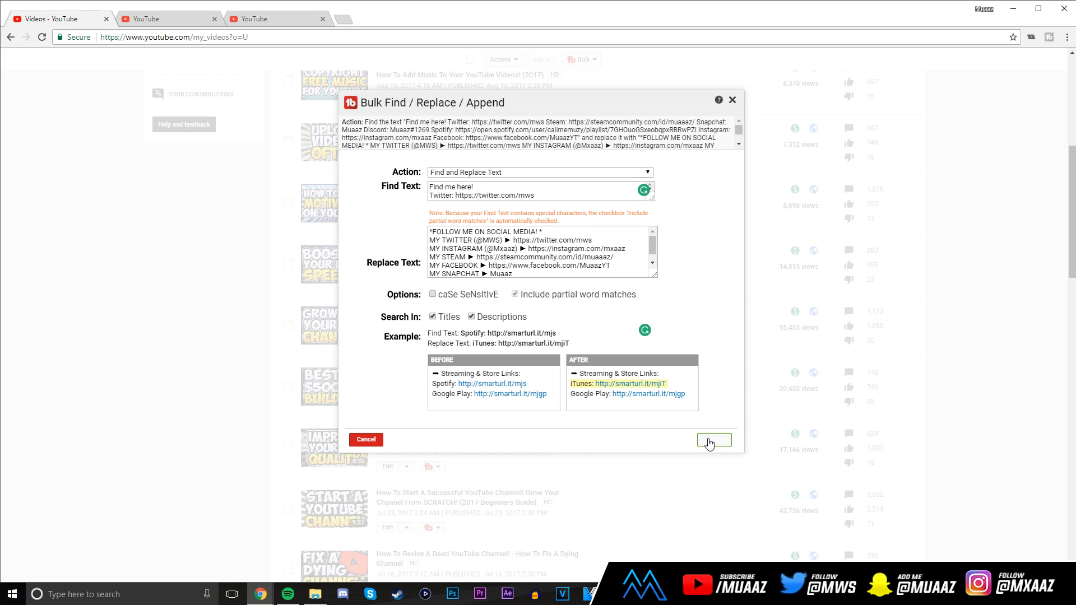
- Run the replacement on all 7 matching videos among the 50 most recent and close the report
click(714, 442)
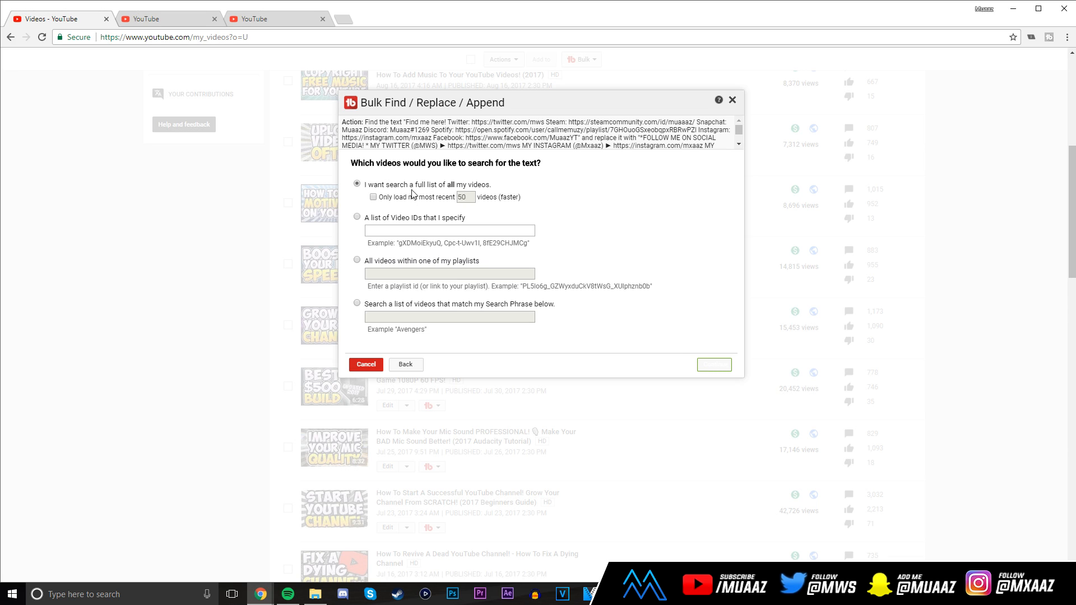
click(372, 197)
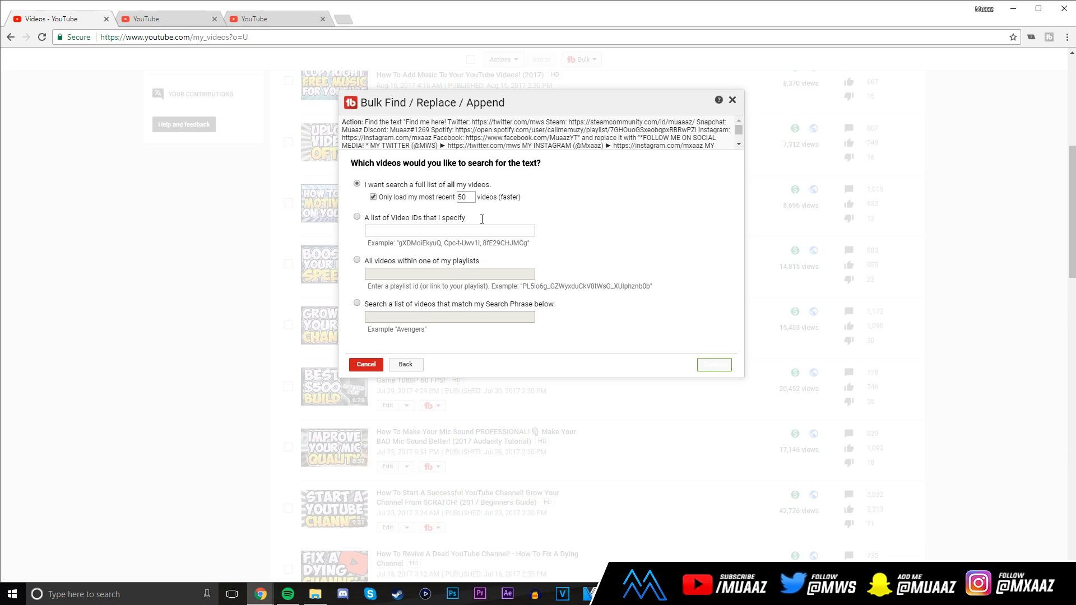
click(714, 365)
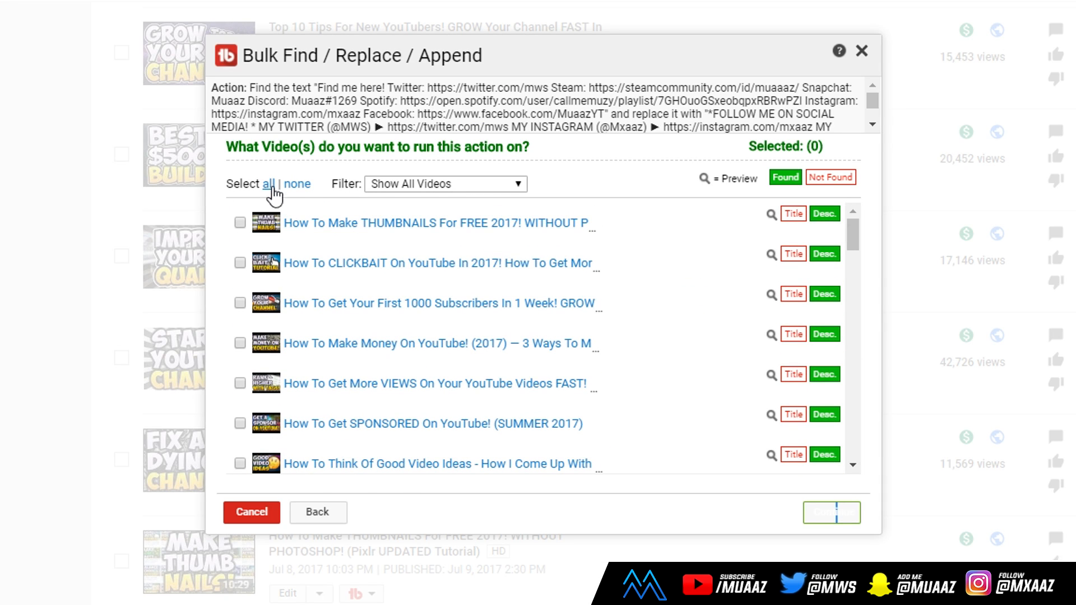
click(831, 513)
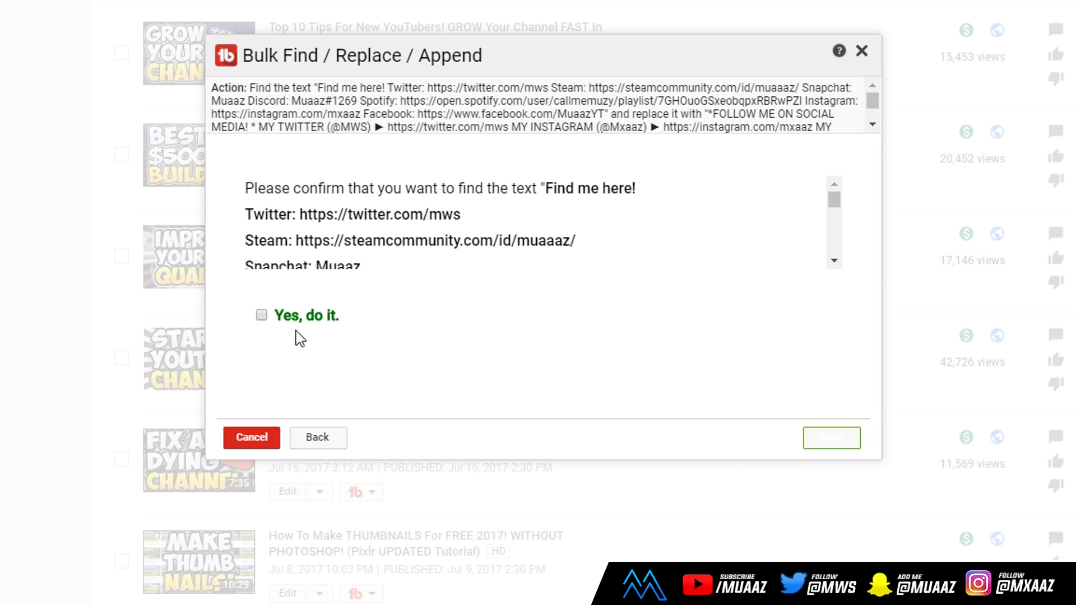
click(831, 437)
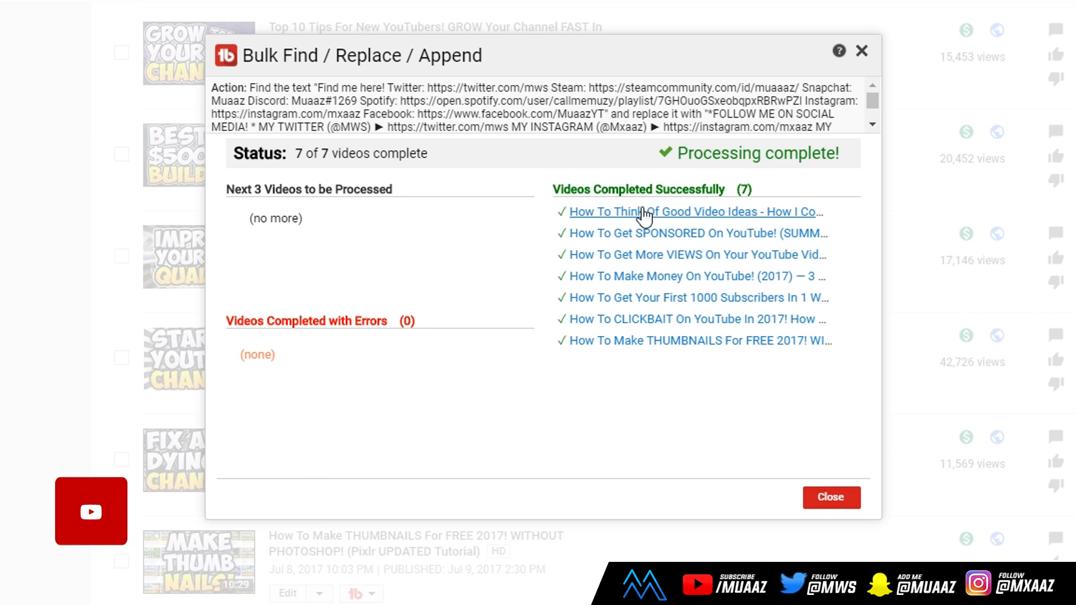
click(695, 212)
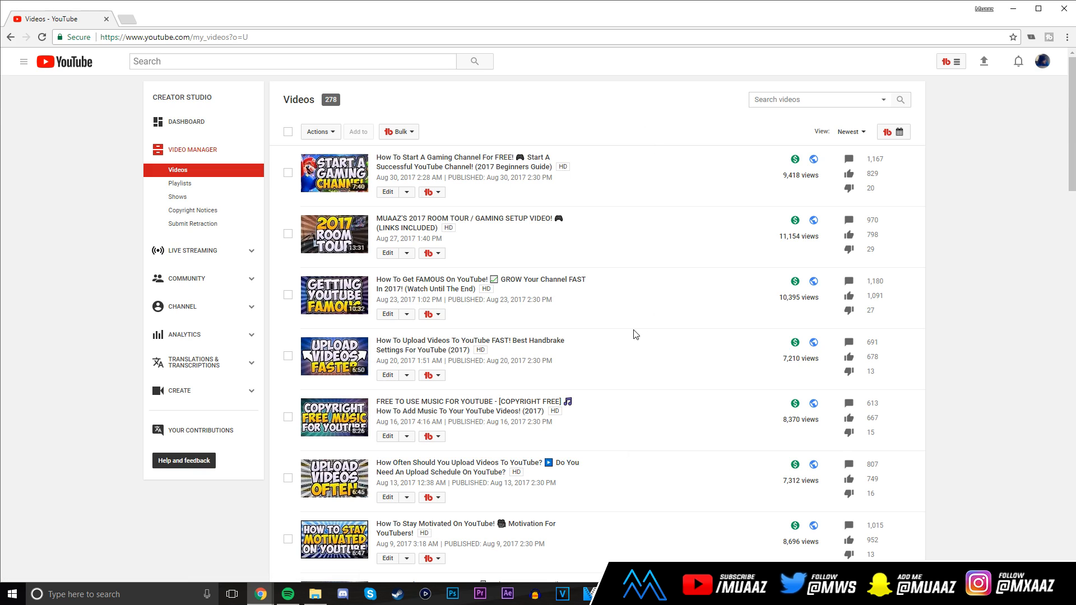
- Show the upload-videos-faster video's comments filtered to ones not yet replied to
click(438, 319)
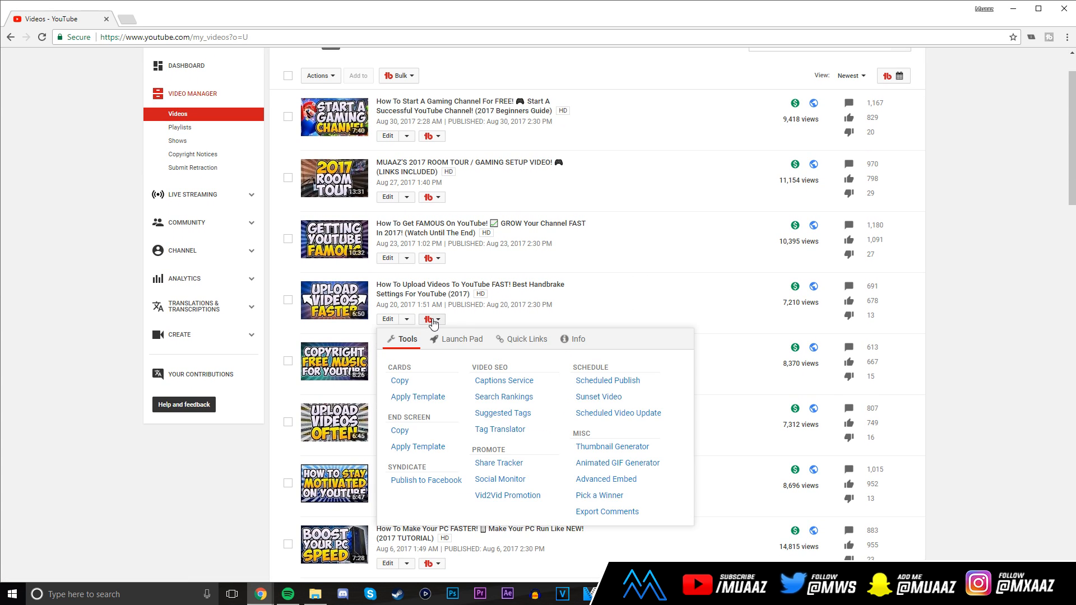
click(527, 339)
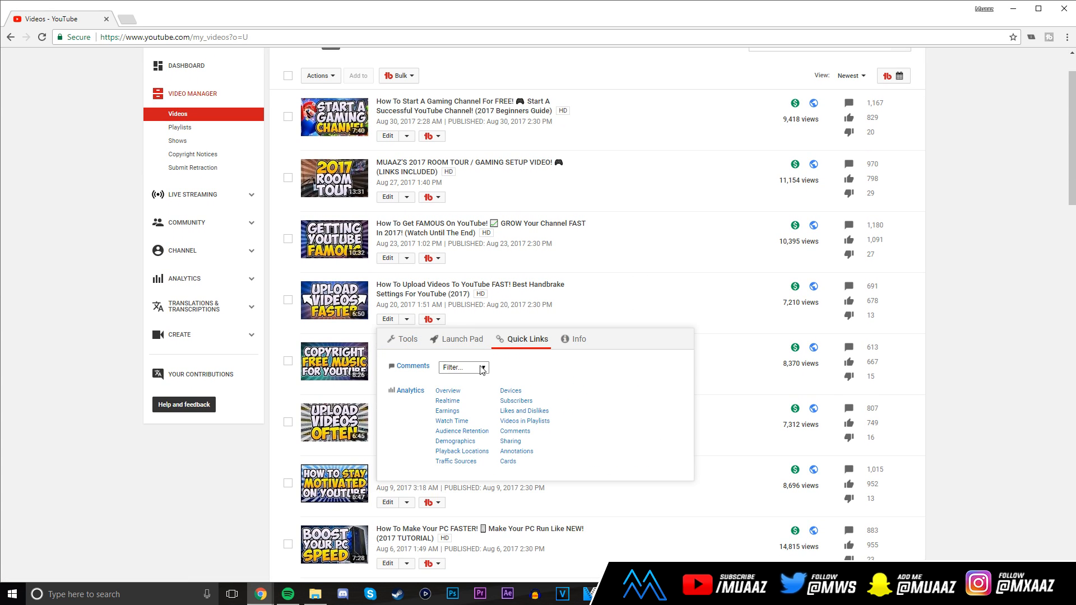
click(480, 367)
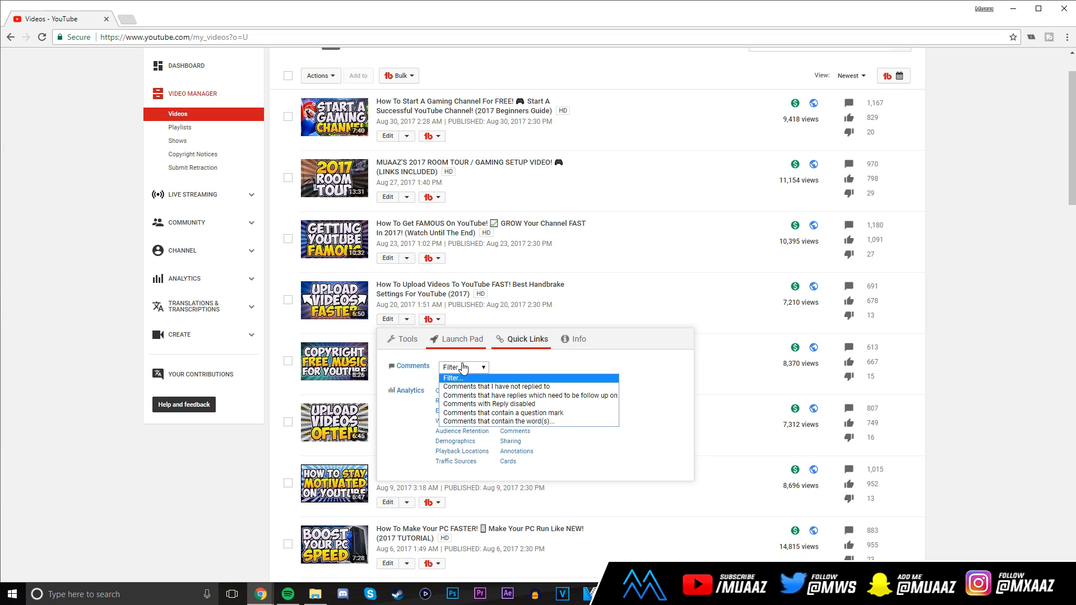
click(496, 386)
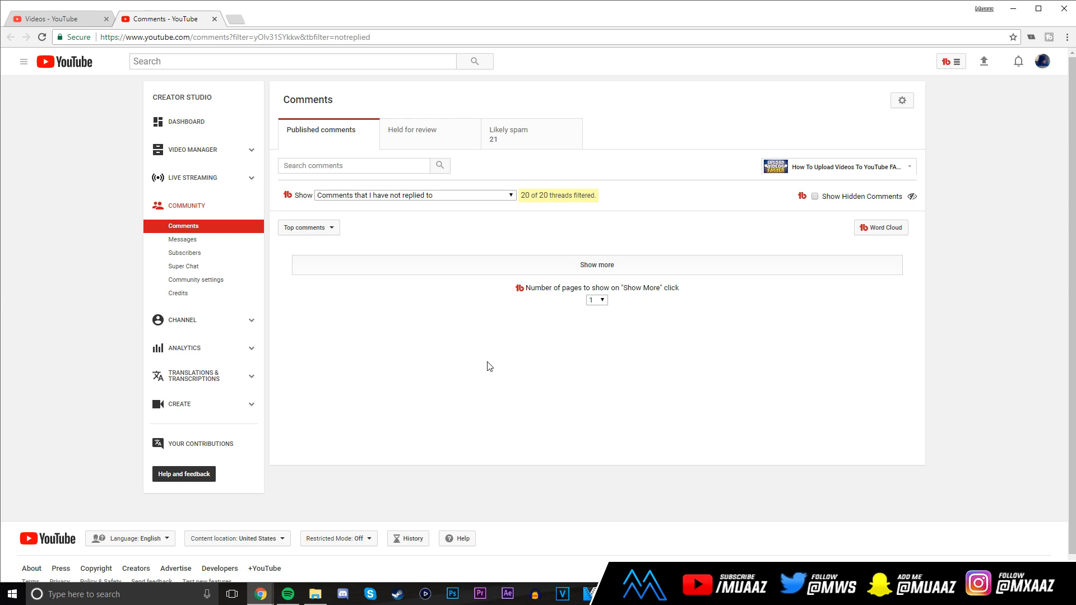
- Load more threads under the not-replied-to filter, then return to the Video Manager list
click(596, 265)
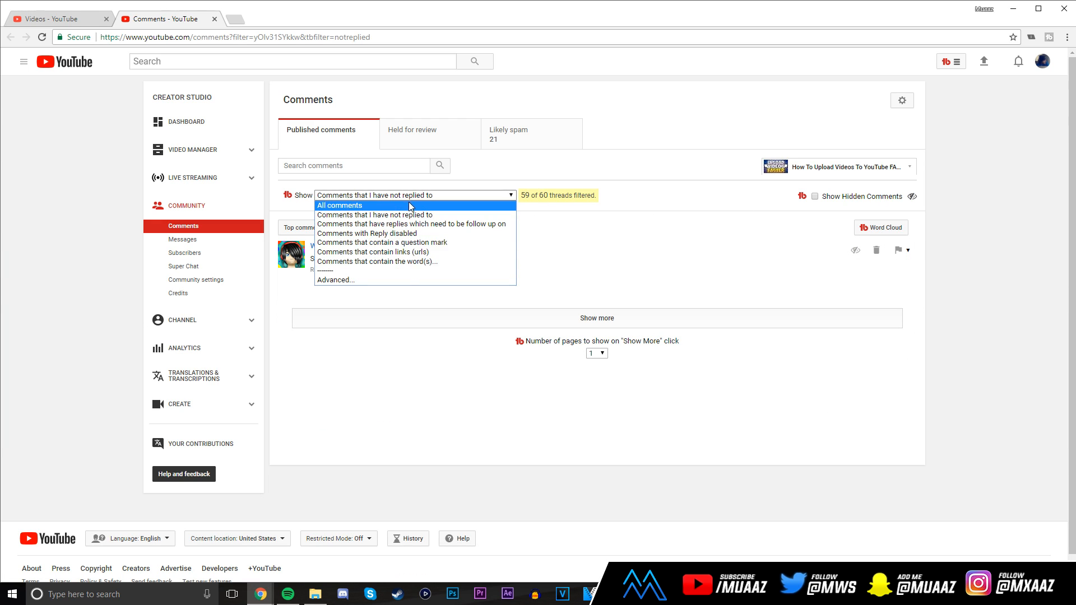
click(404, 214)
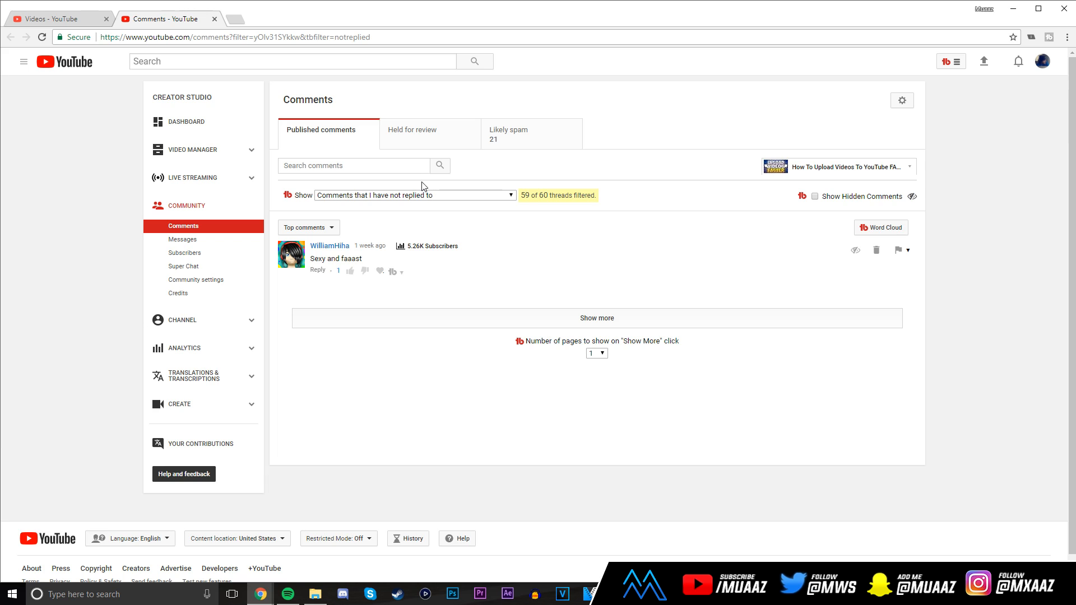
mouse_move(194, 152)
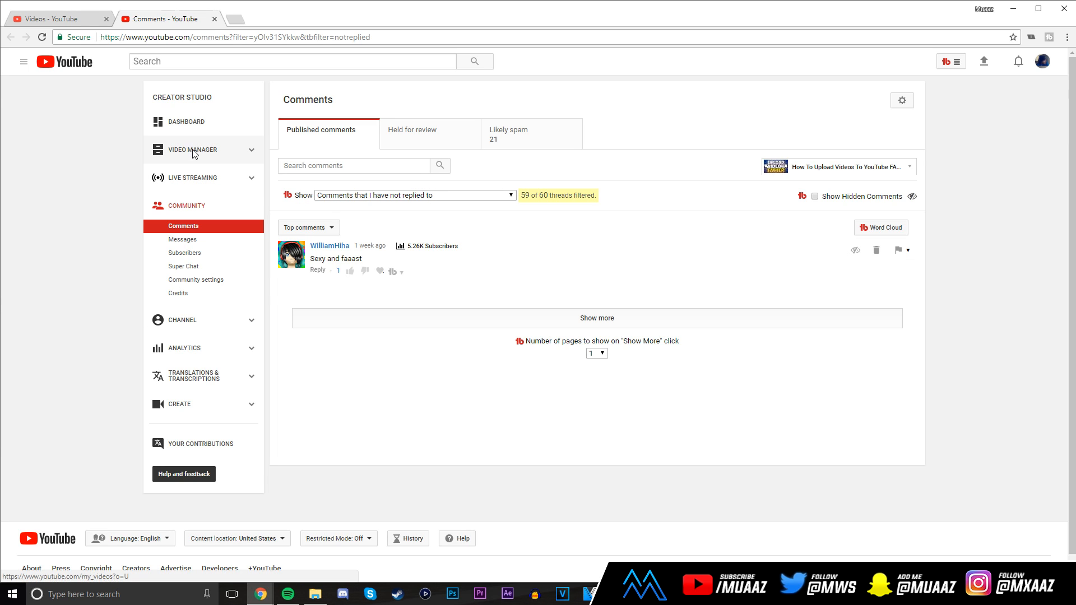
click(193, 152)
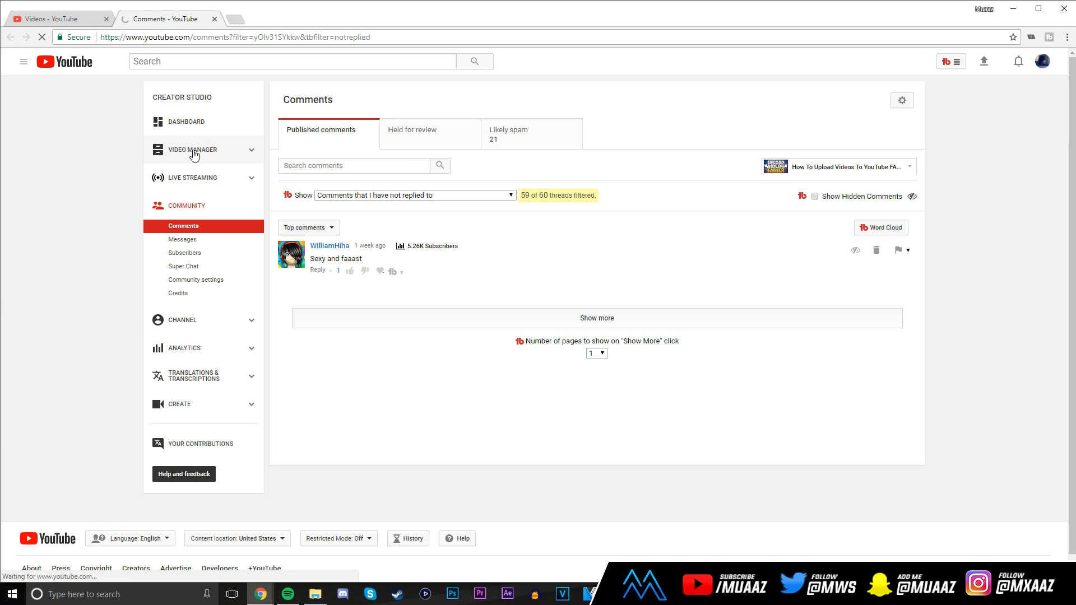
click(192, 150)
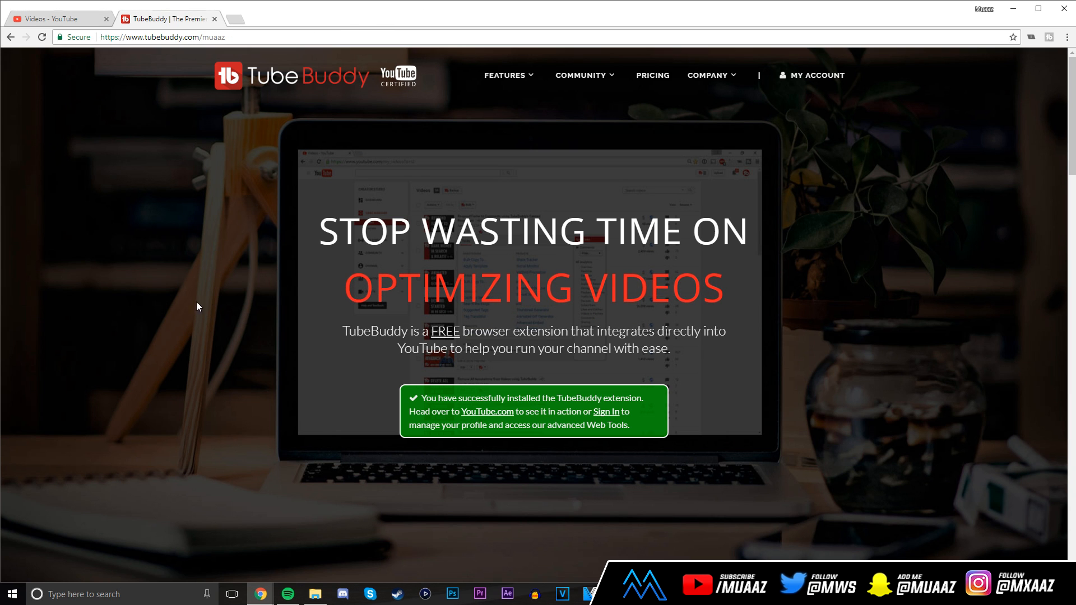
- Go to the Bulk Delete Cards feature under Bulk Processing on the TubeBuddy Features page
click(504, 75)
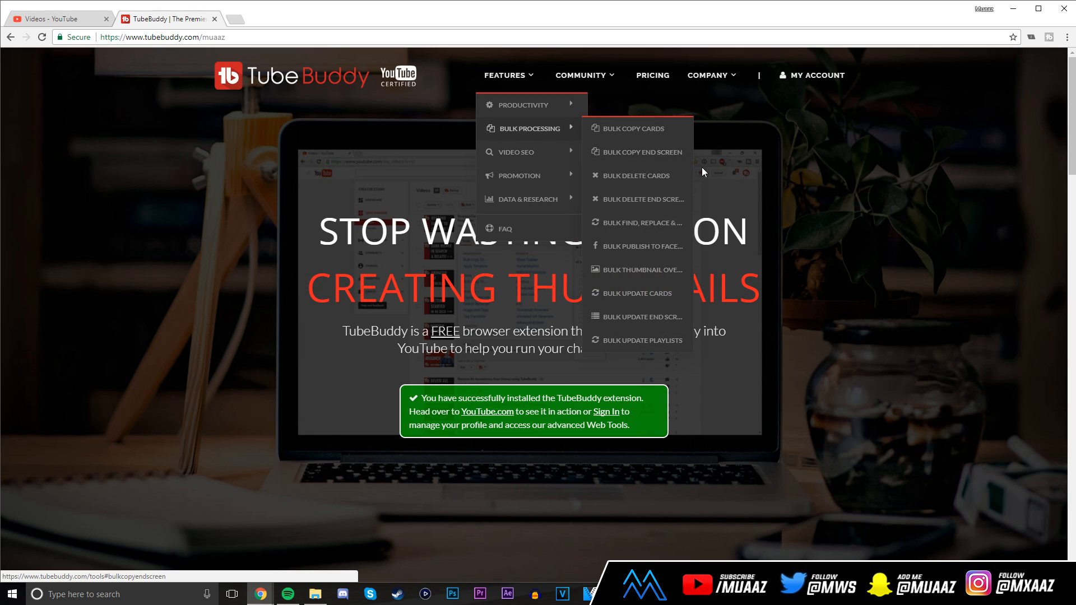
click(636, 175)
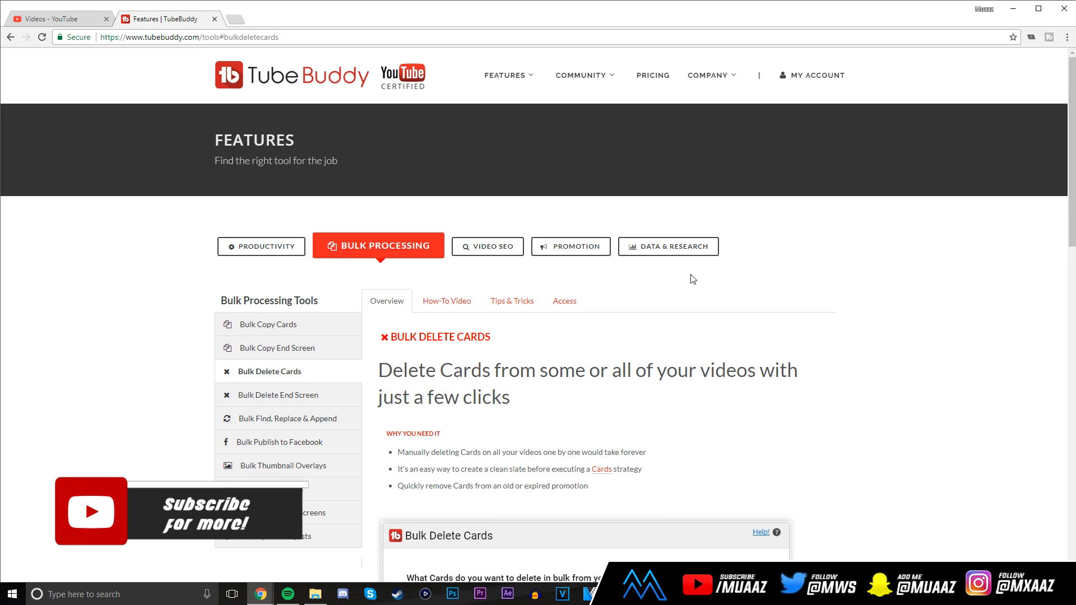
mouse_move(666, 254)
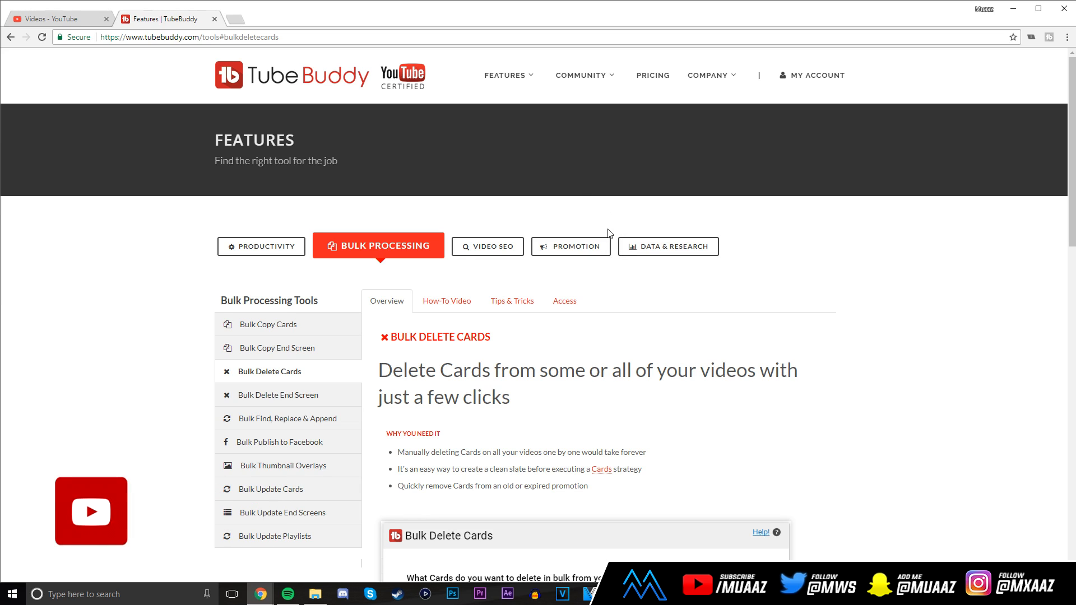
mouse_move(838, 233)
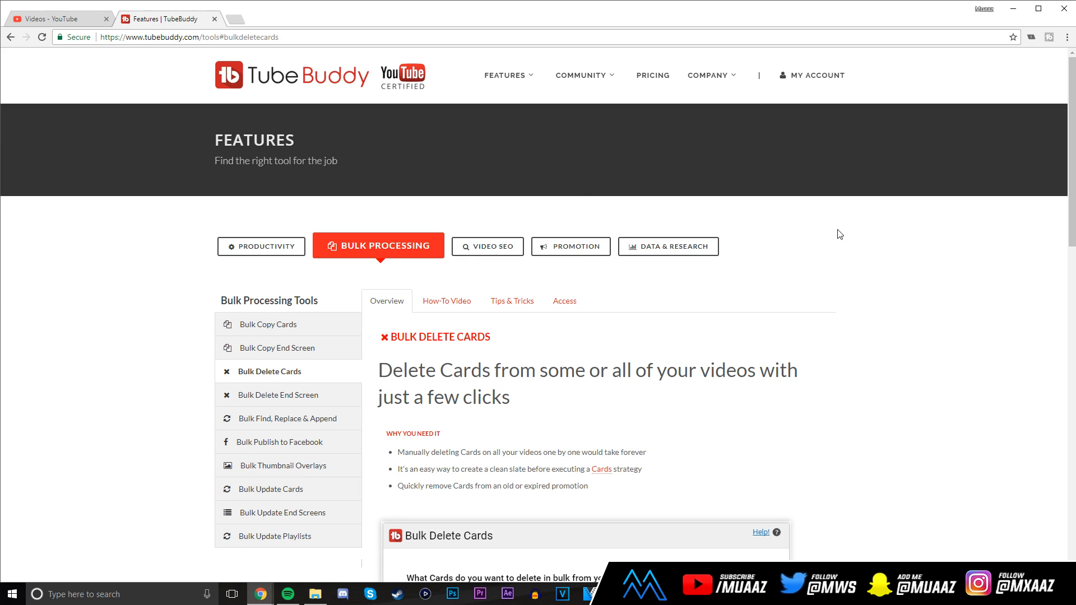